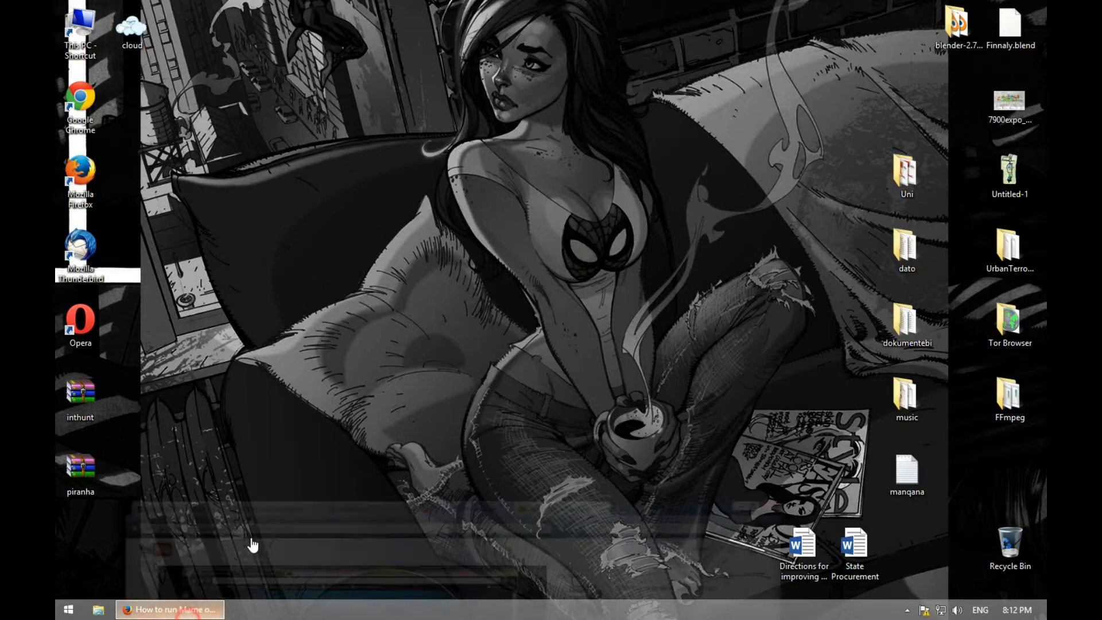
# - Restore Firefox and close the 'How to run Mame on Windows' YouTube tab
pyautogui.click(169, 609)
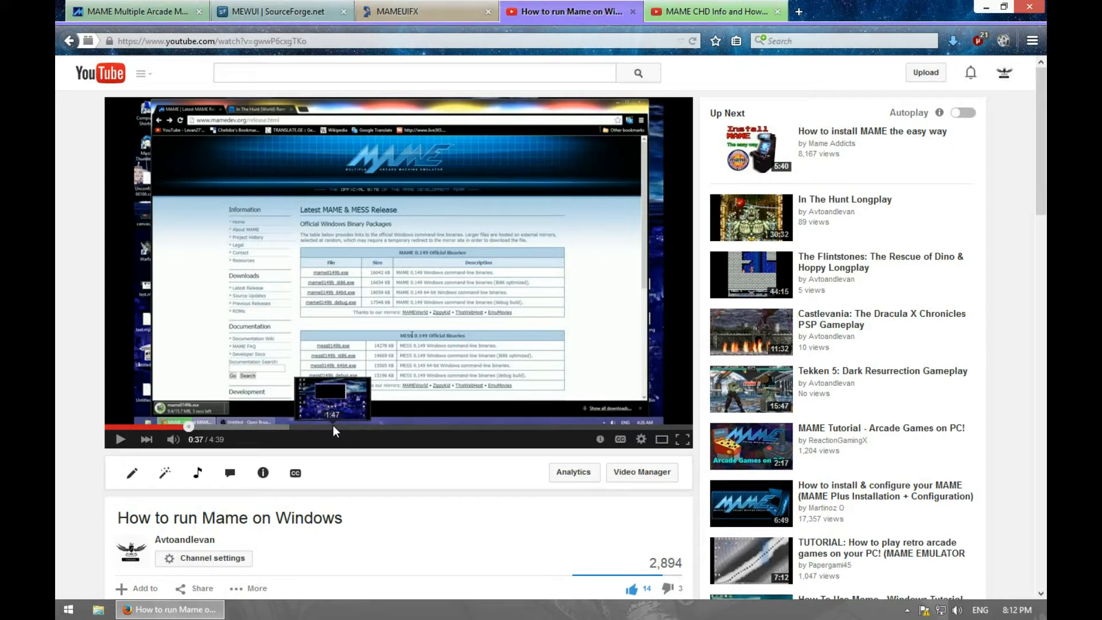
pyautogui.click(332, 426)
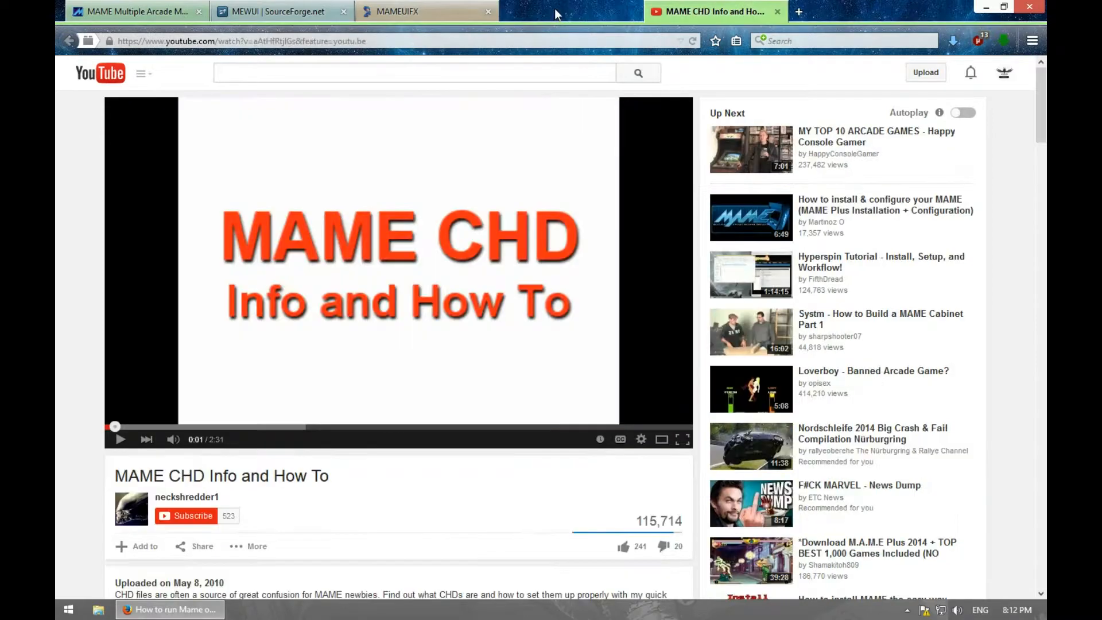
# - Save mame0160b_64bit.exe from mamedev.org's Windows release downloads to the desktop
pyautogui.click(134, 12)
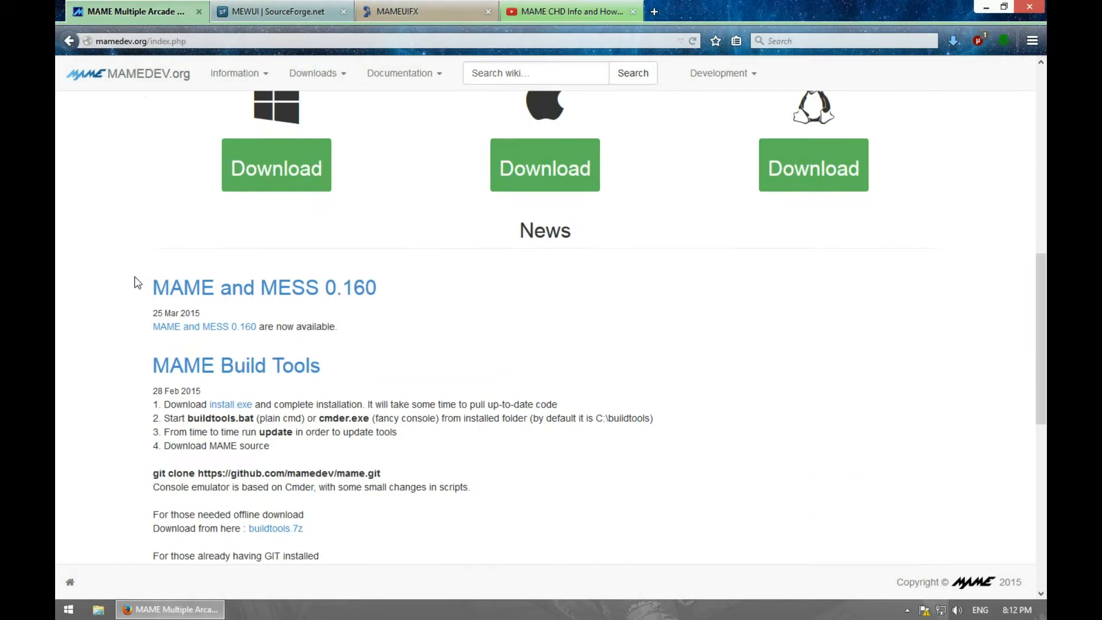
pyautogui.scroll(3)
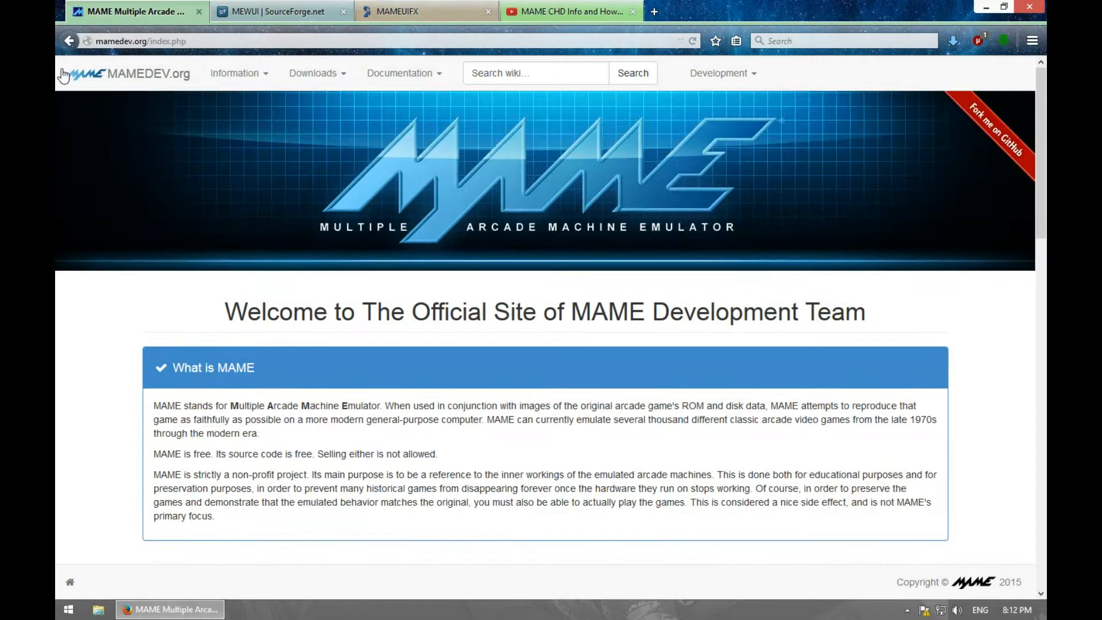
pyautogui.scroll(-3)
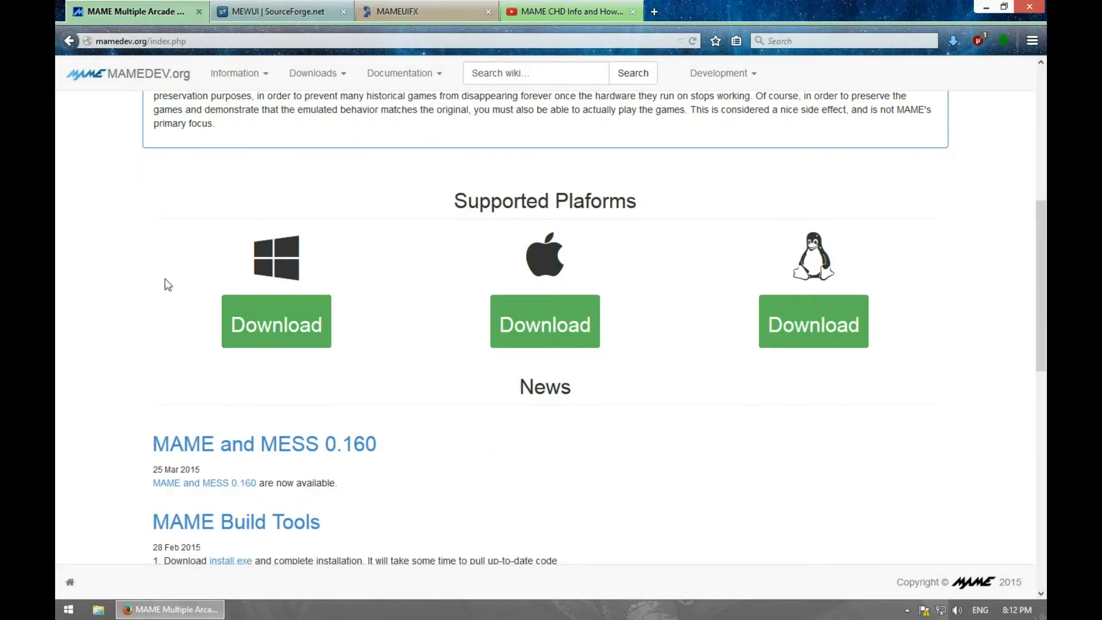
pyautogui.click(276, 324)
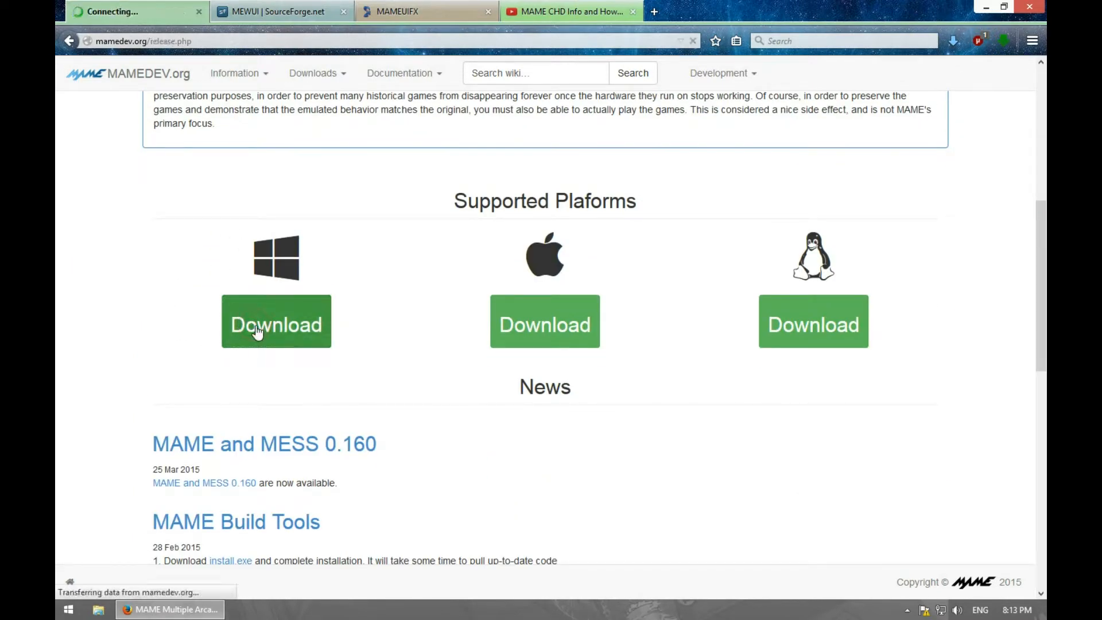
pyautogui.click(275, 323)
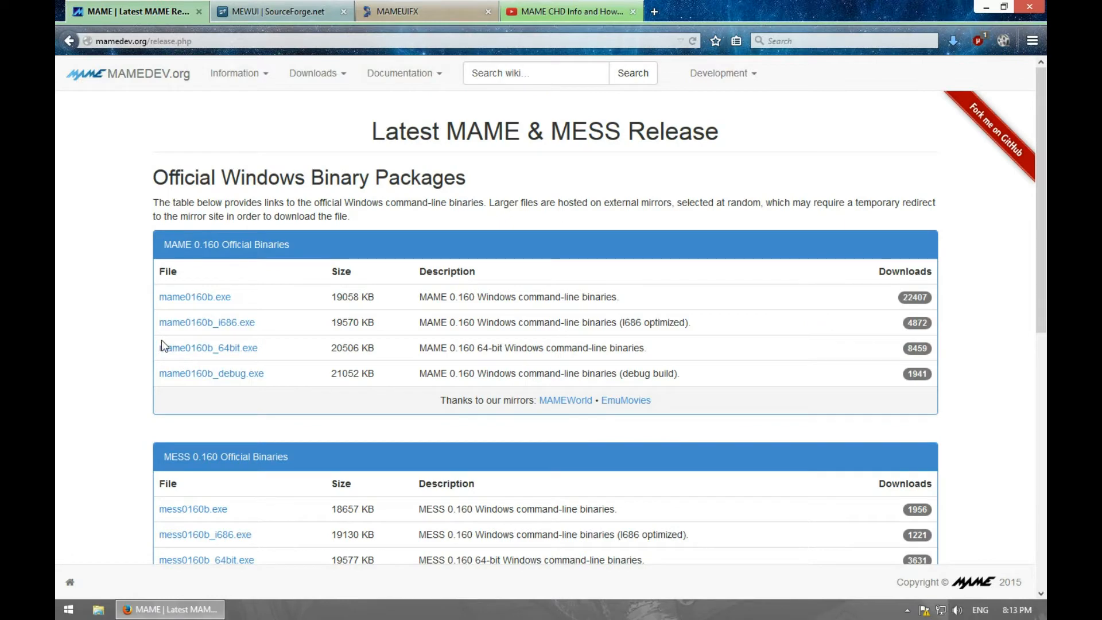
pyautogui.moveTo(207, 348)
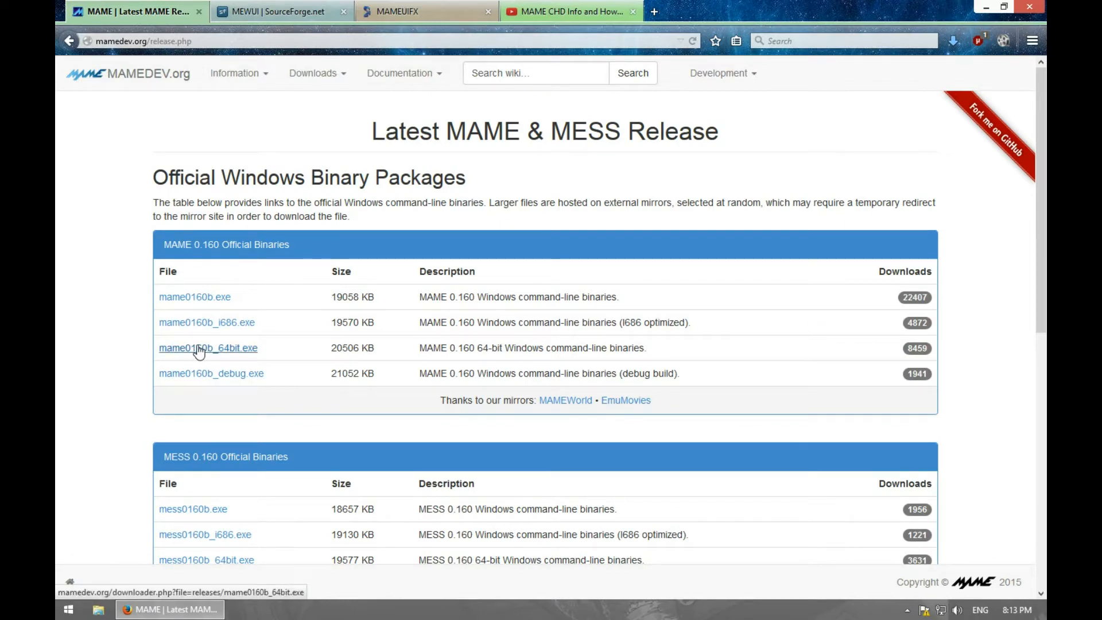
pyautogui.click(208, 347)
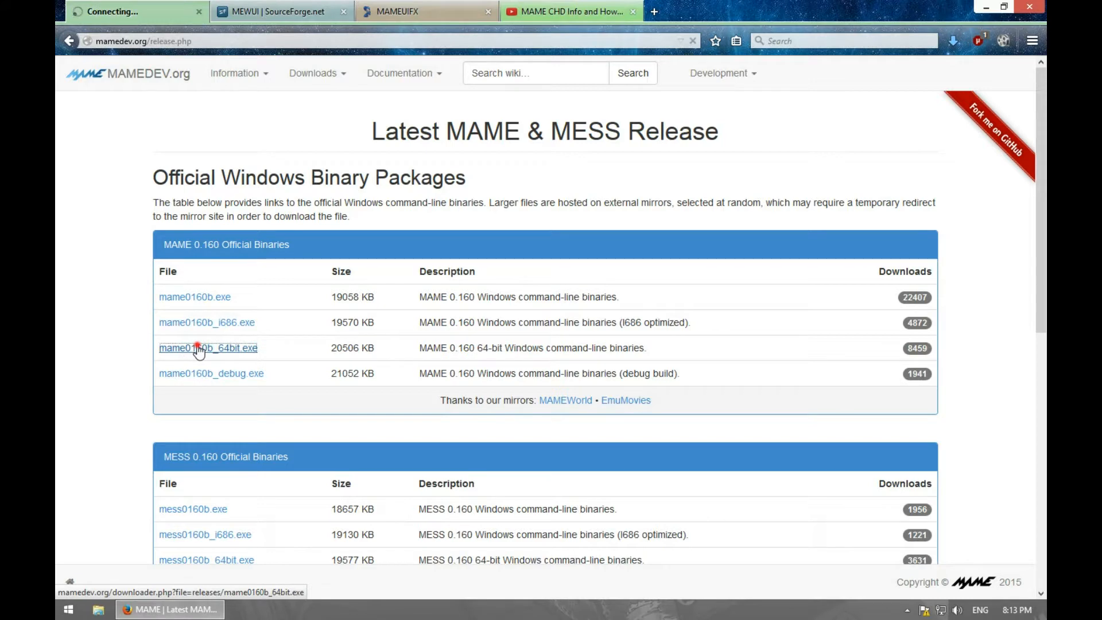
pyautogui.click(208, 347)
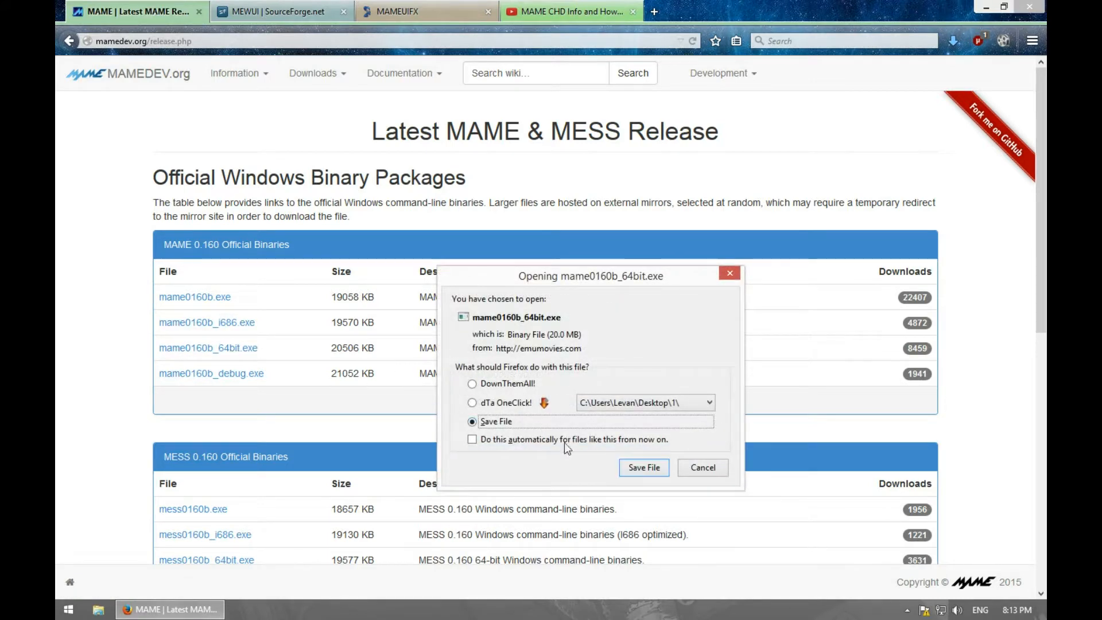
pyautogui.click(642, 467)
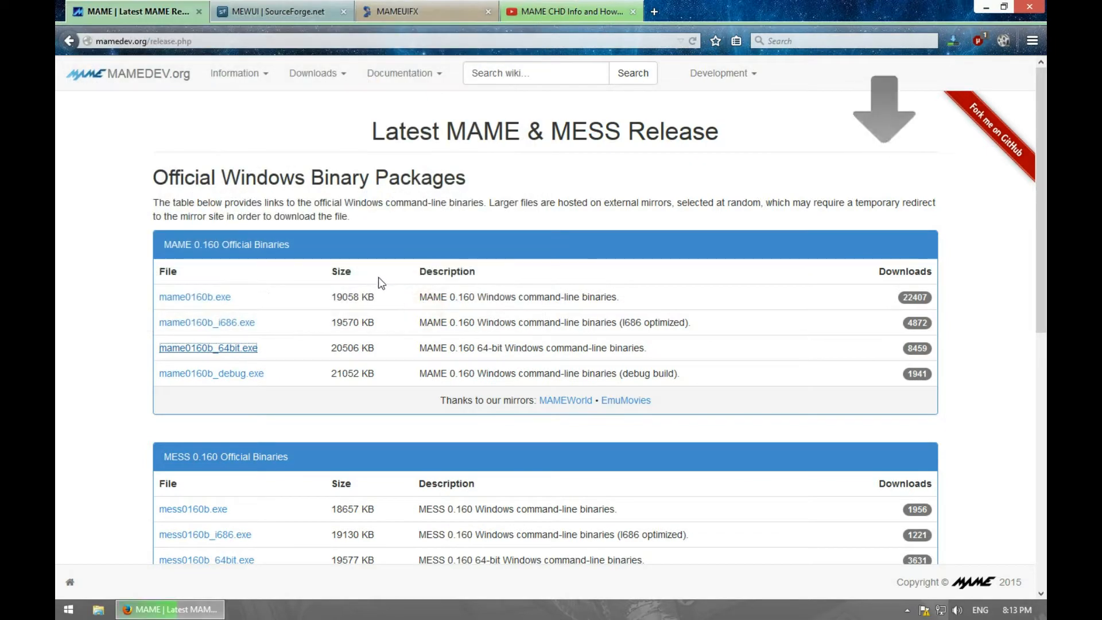
pyautogui.click(986, 7)
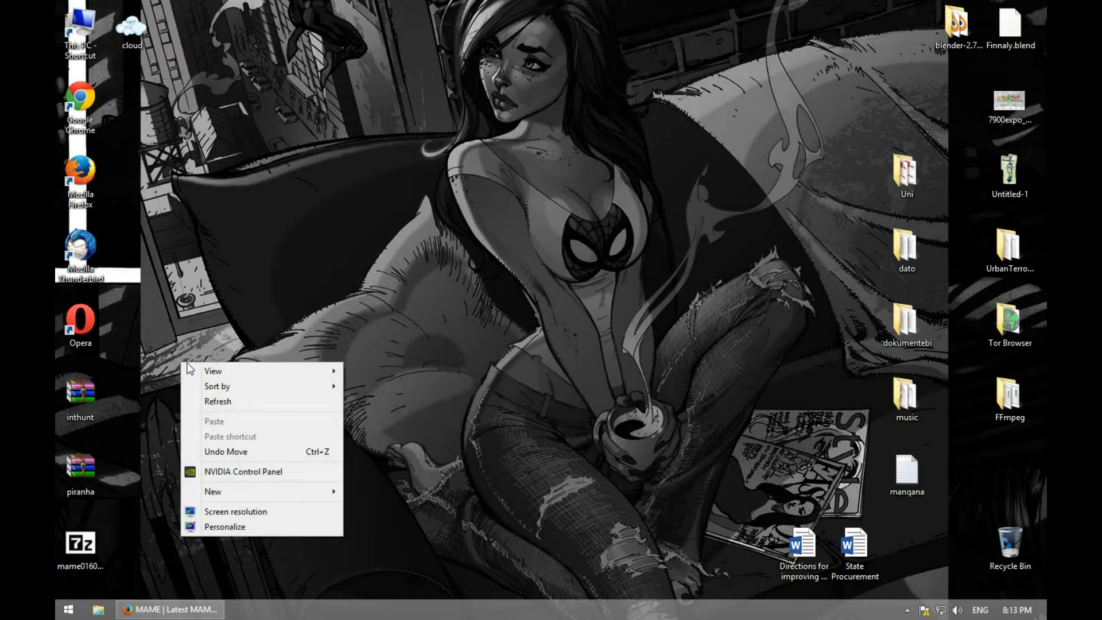
pyautogui.moveTo(260, 491)
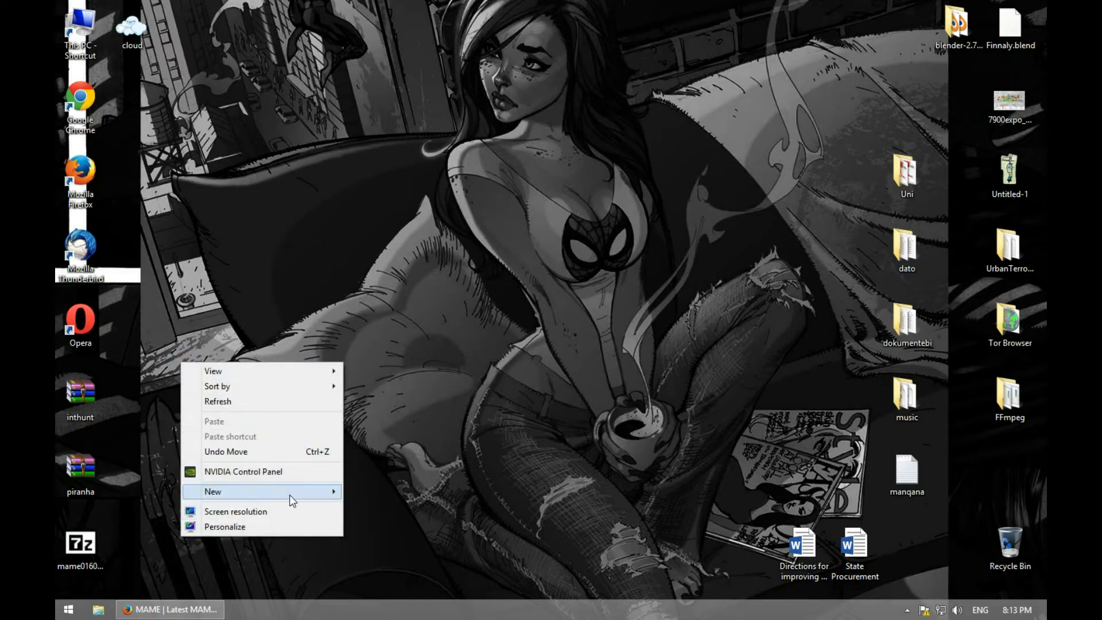
# - Add a new folder on the desktop and name it MAME
pyautogui.click(213, 491)
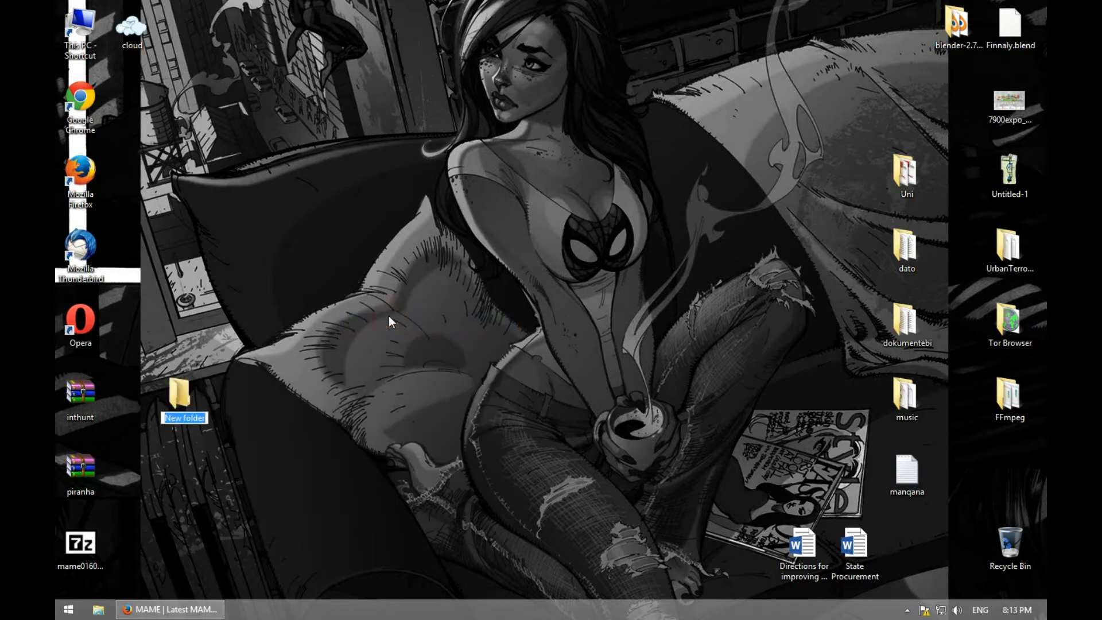
pyautogui.write('MAM')
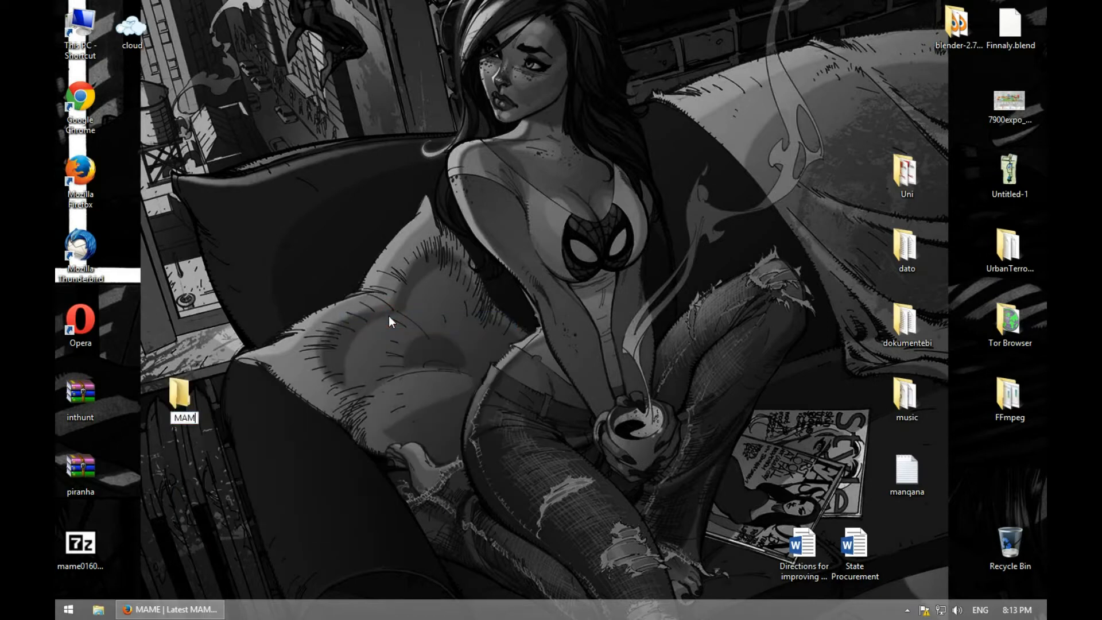
pyautogui.click(184, 399)
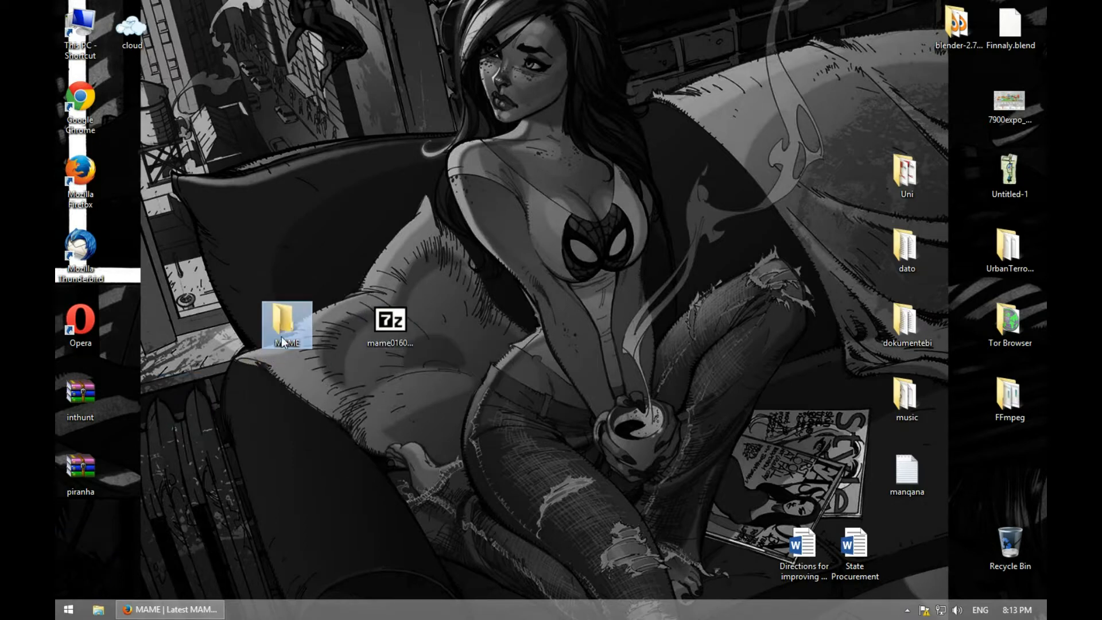
# - Run mame0160b_64bit.exe and extract its files into the desktop MAME folder
pyautogui.doubleClick(390, 320)
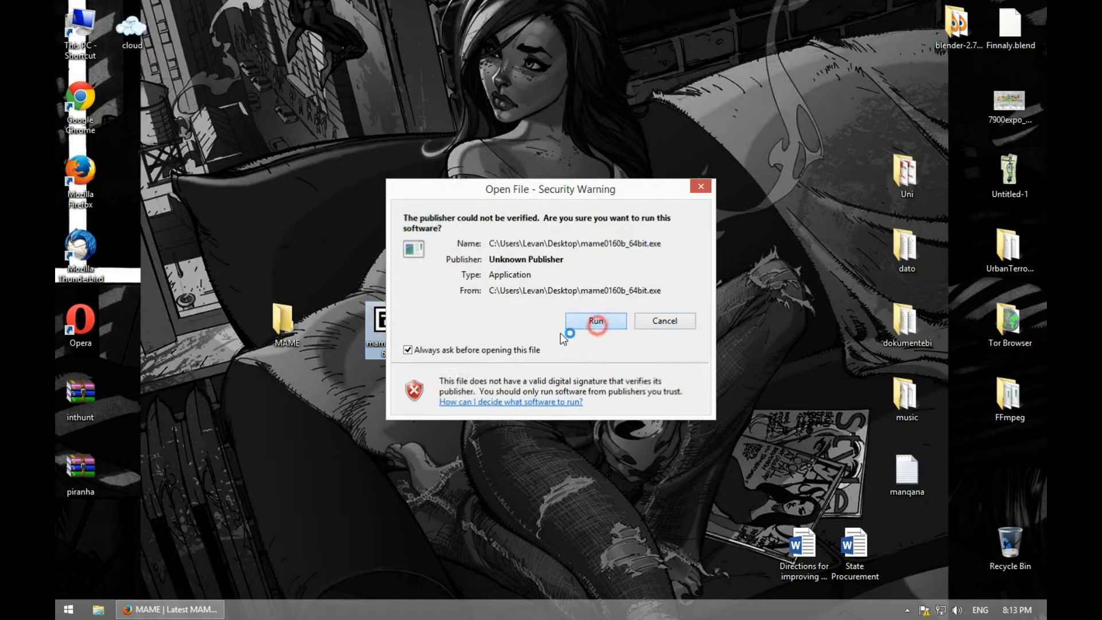
pyautogui.click(595, 320)
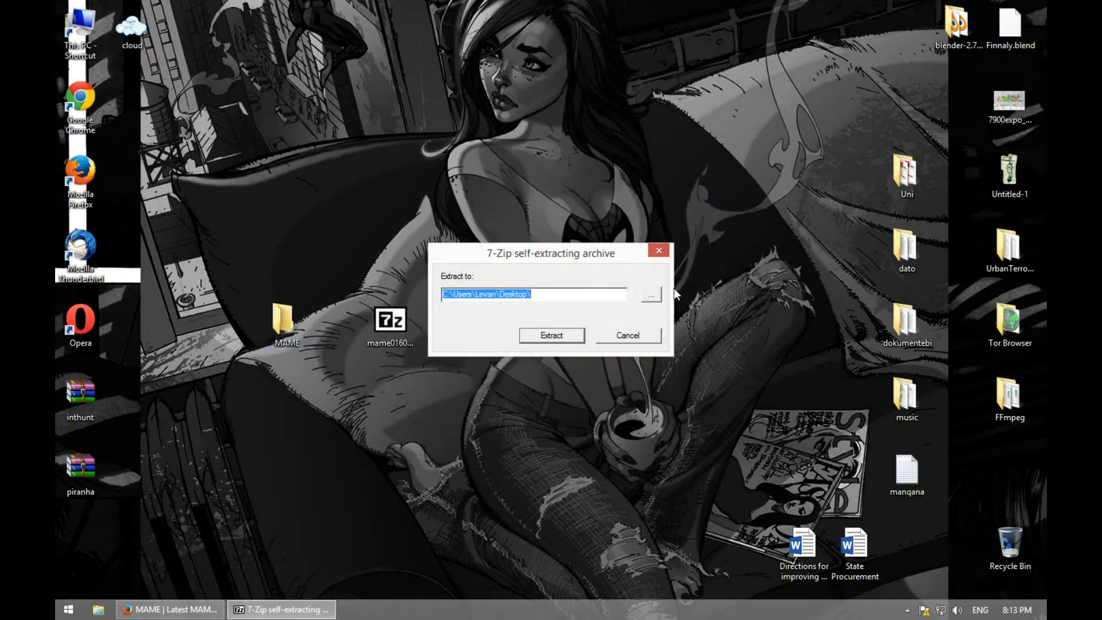
pyautogui.rightClick(391, 320)
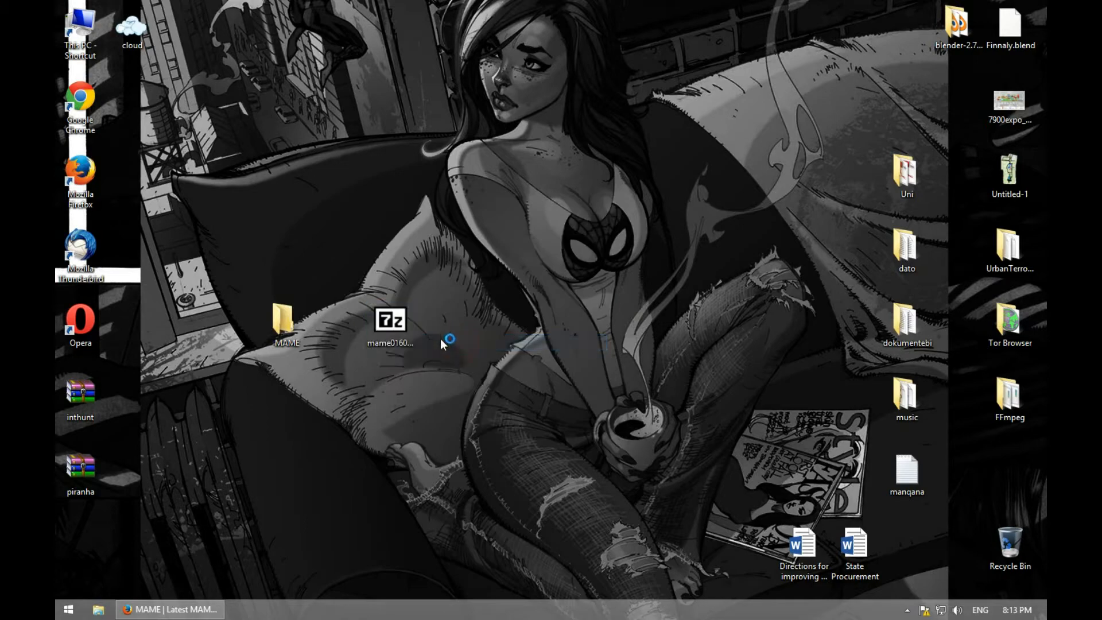
pyautogui.doubleClick(389, 320)
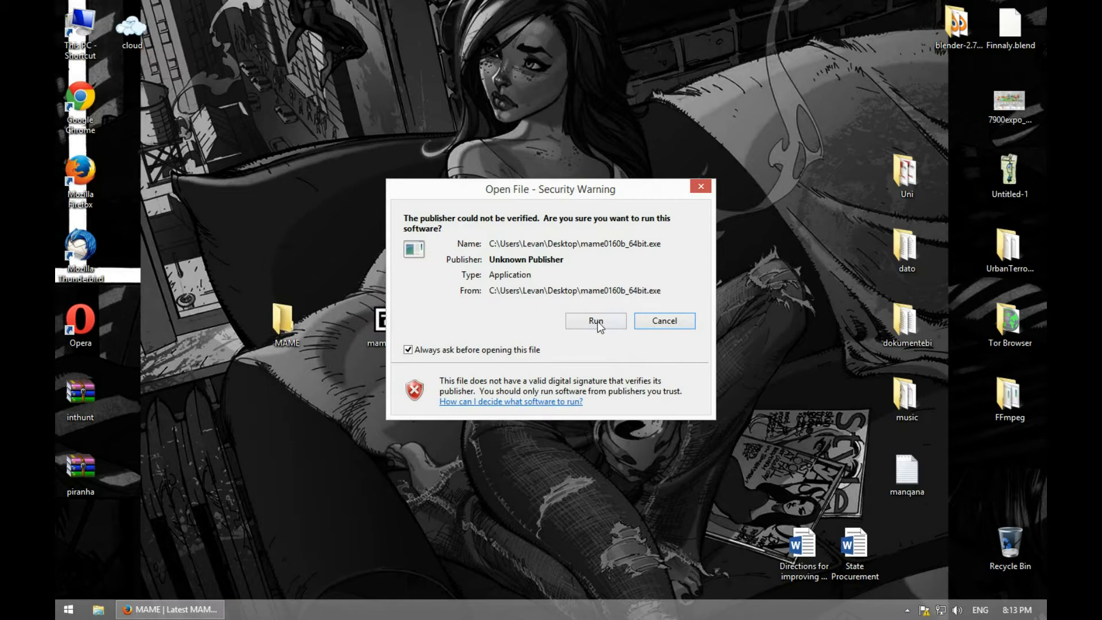
pyautogui.click(594, 320)
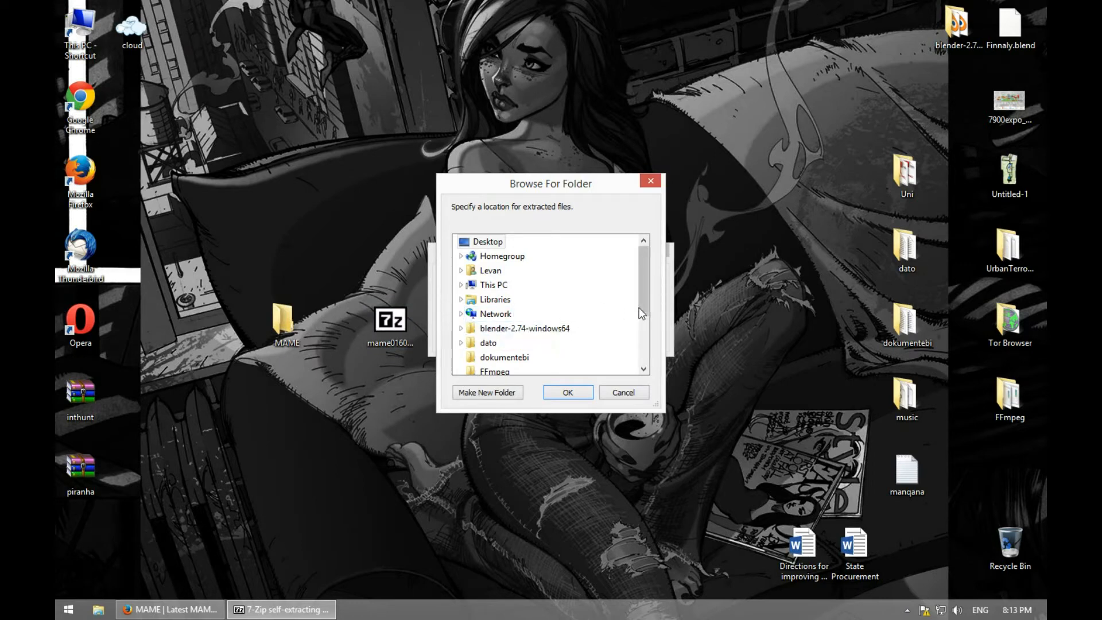
pyautogui.click(491, 342)
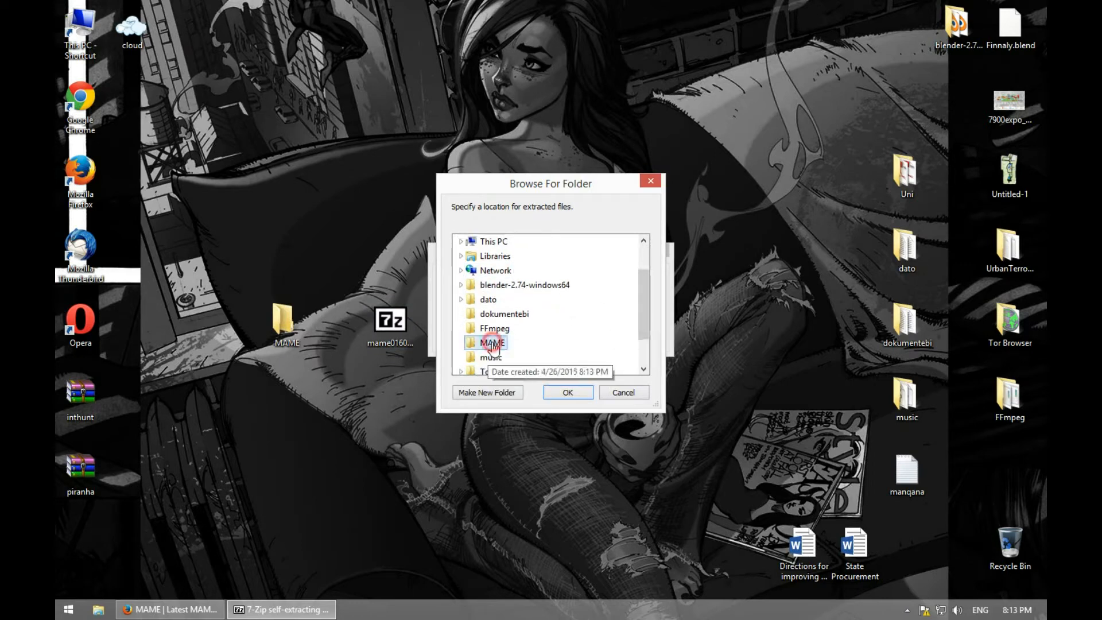
pyautogui.click(568, 392)
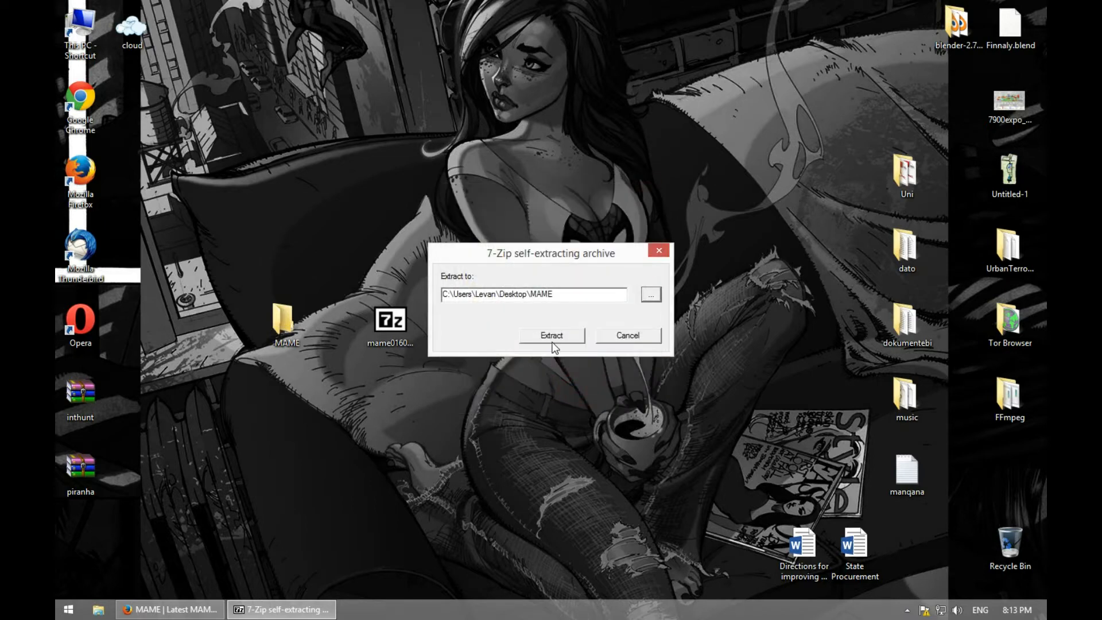
pyautogui.click(550, 335)
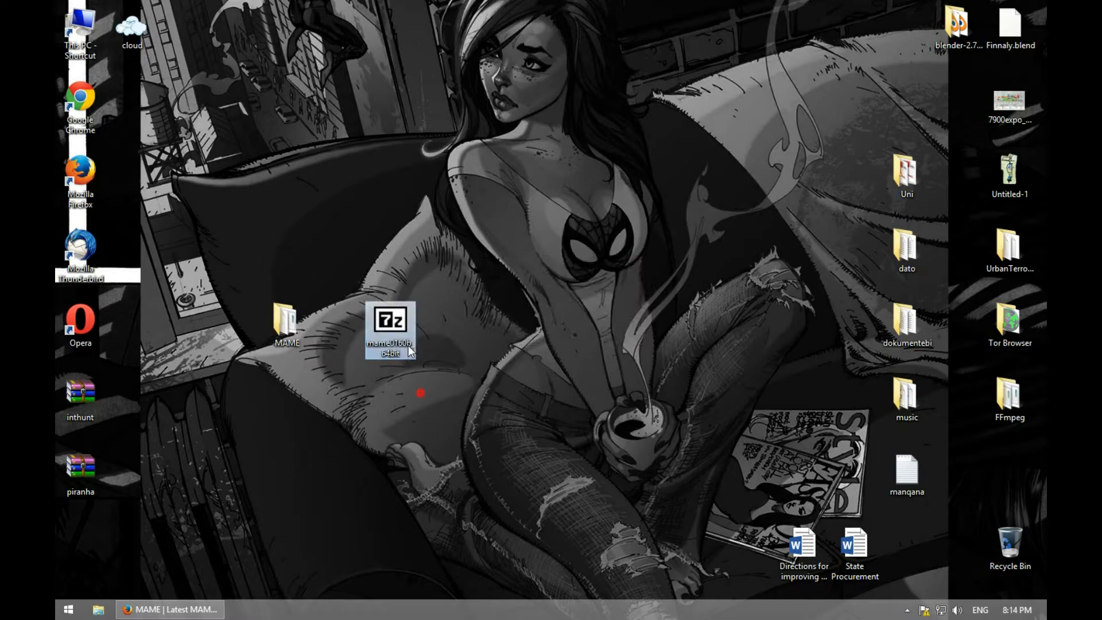
pyautogui.moveTo(397, 374)
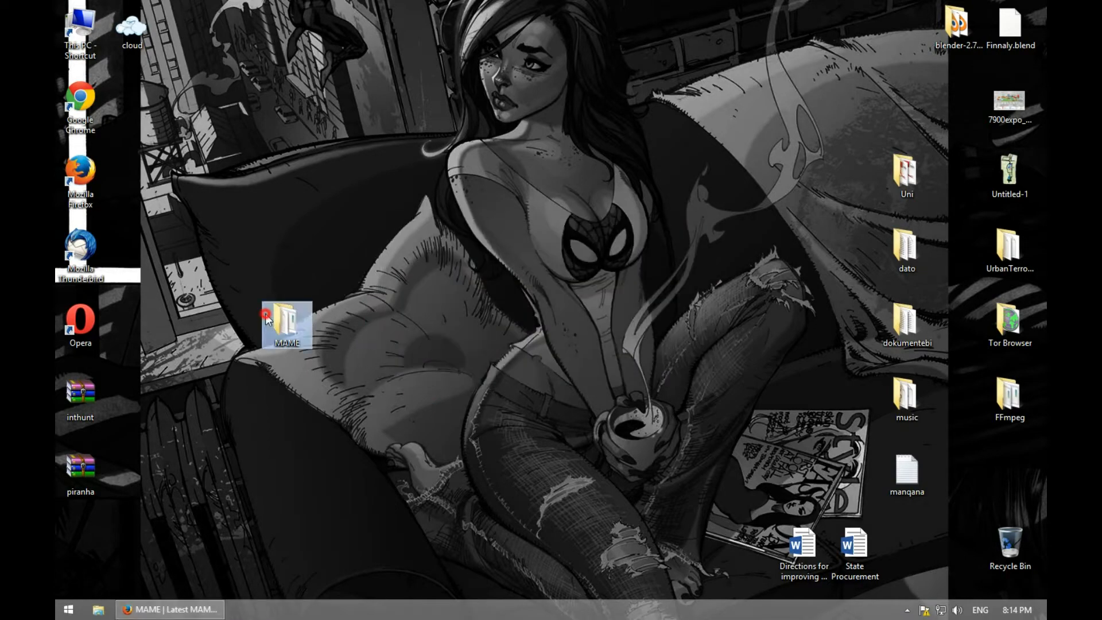
# - Open the MAME folder and launch mame64.exe
pyautogui.doubleClick(285, 323)
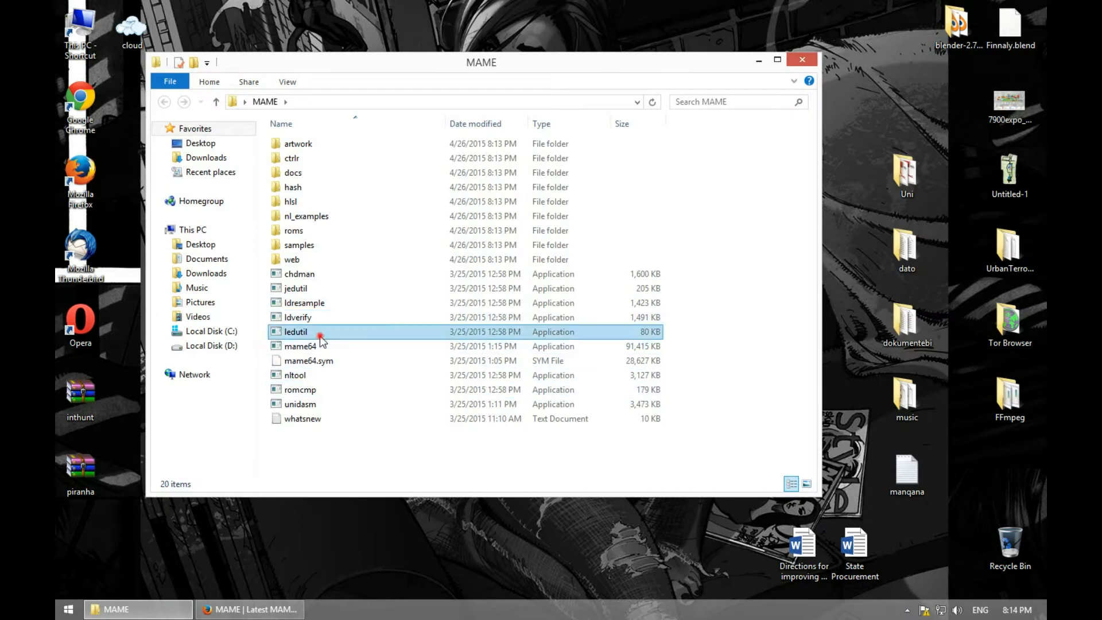
pyautogui.click(300, 345)
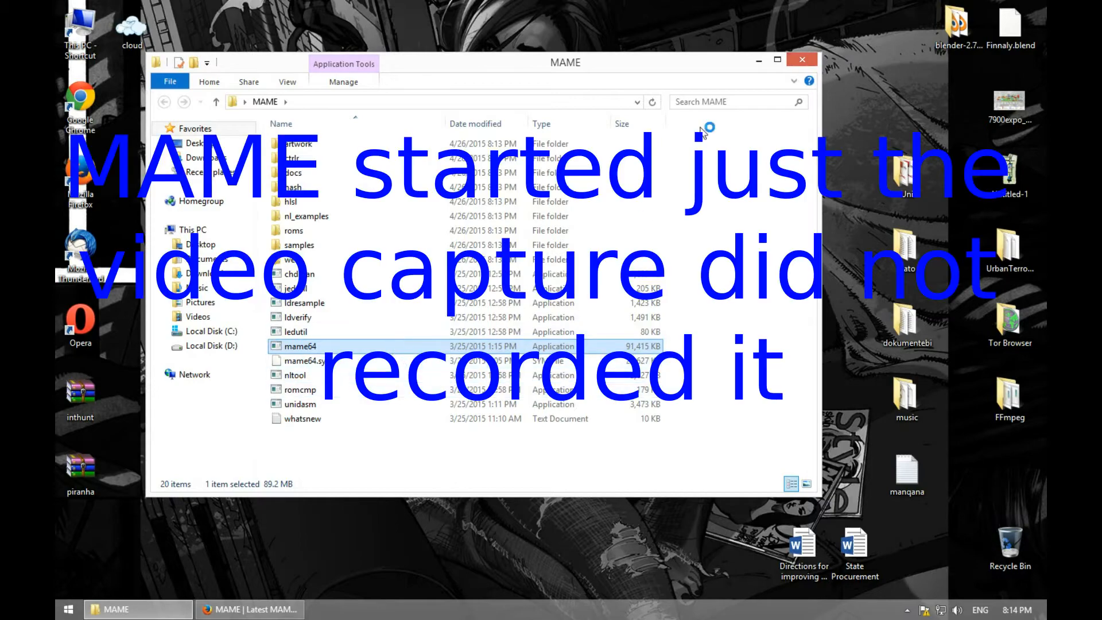
pyautogui.click(801, 60)
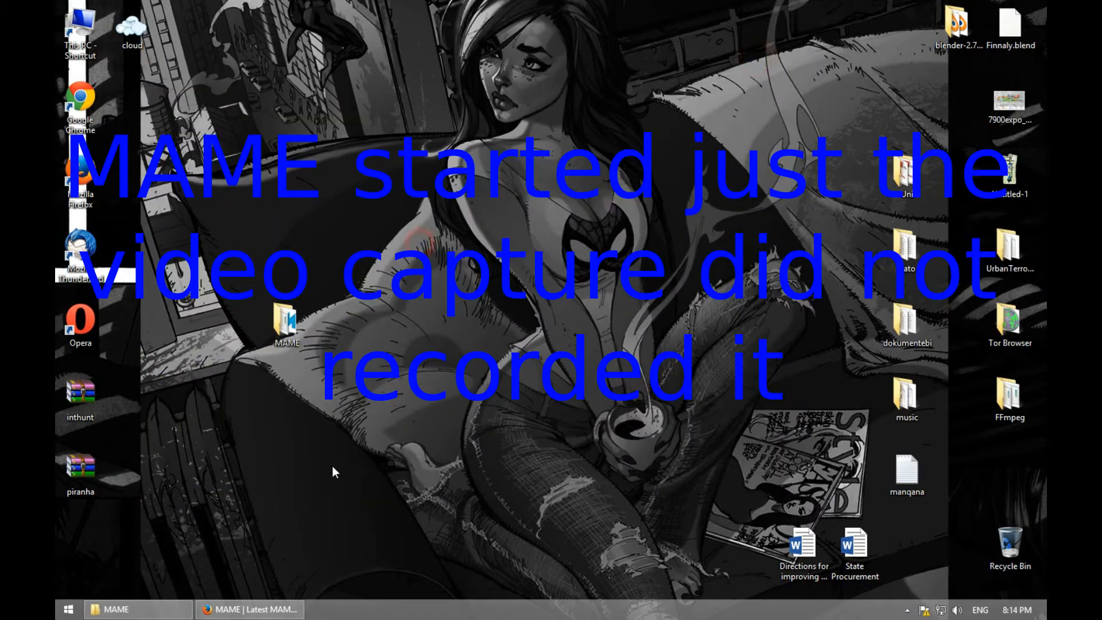
pyautogui.doubleClick(285, 321)
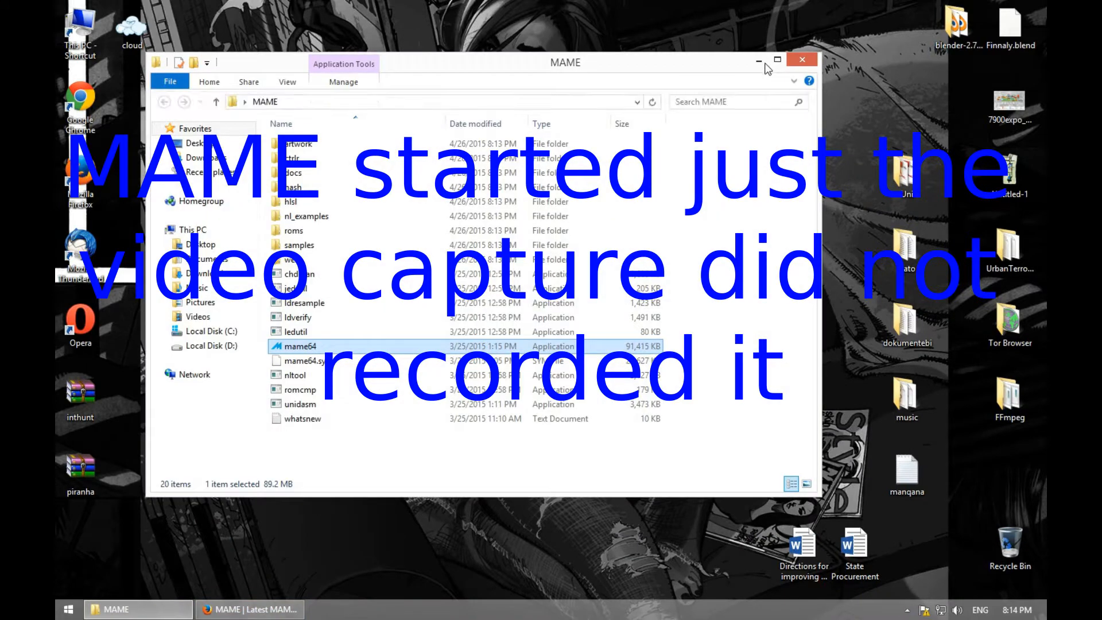
pyautogui.doubleClick(298, 345)
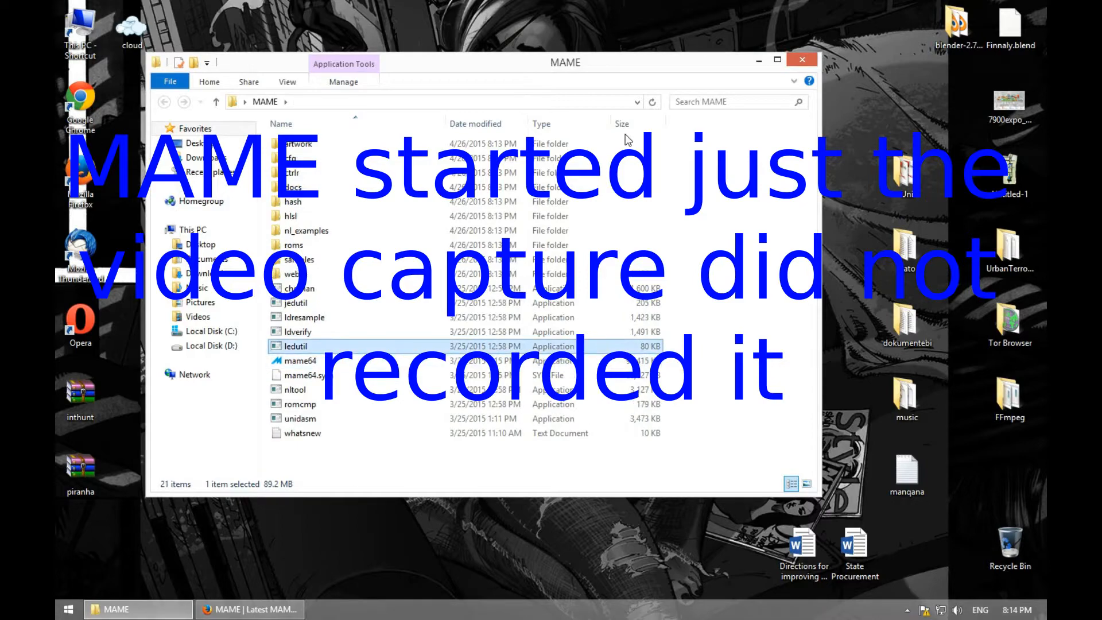
pyautogui.click(302, 361)
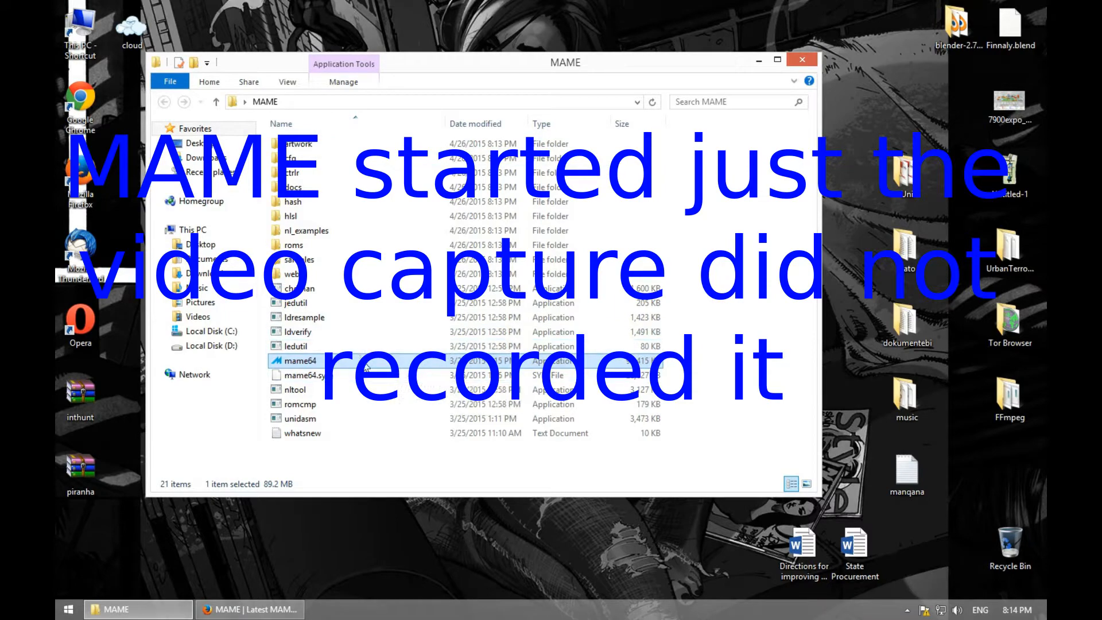
# - Expand the 'How to run Mame on Windows' description to show the mame64.exe -cc command
pyautogui.click(249, 609)
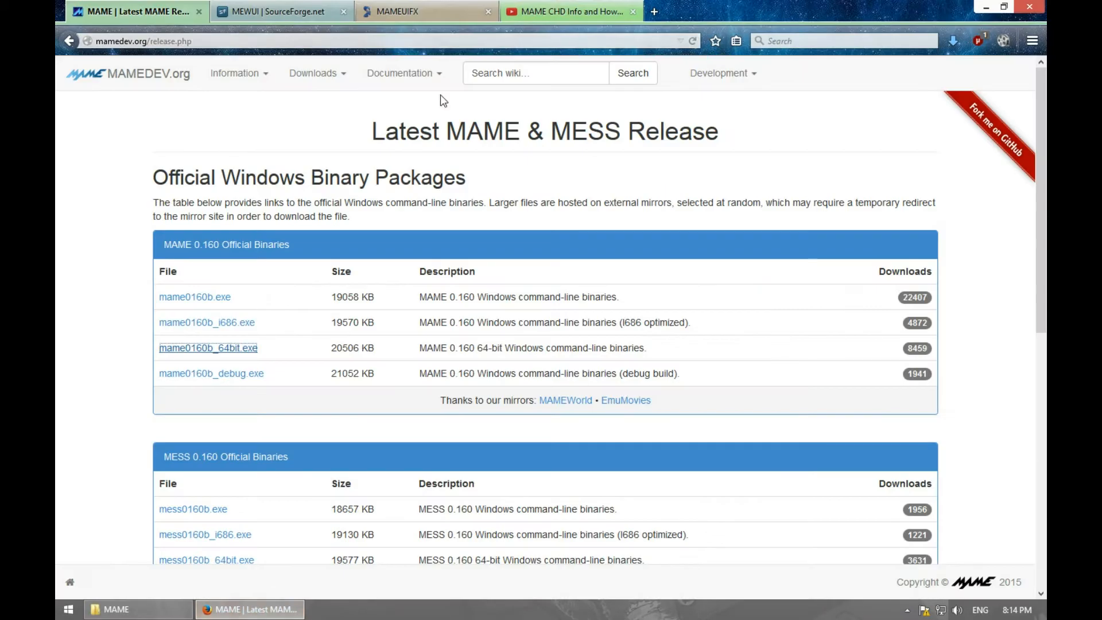
pyautogui.click(569, 12)
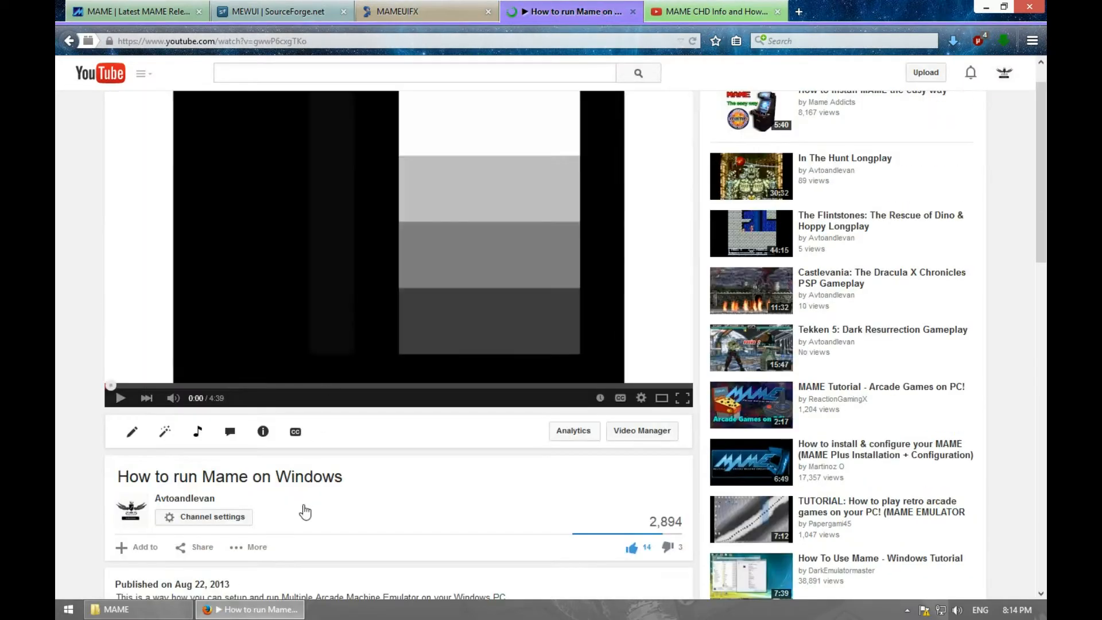
pyautogui.scroll(-3)
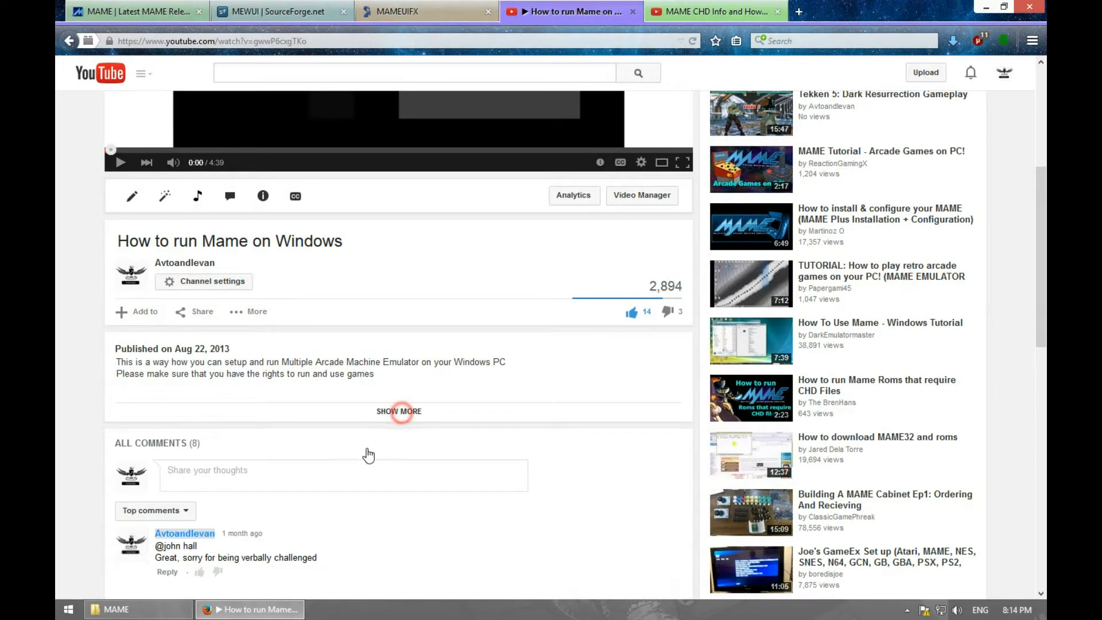
pyautogui.click(399, 411)
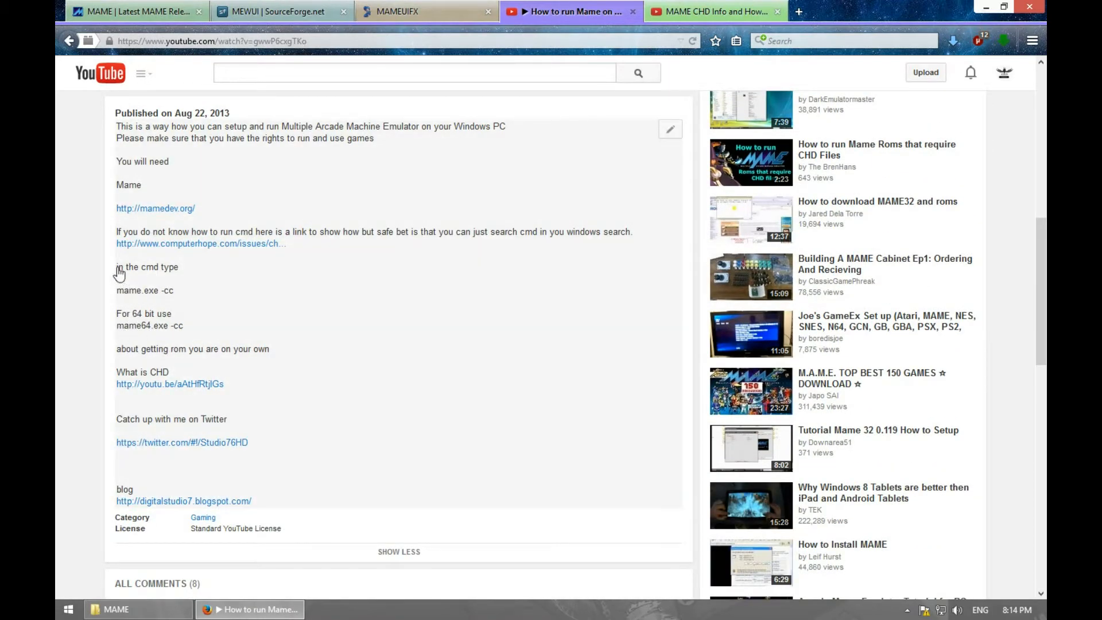
pyautogui.moveTo(176, 304)
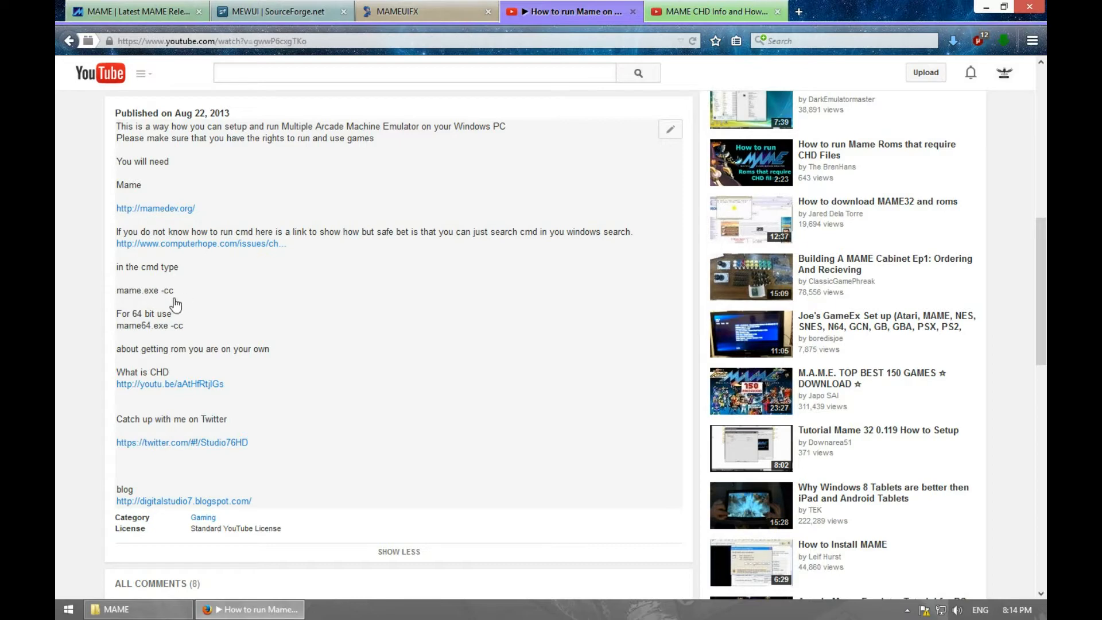
pyautogui.moveTo(153, 337)
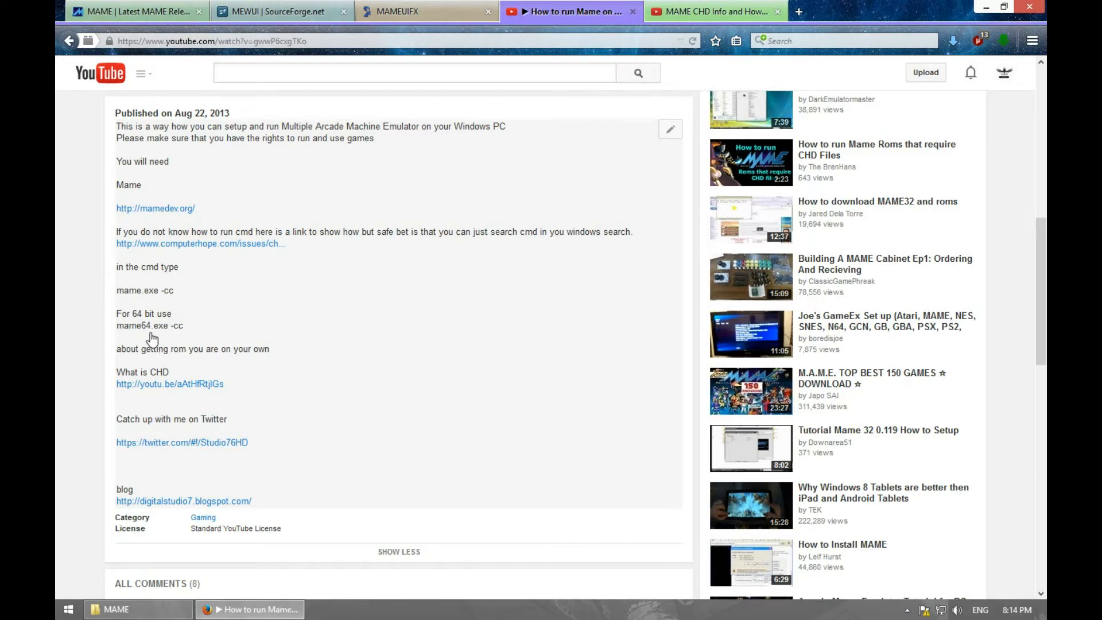
pyautogui.moveTo(154, 341)
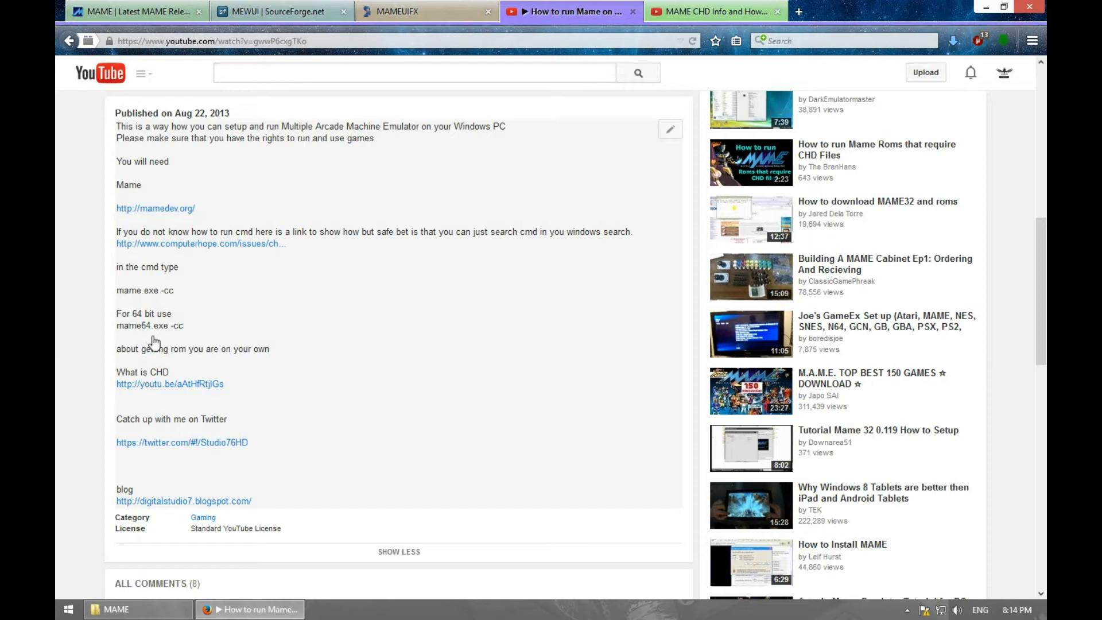
pyautogui.moveTo(503, 262)
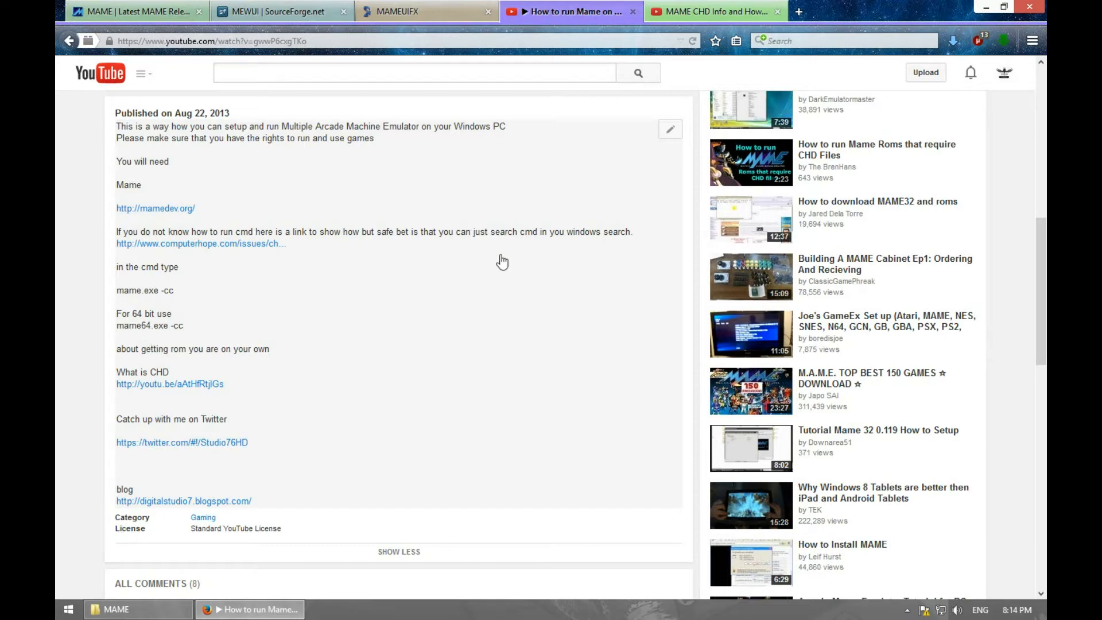
pyautogui.moveTo(453, 282)
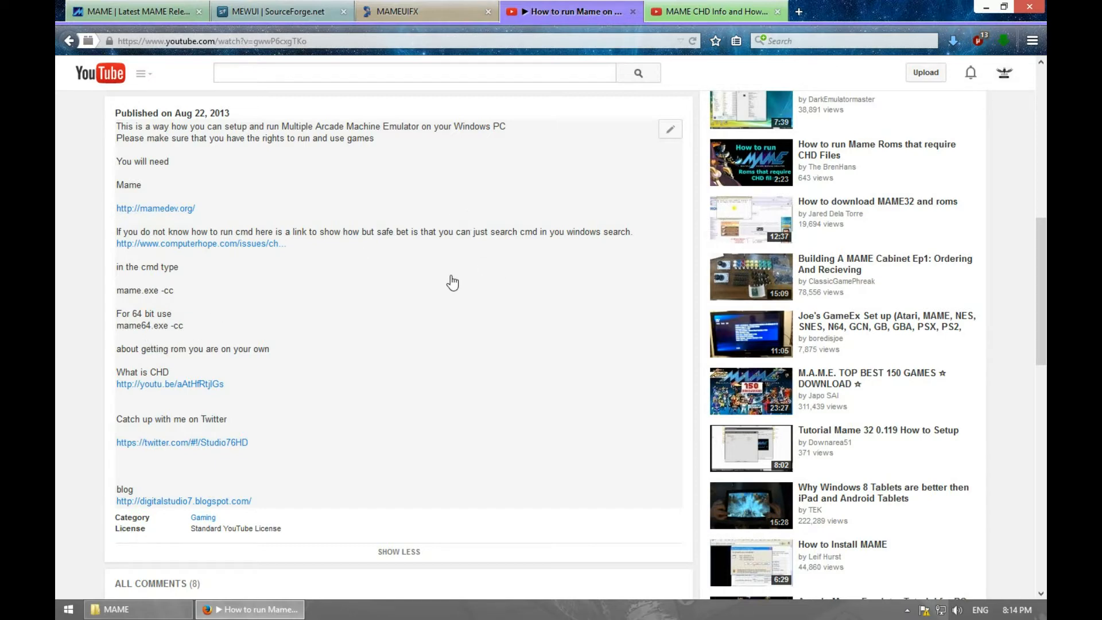
pyautogui.moveTo(404, 282)
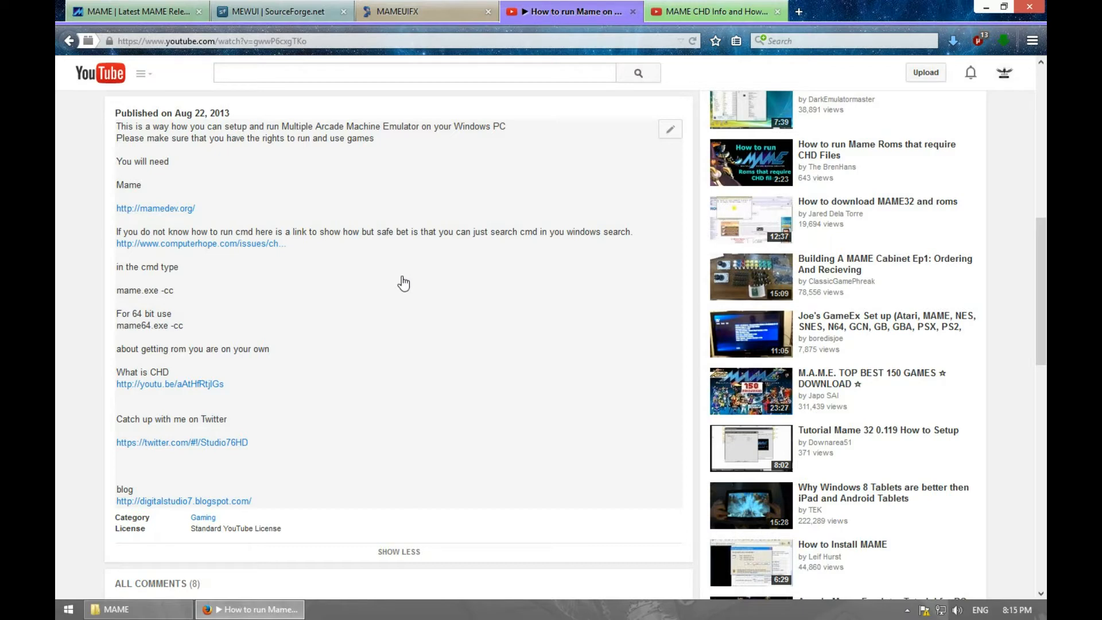
pyautogui.moveTo(442, 290)
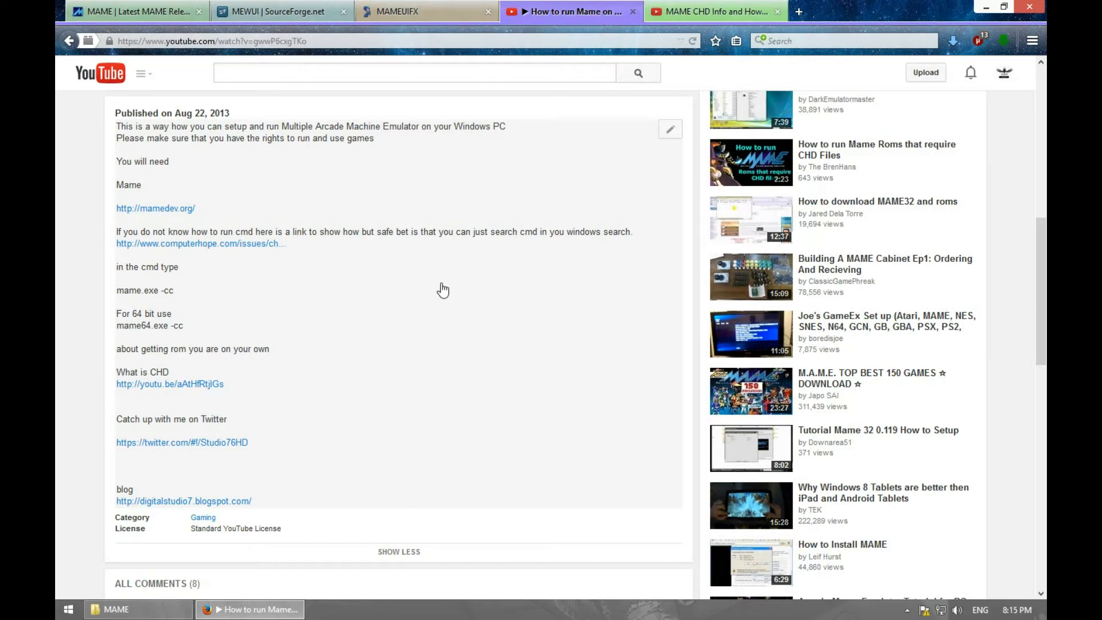
pyautogui.moveTo(457, 287)
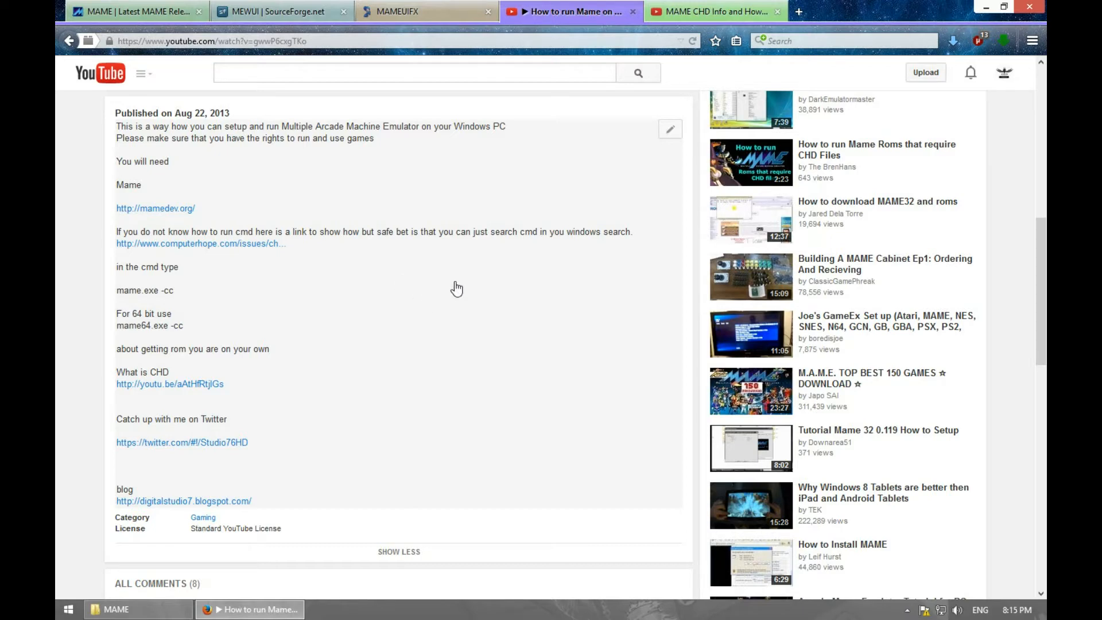
pyautogui.moveTo(173, 336)
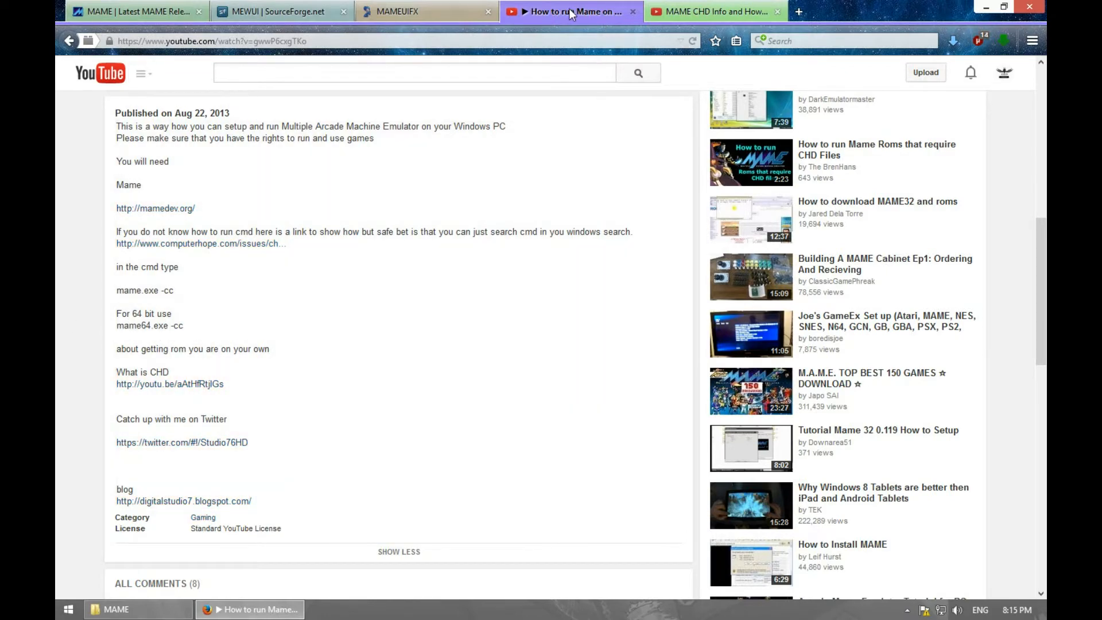
# - Open MAME\roms in File Explorer and paste the copied game files there
pyautogui.click(116, 610)
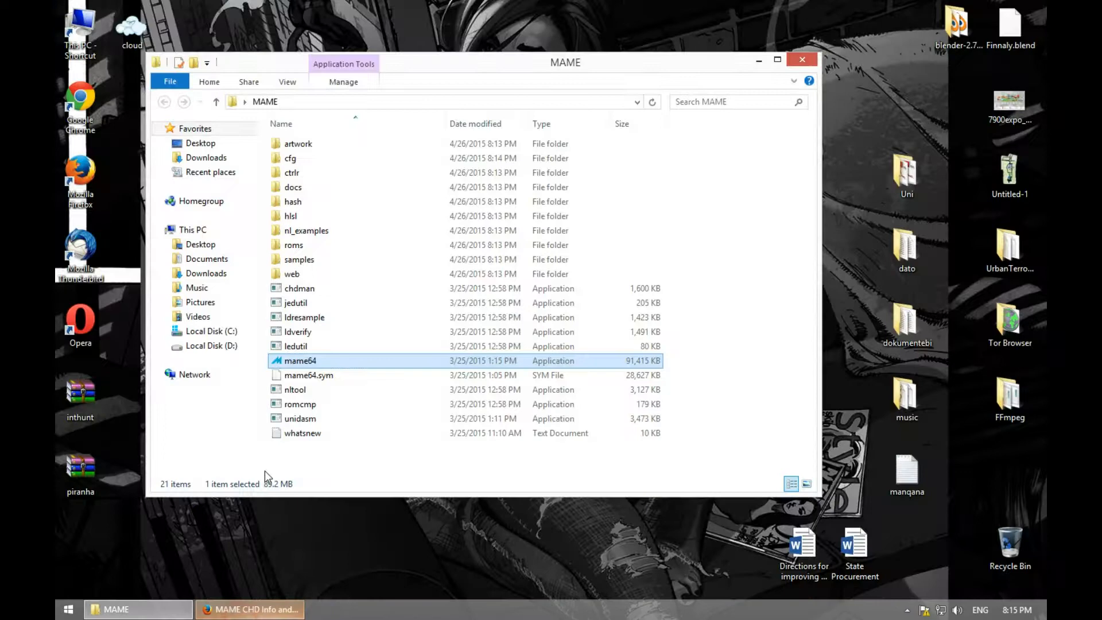
pyautogui.click(308, 375)
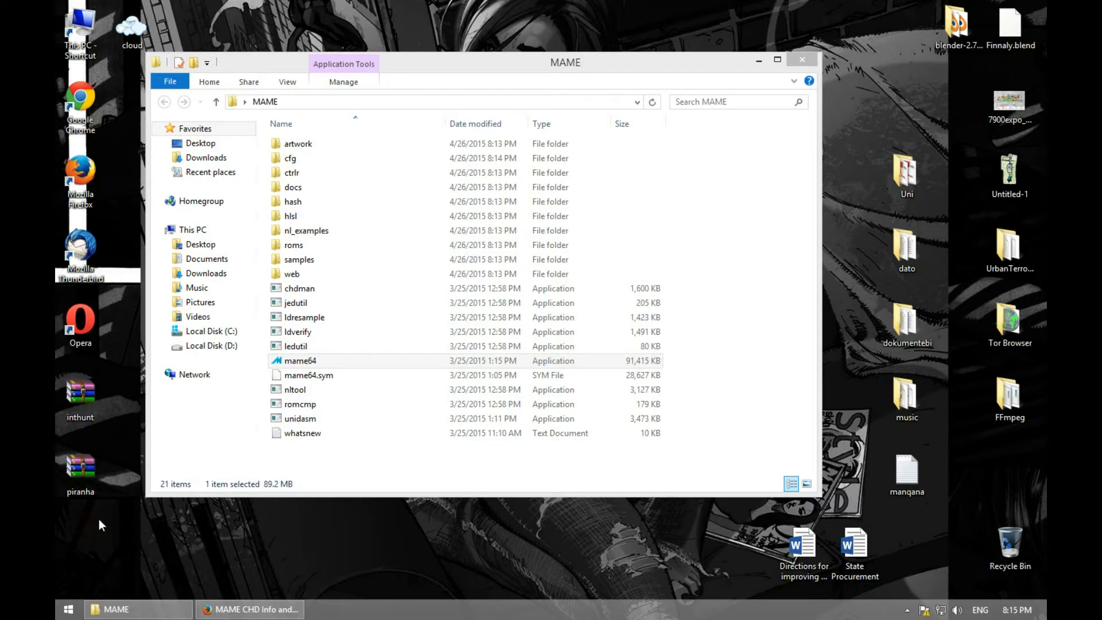
pyautogui.rightClick(80, 457)
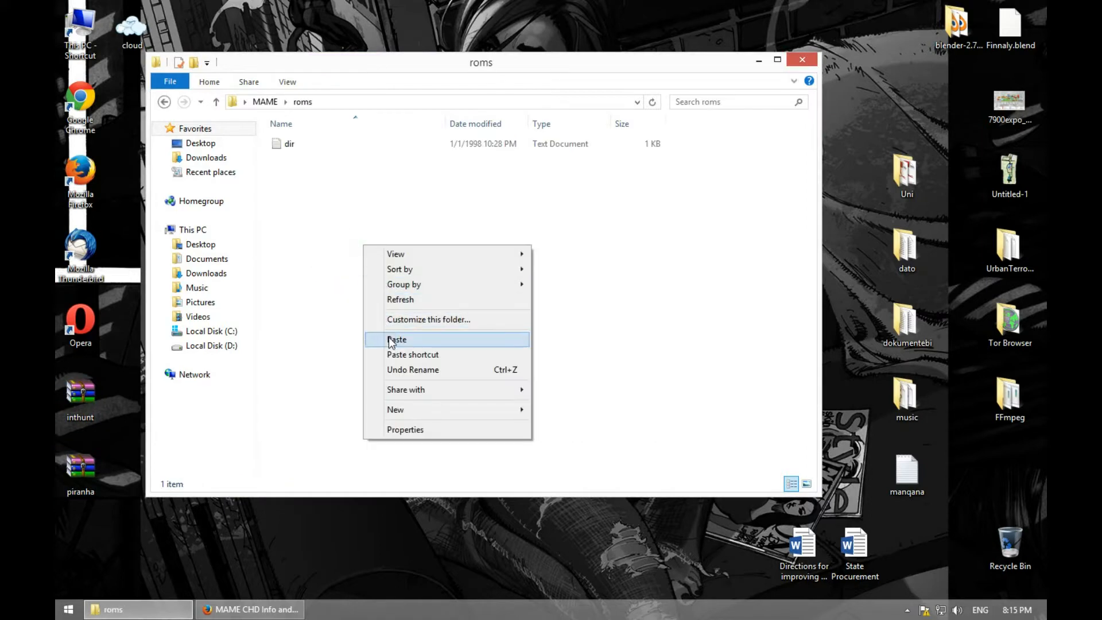
pyautogui.click(396, 339)
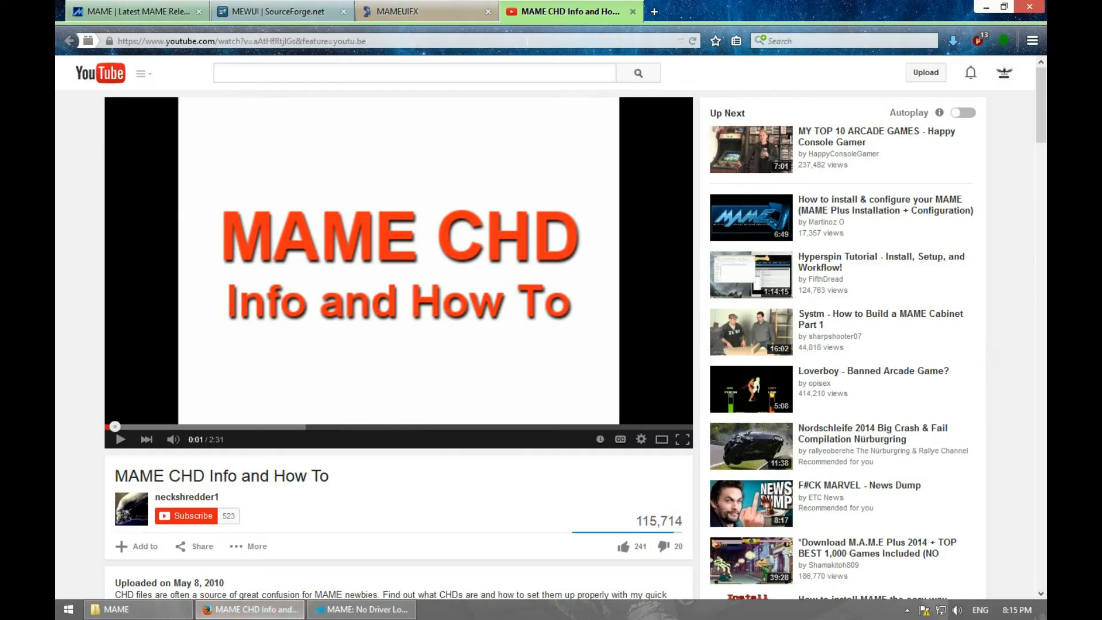
pyautogui.moveTo(325, 247)
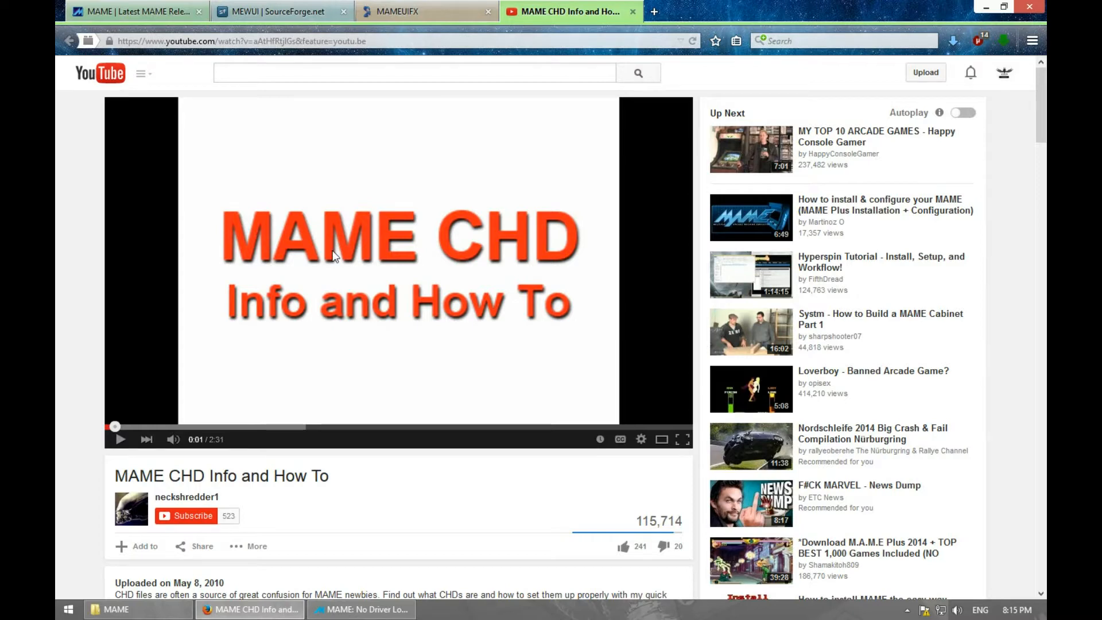
pyautogui.moveTo(288, 321)
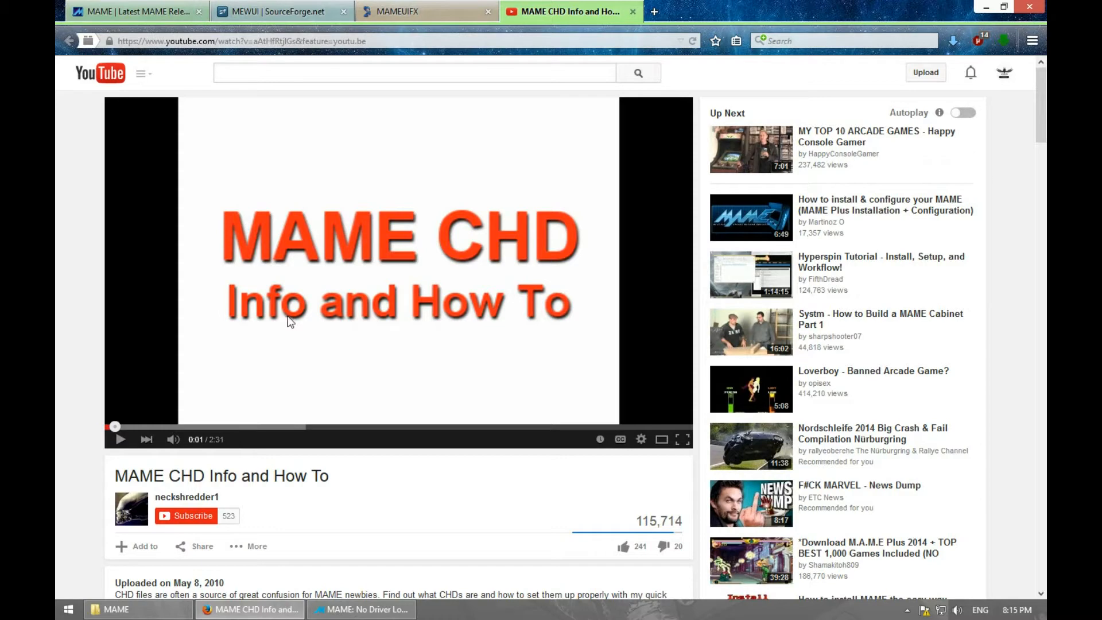
pyautogui.moveTo(301, 457)
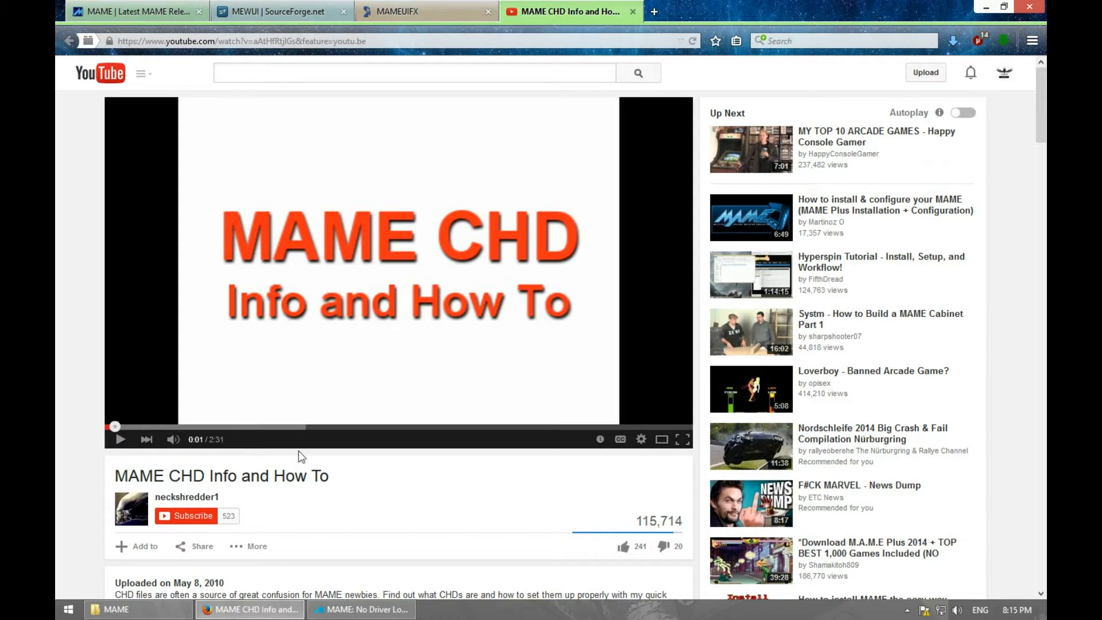
# - Bring the MAME window running In The Hunt (World) to the front
pyautogui.click(360, 609)
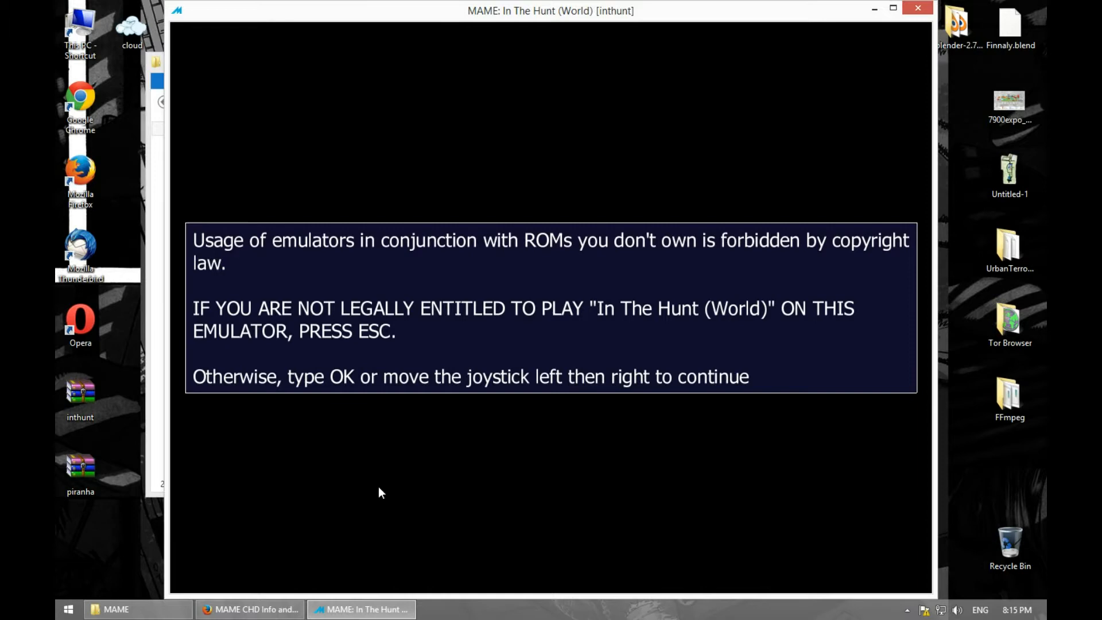
# - Type OK past In The Hunt's copyright notice, then press Tab for the MAME menu
pyautogui.write('OK')
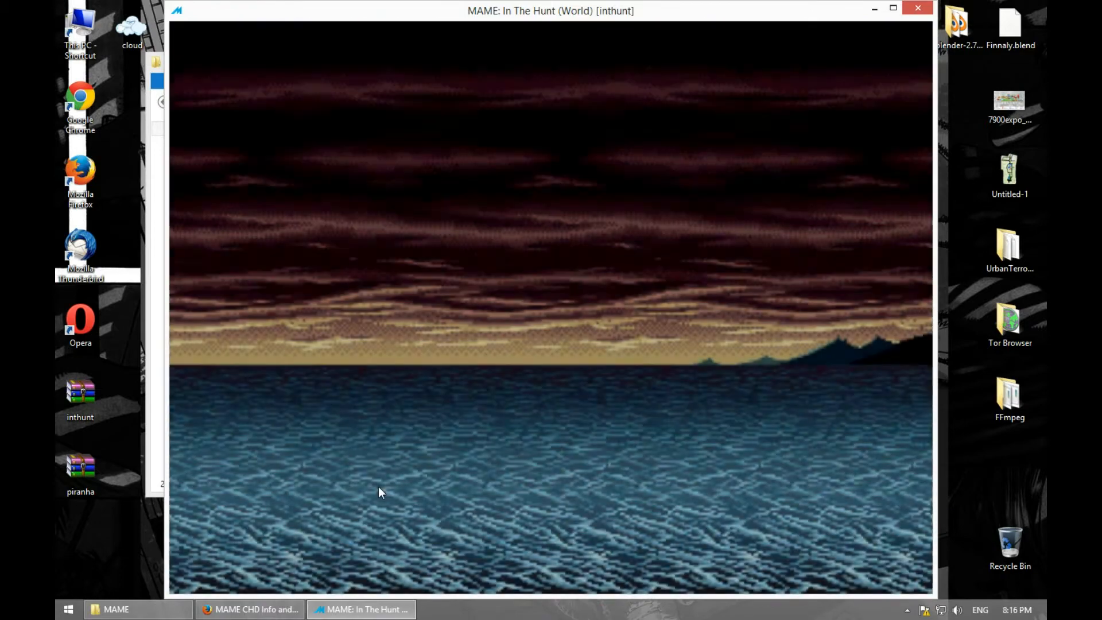
pyautogui.press('Tab')
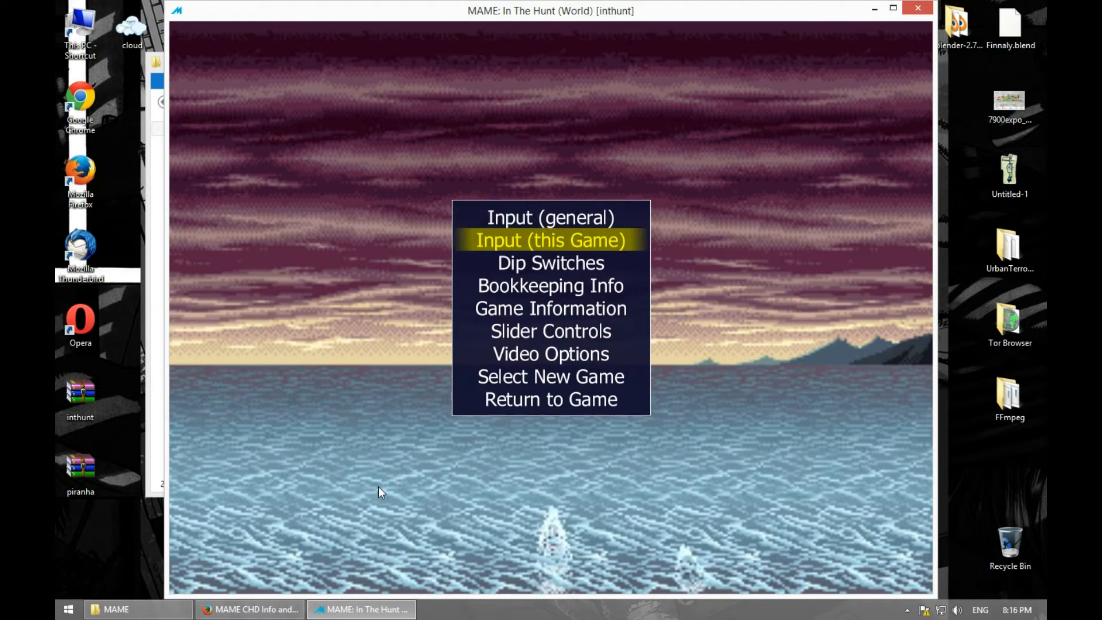
pyautogui.click(550, 354)
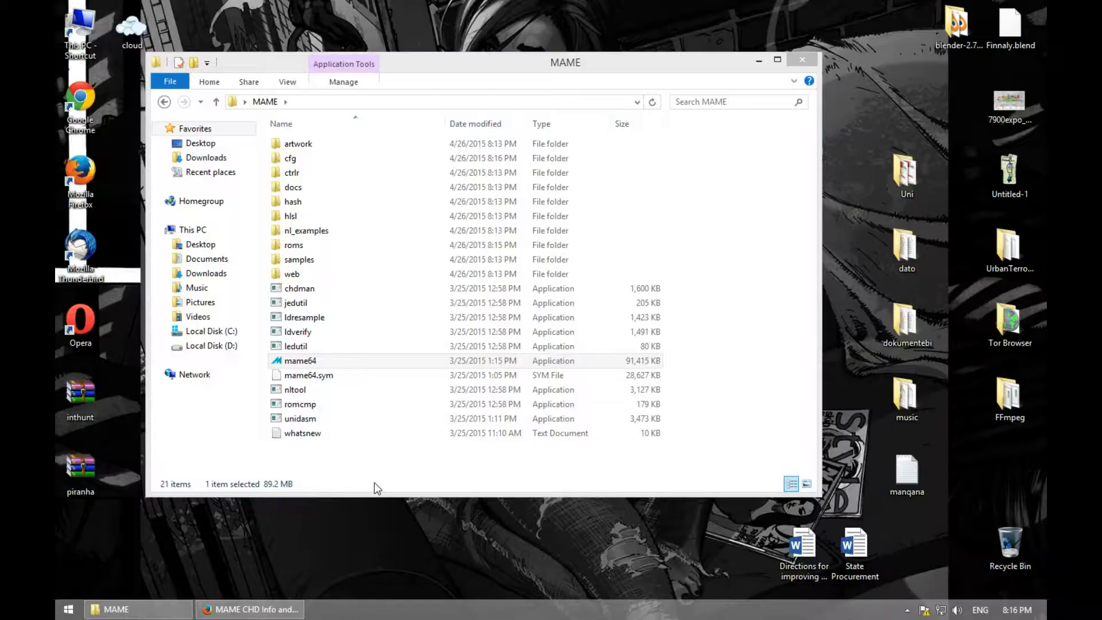
pyautogui.moveTo(355, 464)
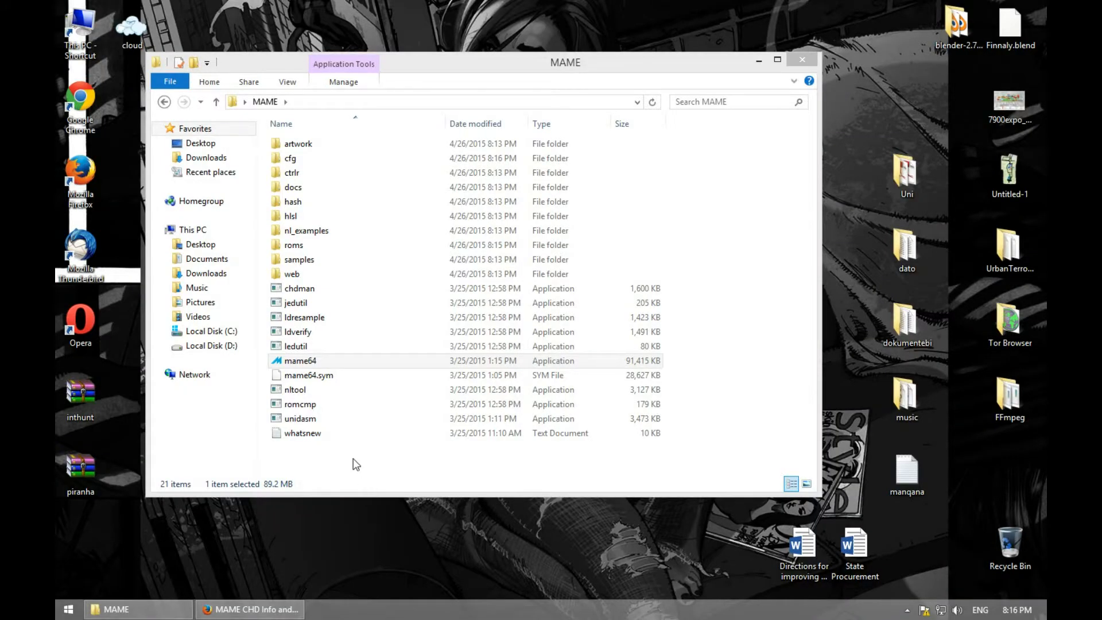
pyautogui.moveTo(287, 533)
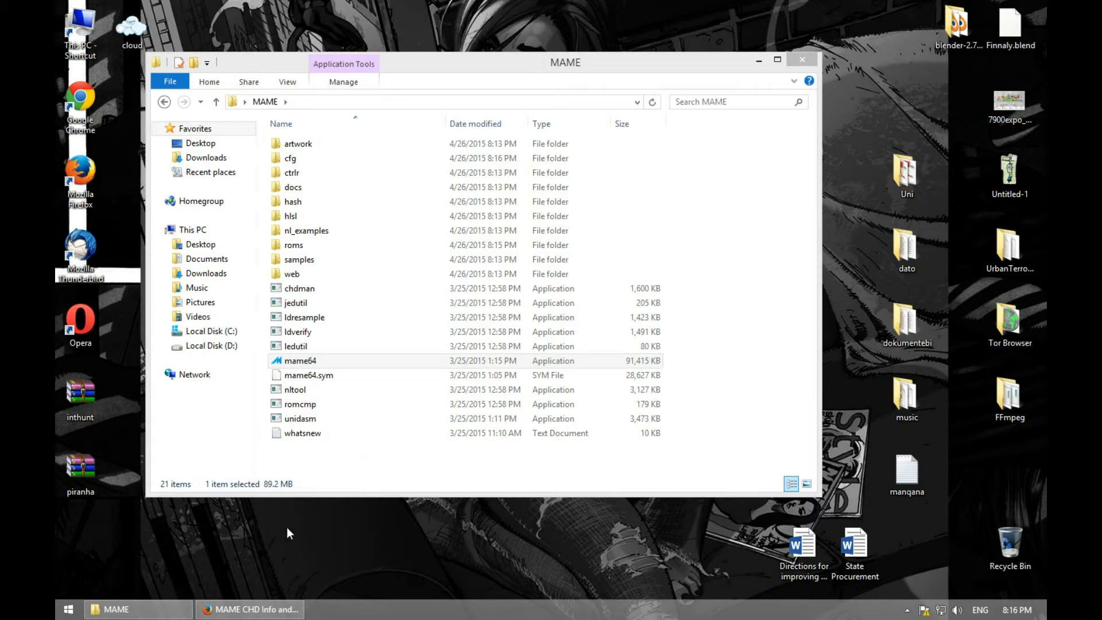
# - Save the MEWUI 1.60.1 archive from its SourceForge project page to the Desktop
pyautogui.click(250, 610)
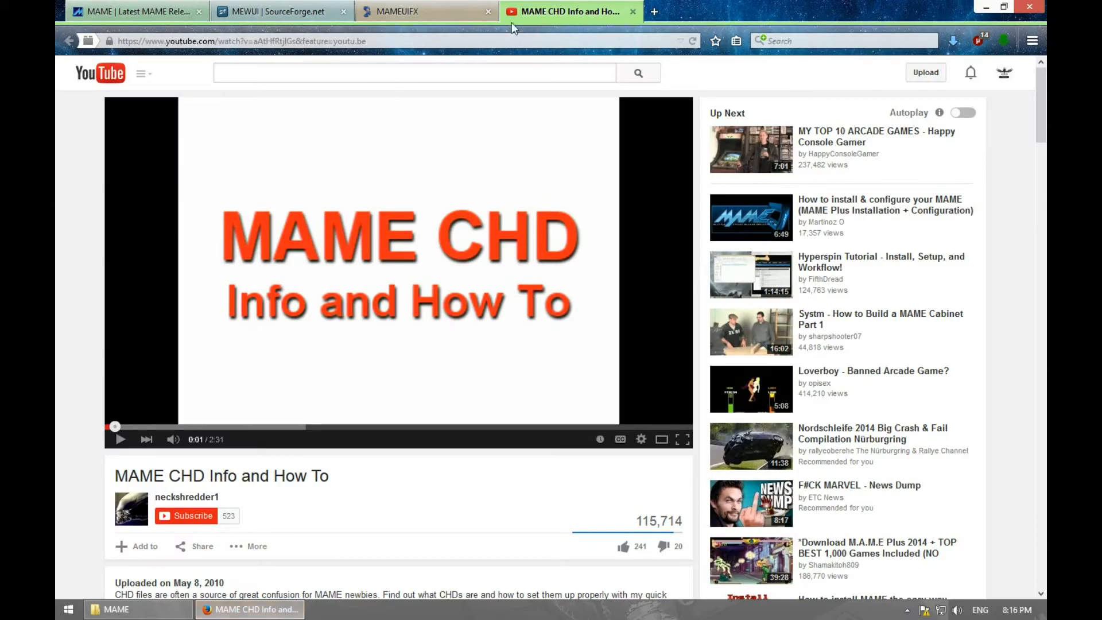
pyautogui.click(632, 12)
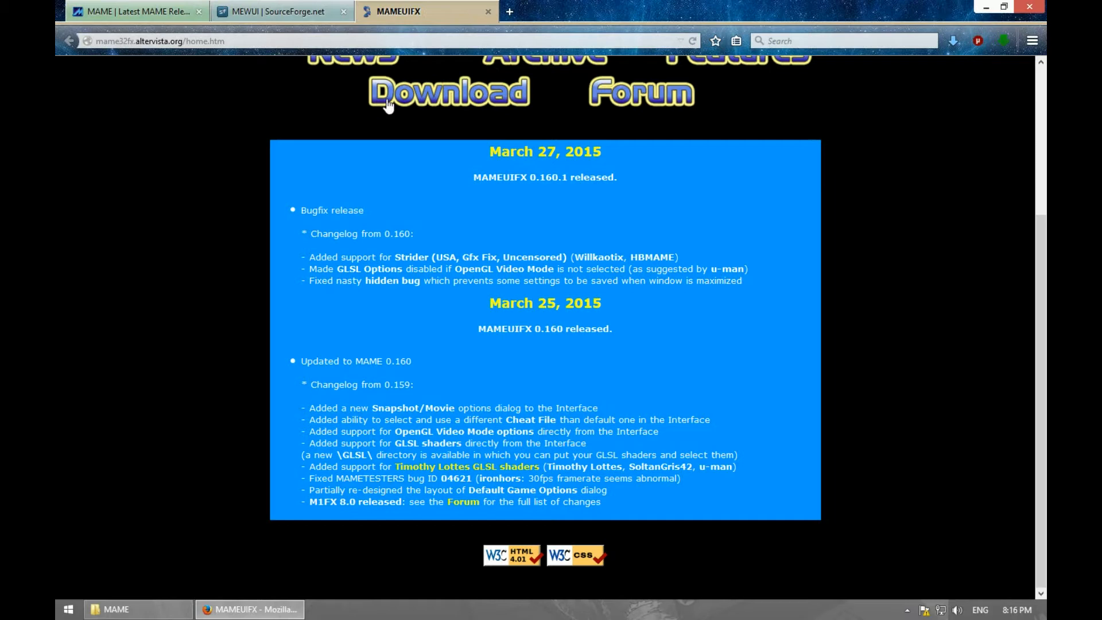
pyautogui.click(279, 12)
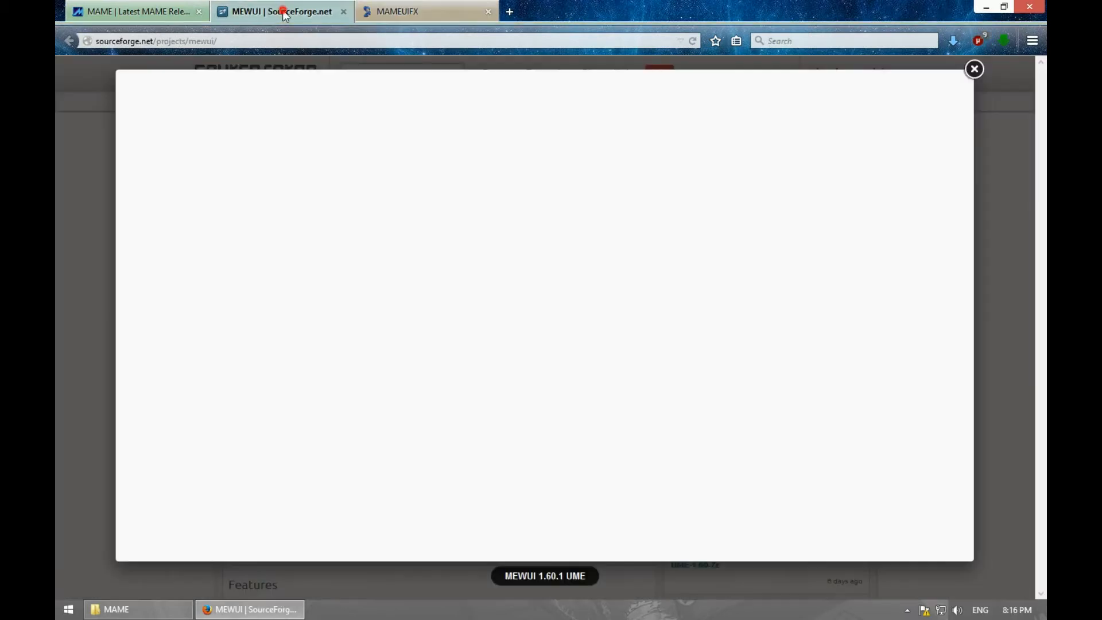
pyautogui.click(974, 68)
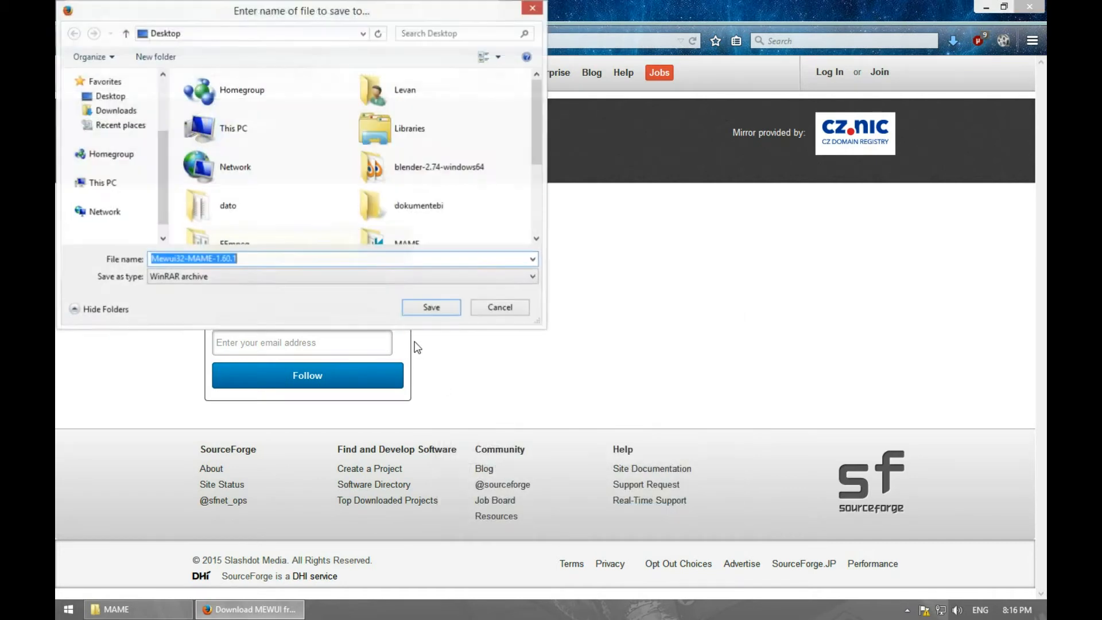
pyautogui.click(430, 307)
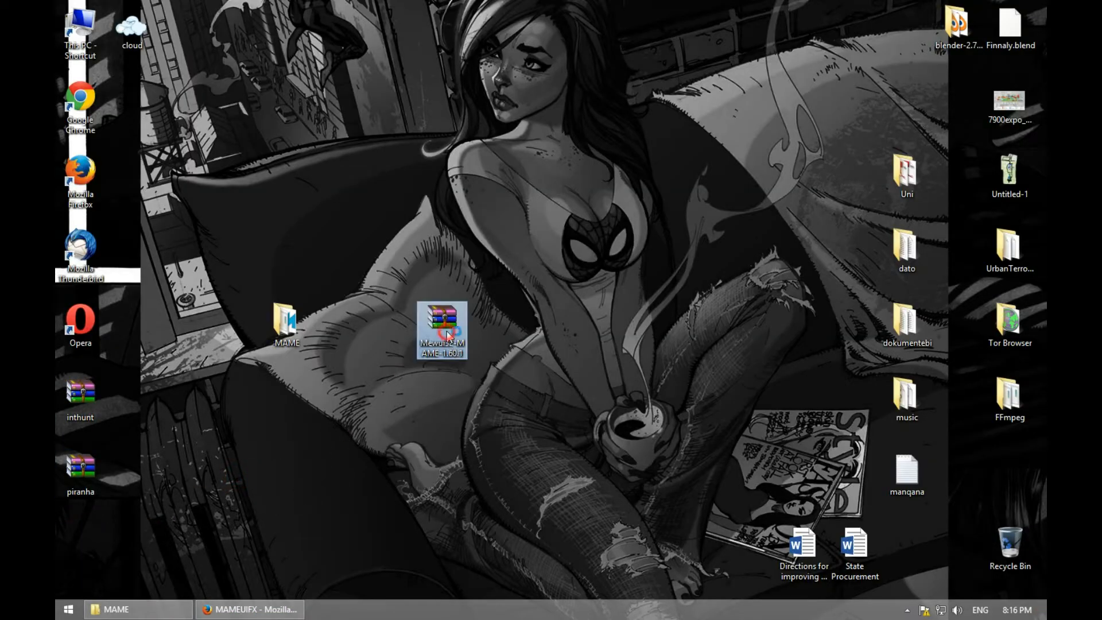
# - Extract the MEWUI32 MAME 1.60.1 archive's contents into the MAME folder, then close WinRAR
pyautogui.doubleClick(441, 330)
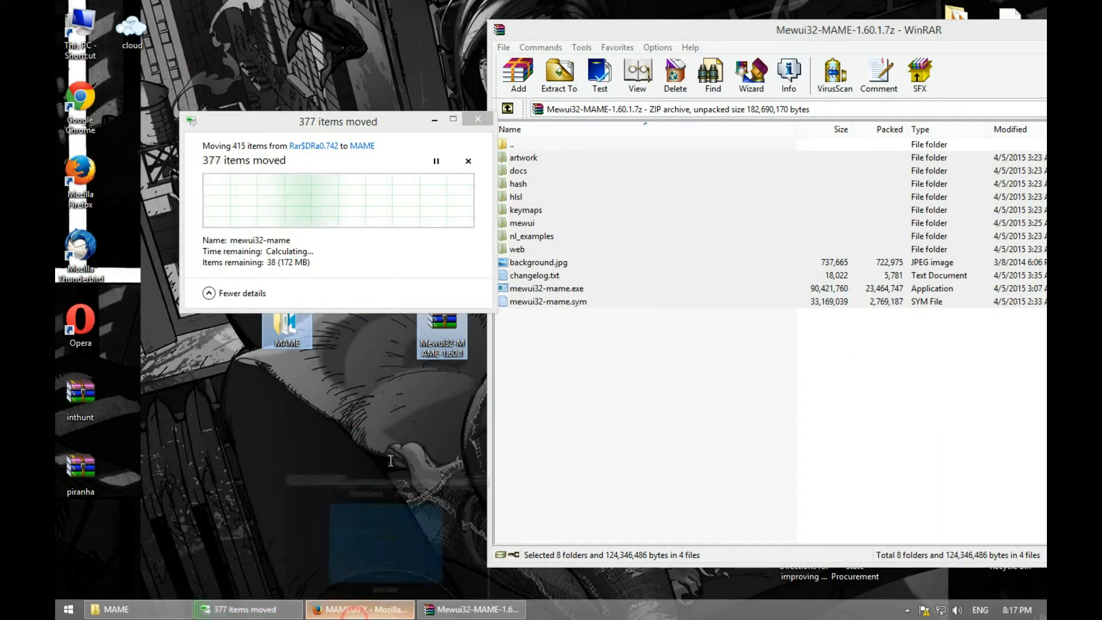
pyautogui.click(360, 610)
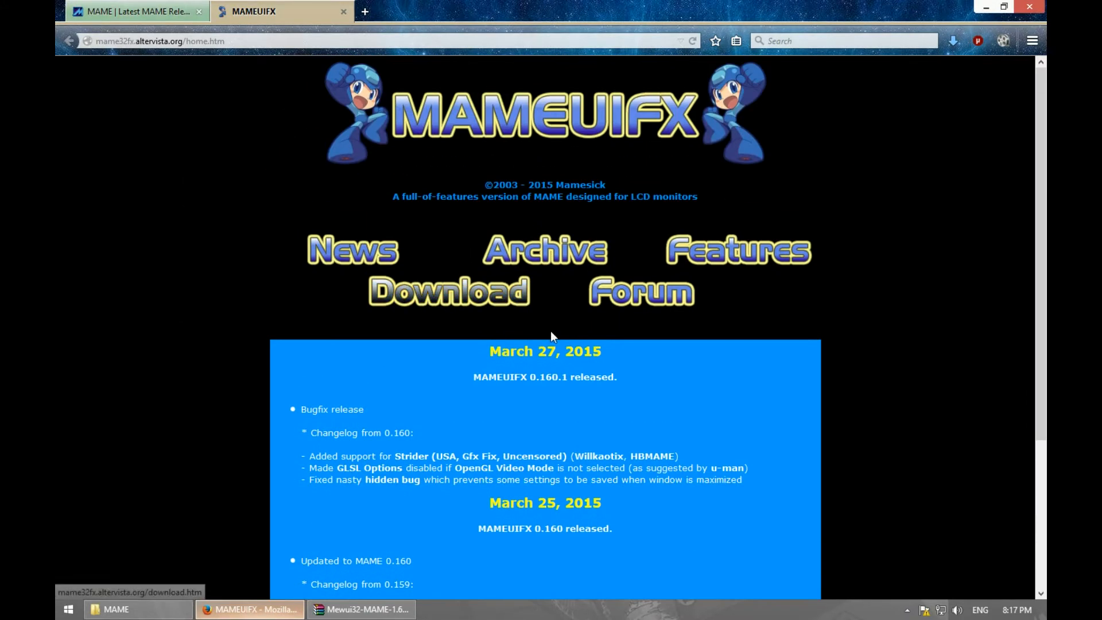
pyautogui.click(360, 610)
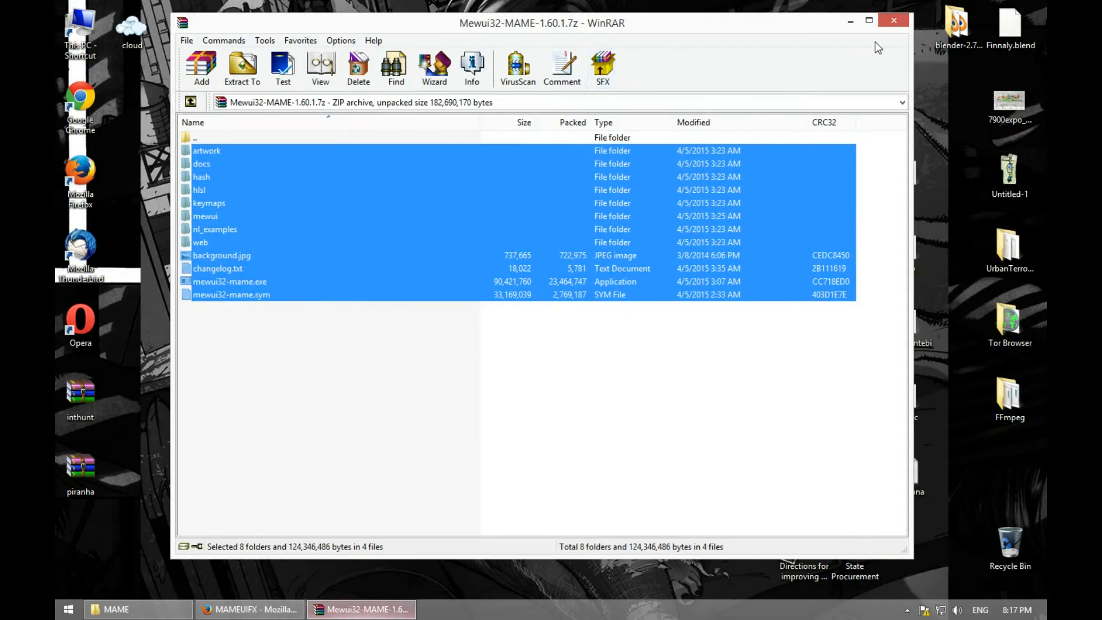
pyautogui.click(893, 20)
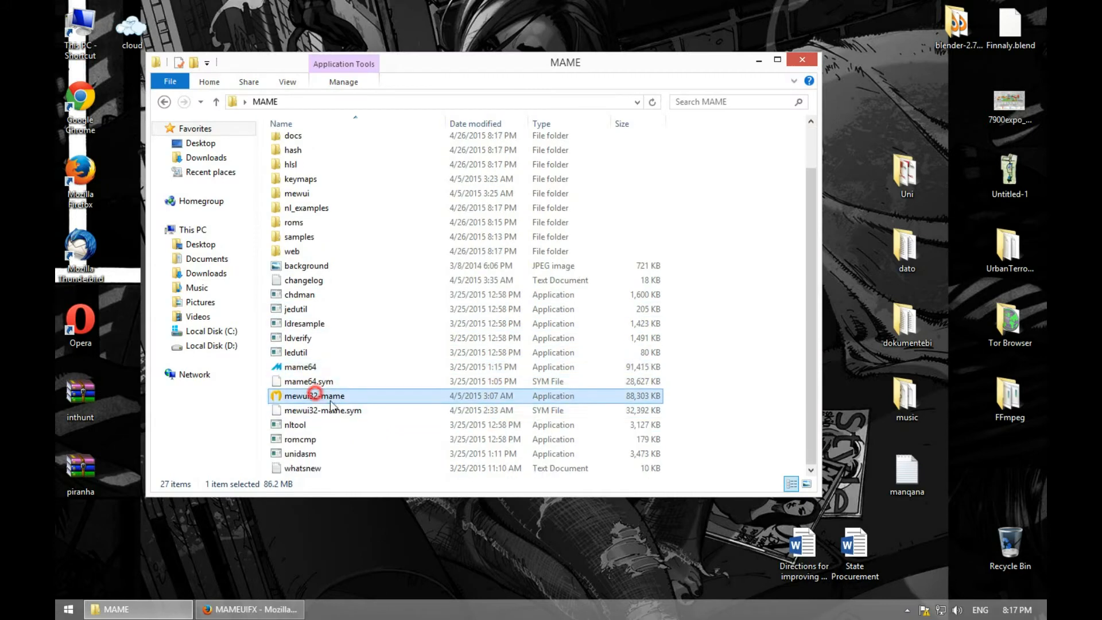
pyautogui.moveTo(314, 396)
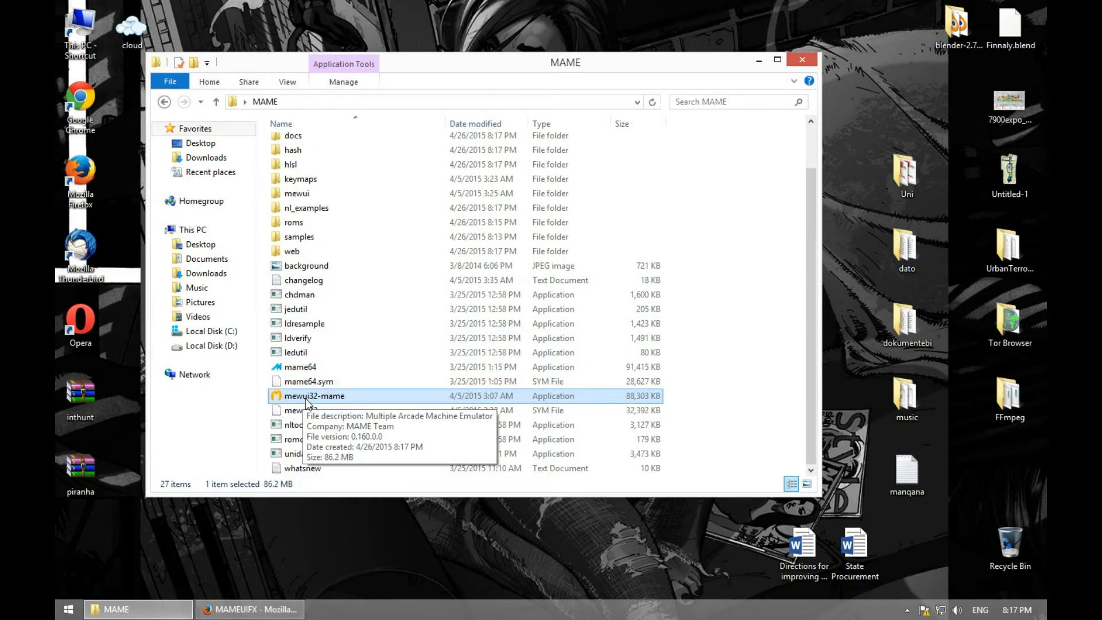
# - Run mewui32-mame.exe from the MAME folder, allowing it past the security warning
pyautogui.doubleClick(314, 396)
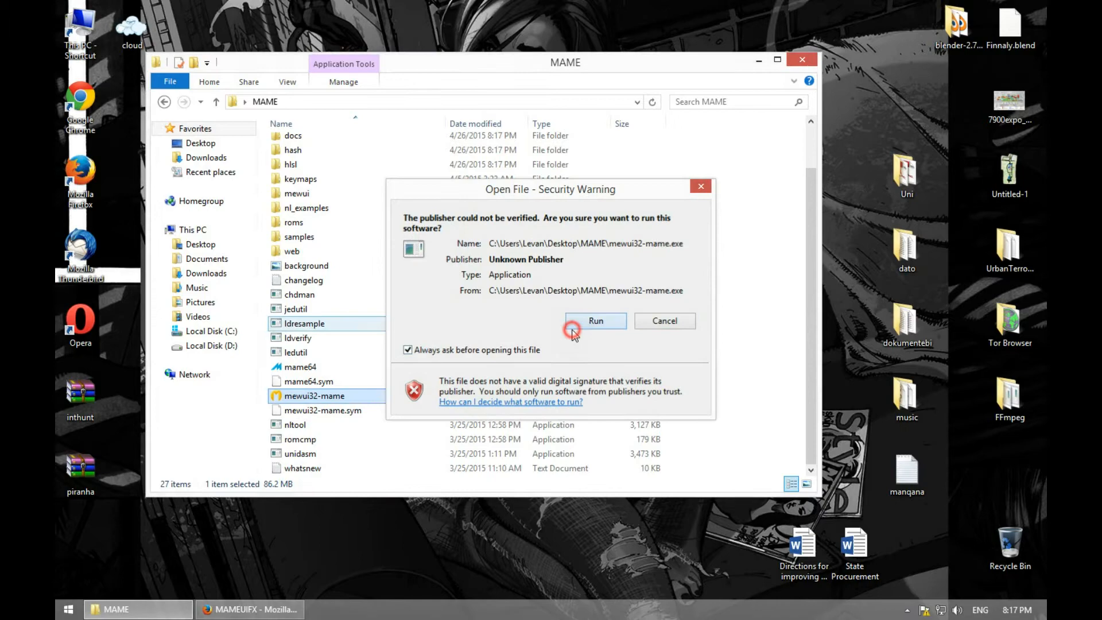
pyautogui.click(594, 320)
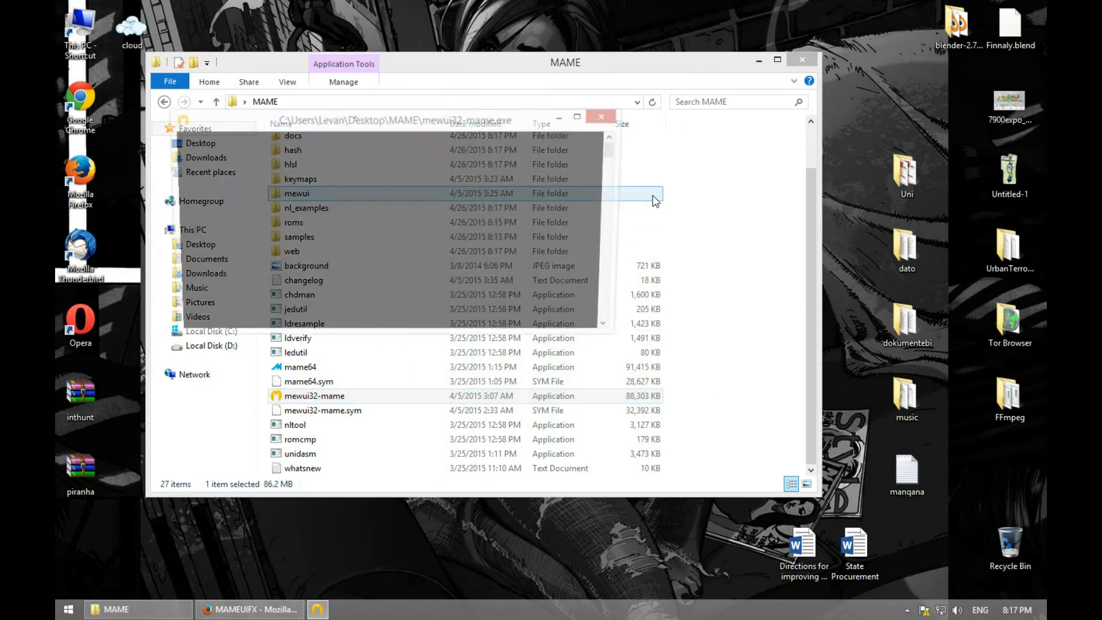
pyautogui.doubleClick(314, 396)
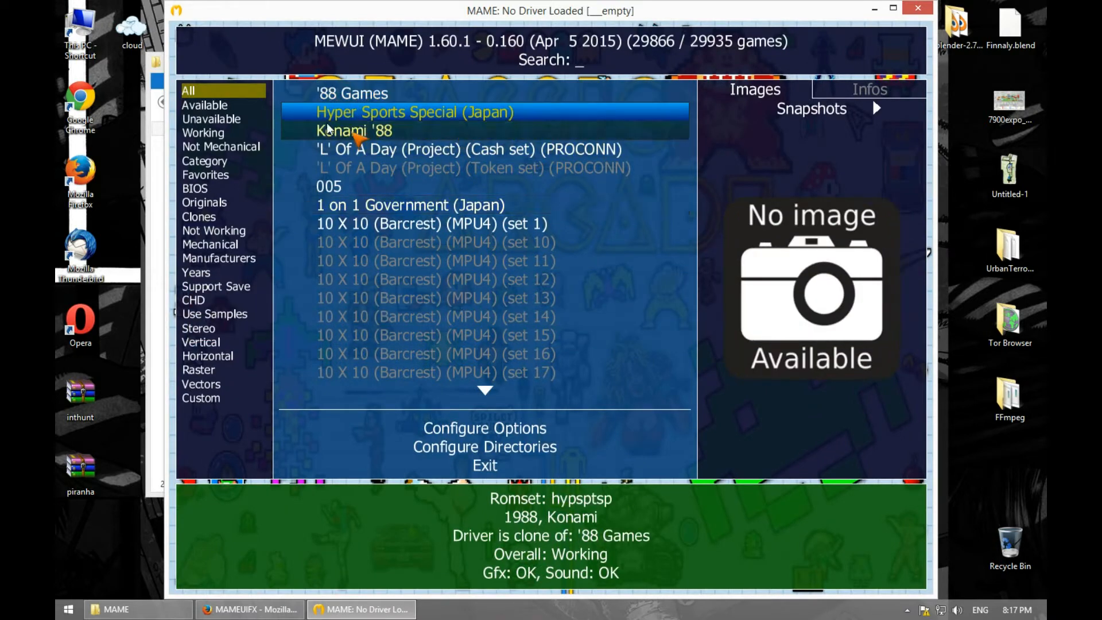
# - Filter the list to Available games and try starting Piranha
pyautogui.click(205, 106)
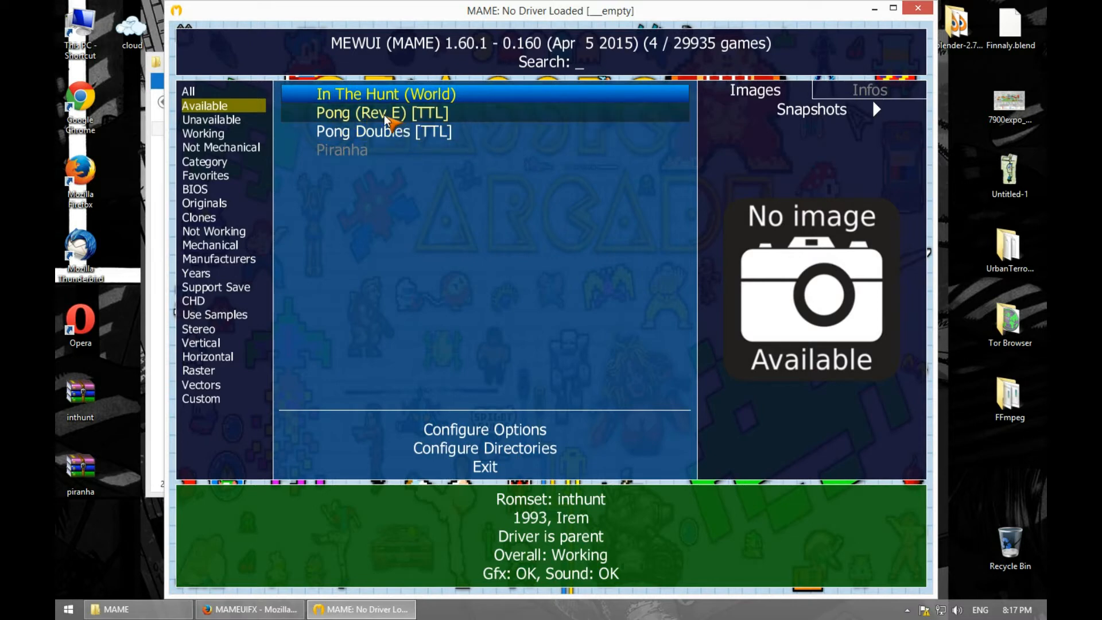
pyautogui.click(342, 149)
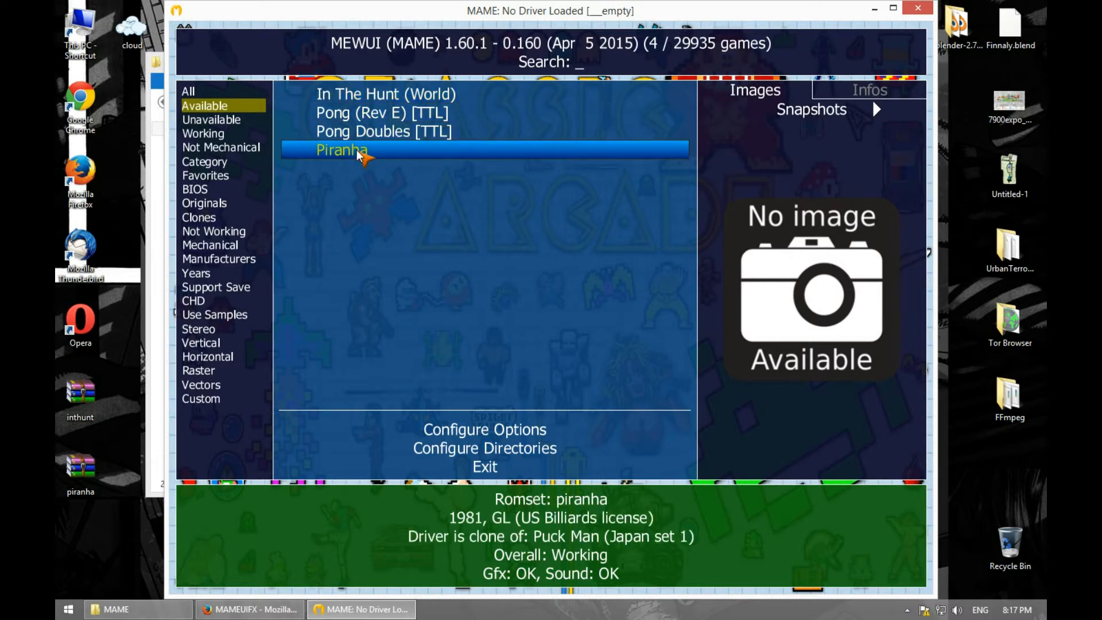
pyautogui.doubleClick(342, 150)
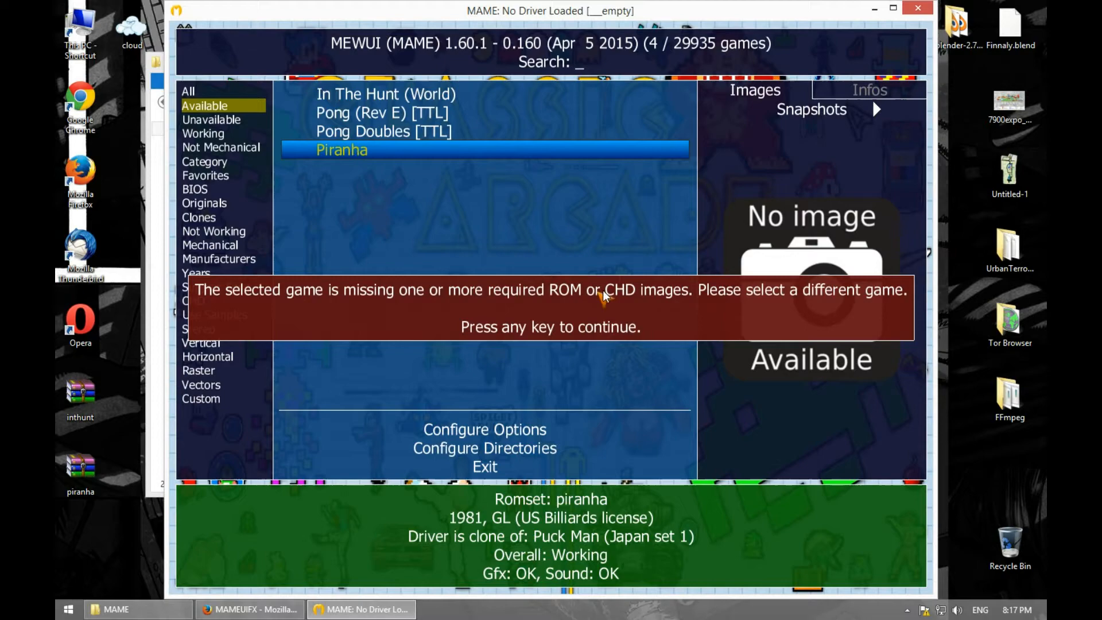
pyautogui.moveTo(660, 311)
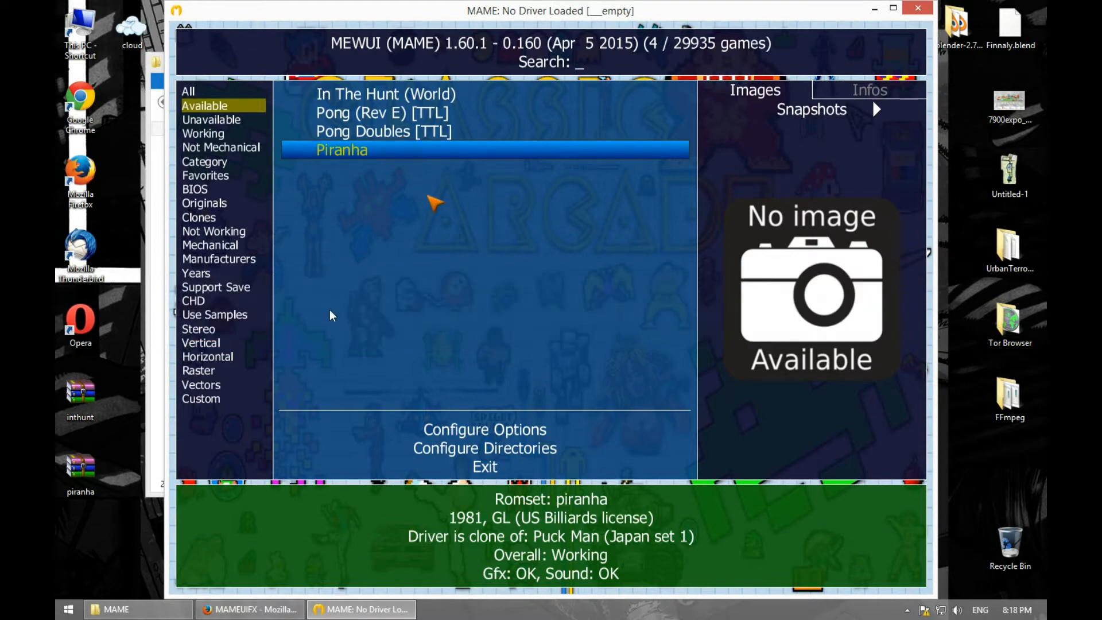
# - Open and leave Custom filters, reselect Available, and launch In The Hunt (World)
pyautogui.click(201, 398)
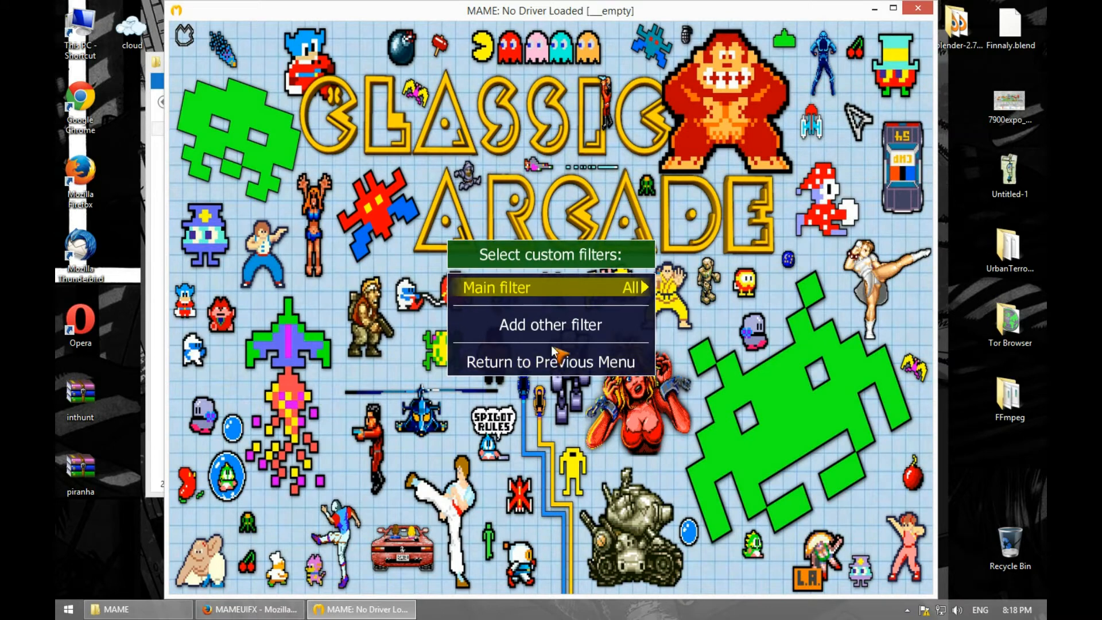
pyautogui.moveTo(560, 350)
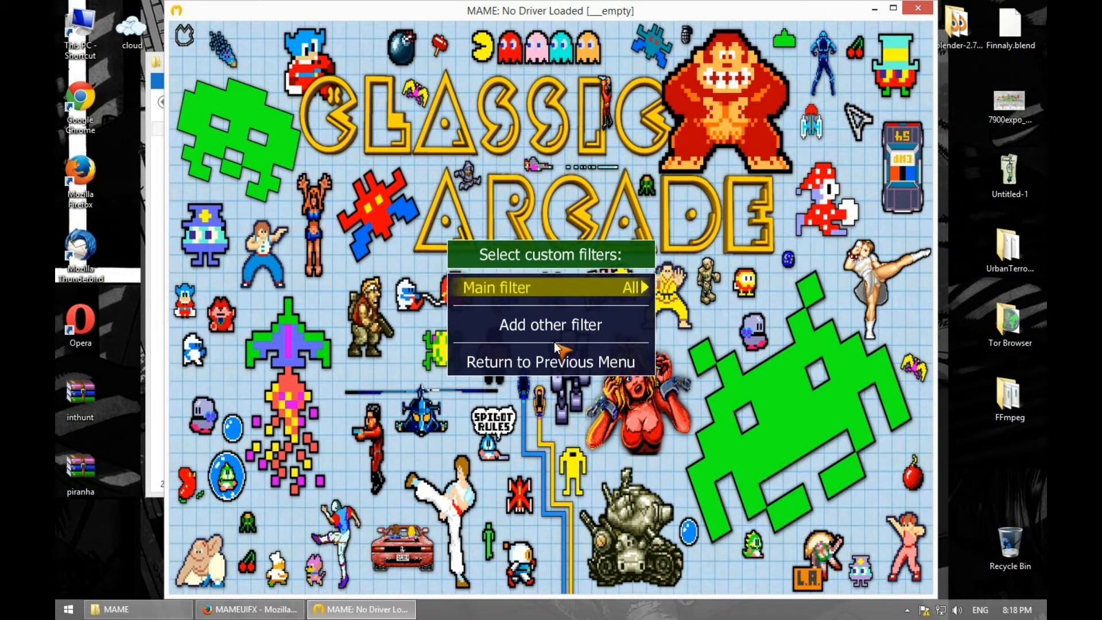
pyautogui.click(549, 360)
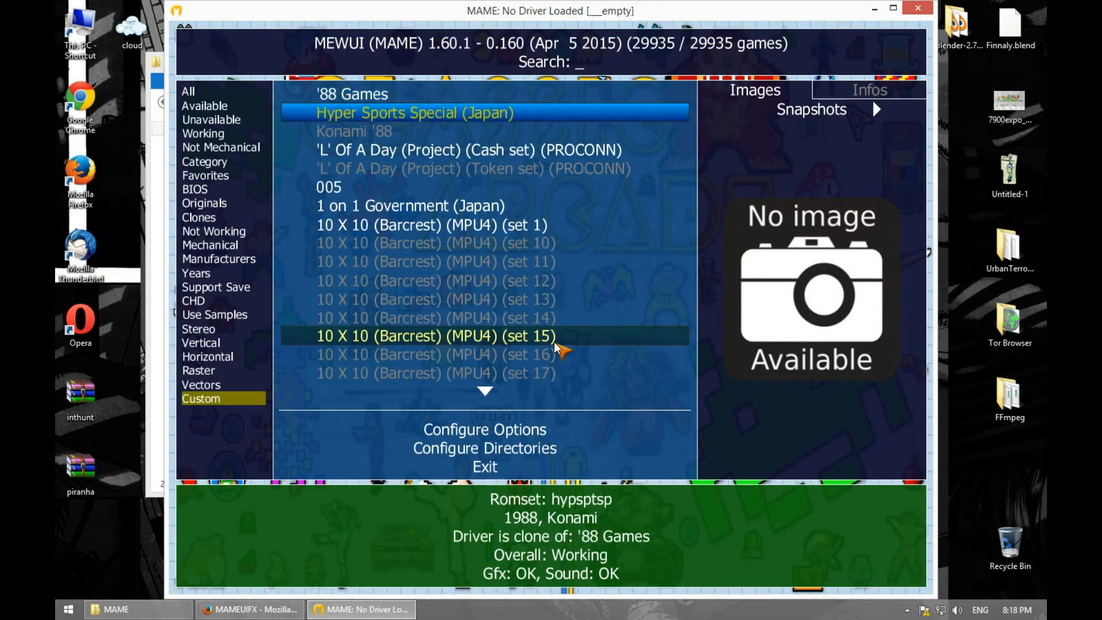
pyautogui.click(205, 105)
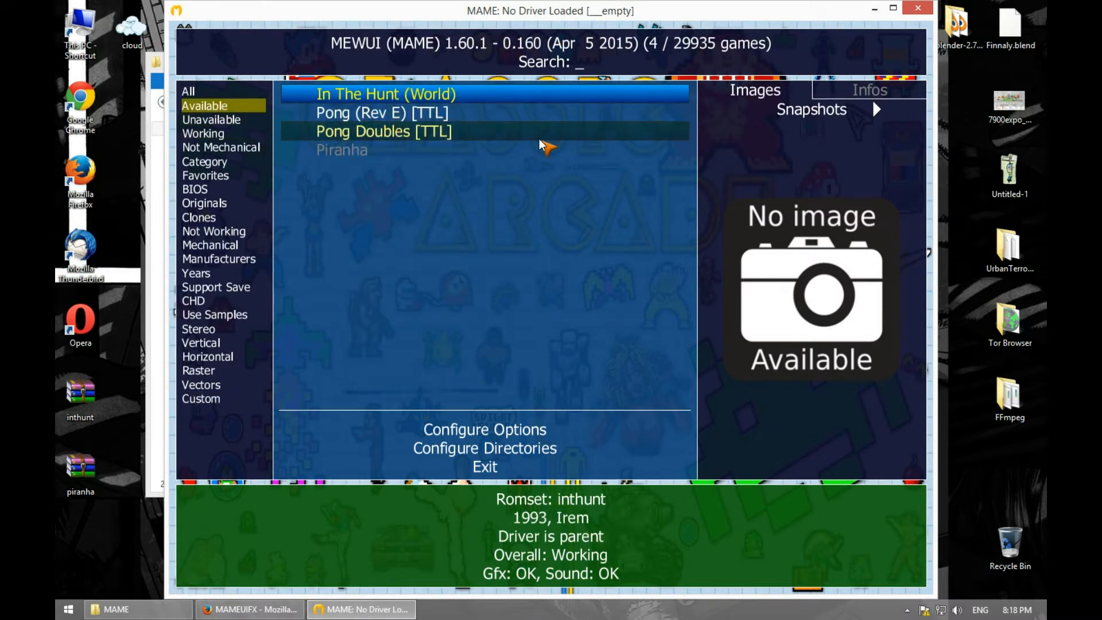
pyautogui.click(484, 447)
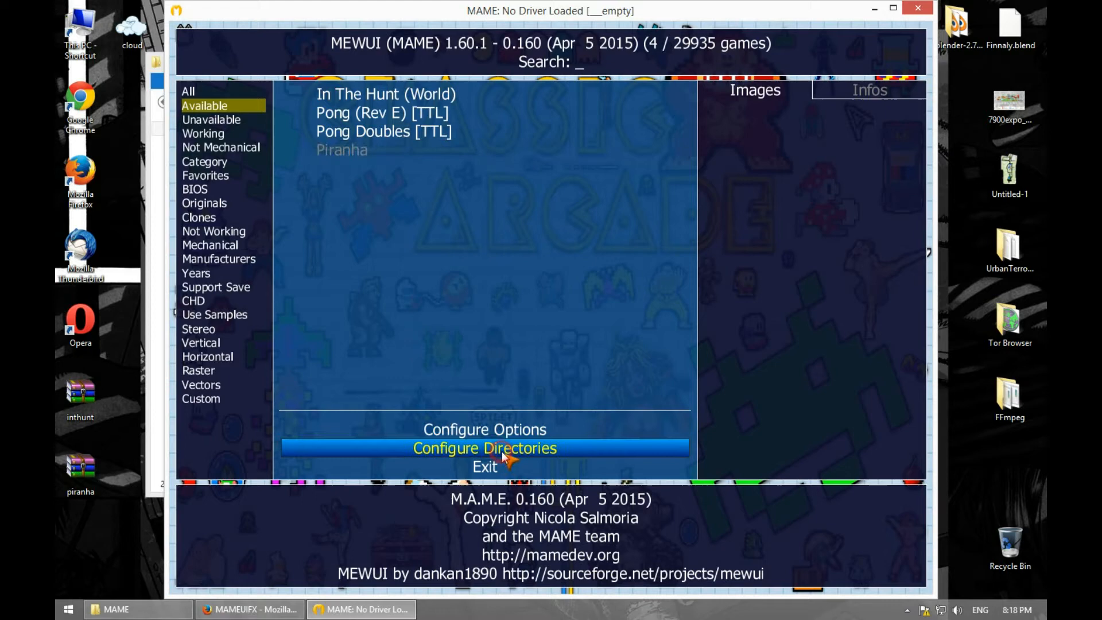
pyautogui.click(483, 448)
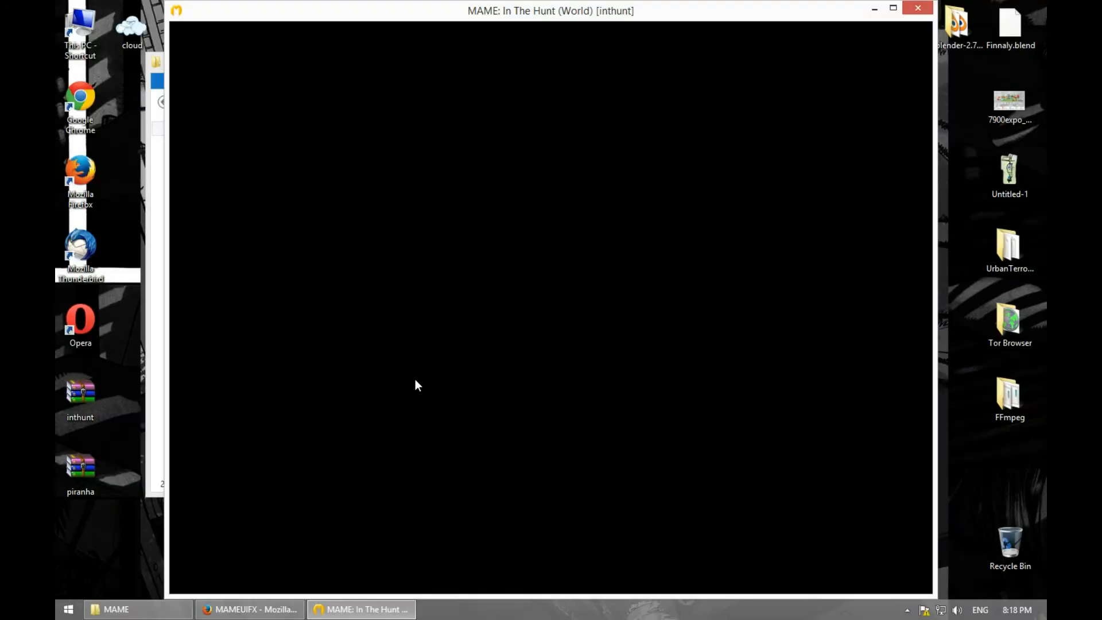
# - Close the In The Hunt game window to return to the MAME folder
pyautogui.click(917, 8)
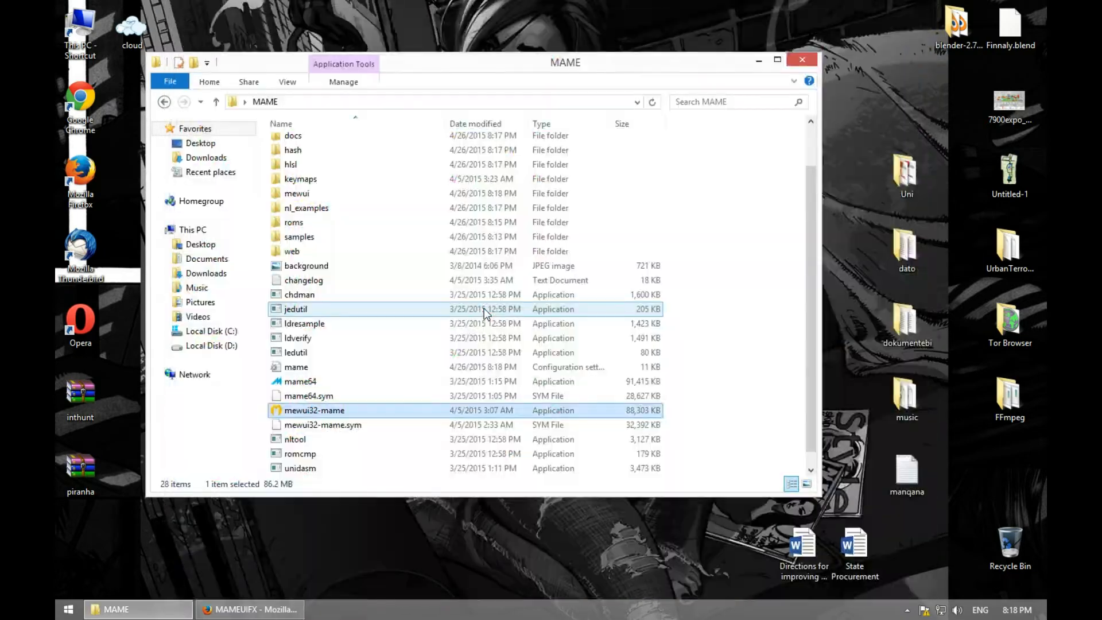
pyautogui.moveTo(455, 351)
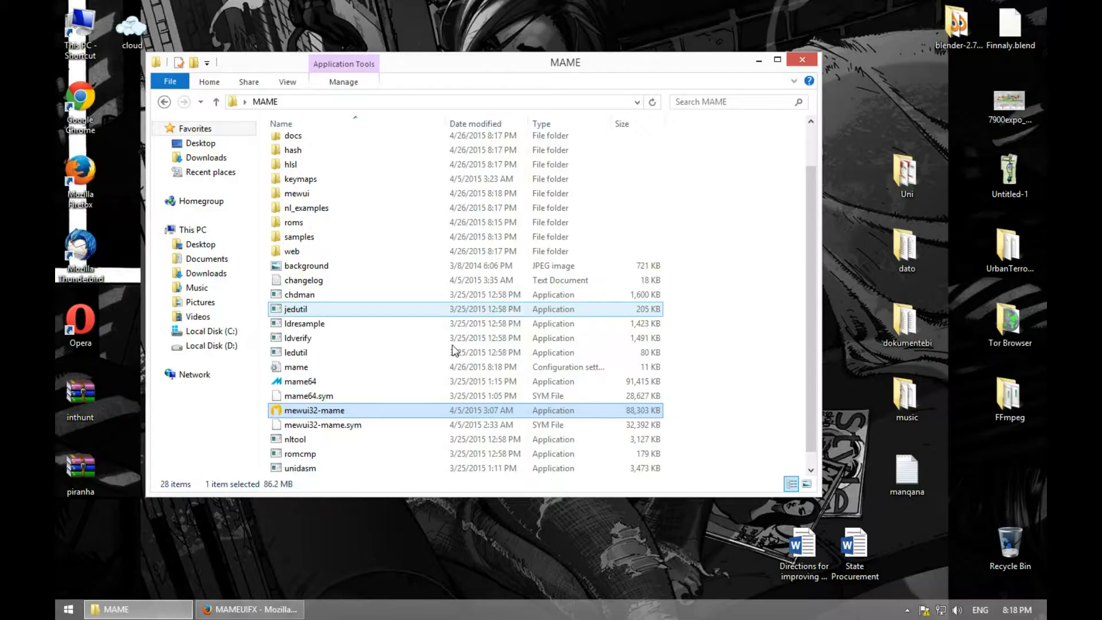
# - From the MAMEUIFX site's Download page, follow the 0.160.1 (64-bit) binaries link to MediaFire
pyautogui.click(250, 608)
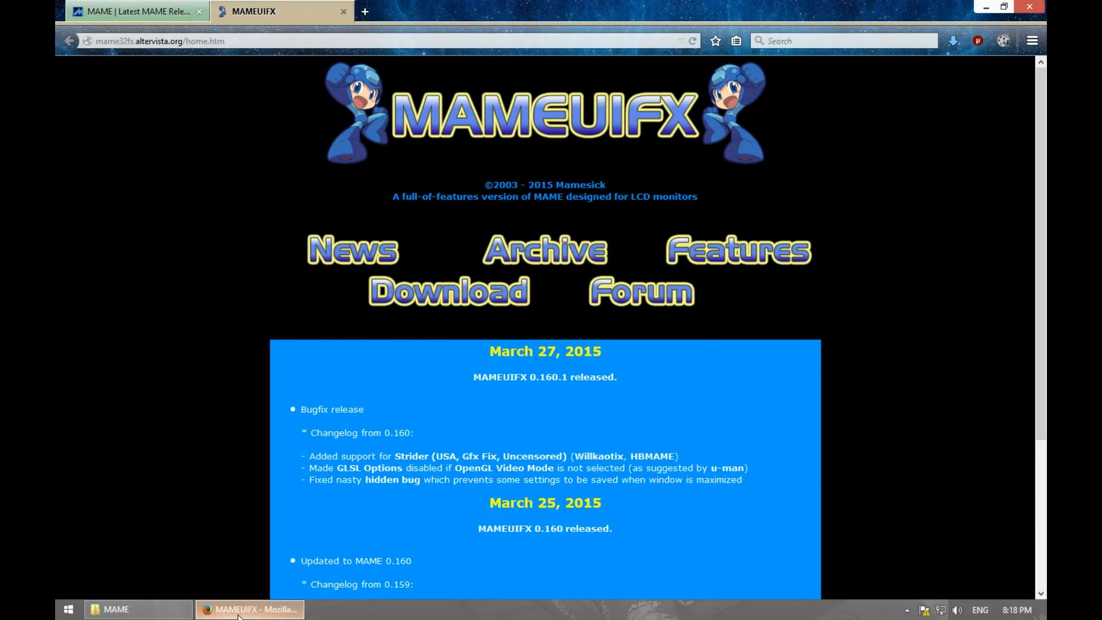
pyautogui.moveTo(488, 129)
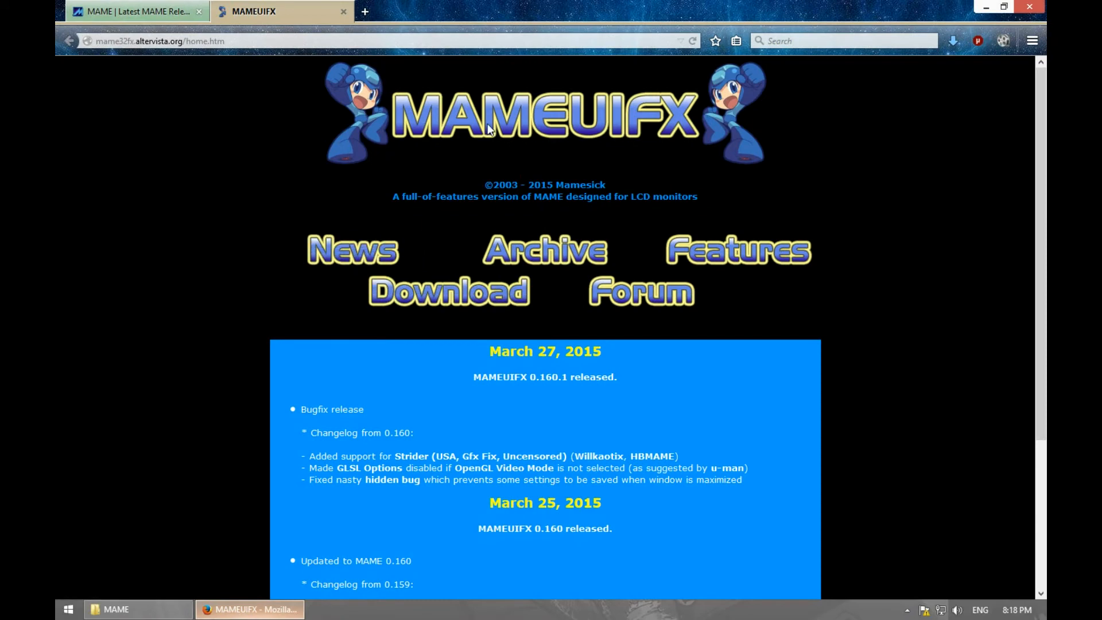
pyautogui.click(448, 291)
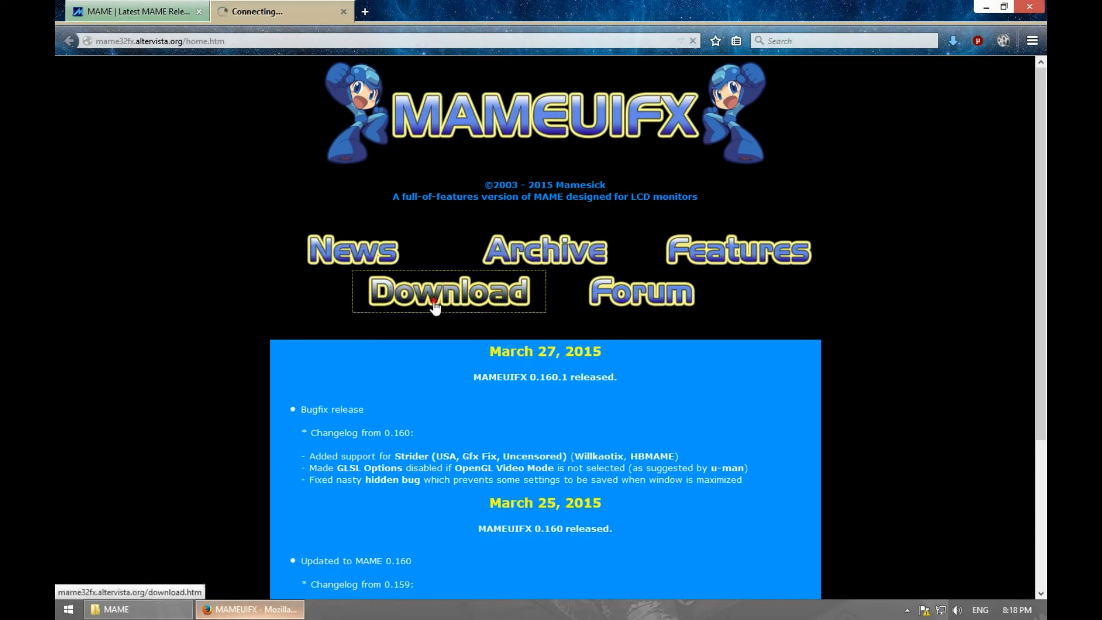
pyautogui.click(448, 291)
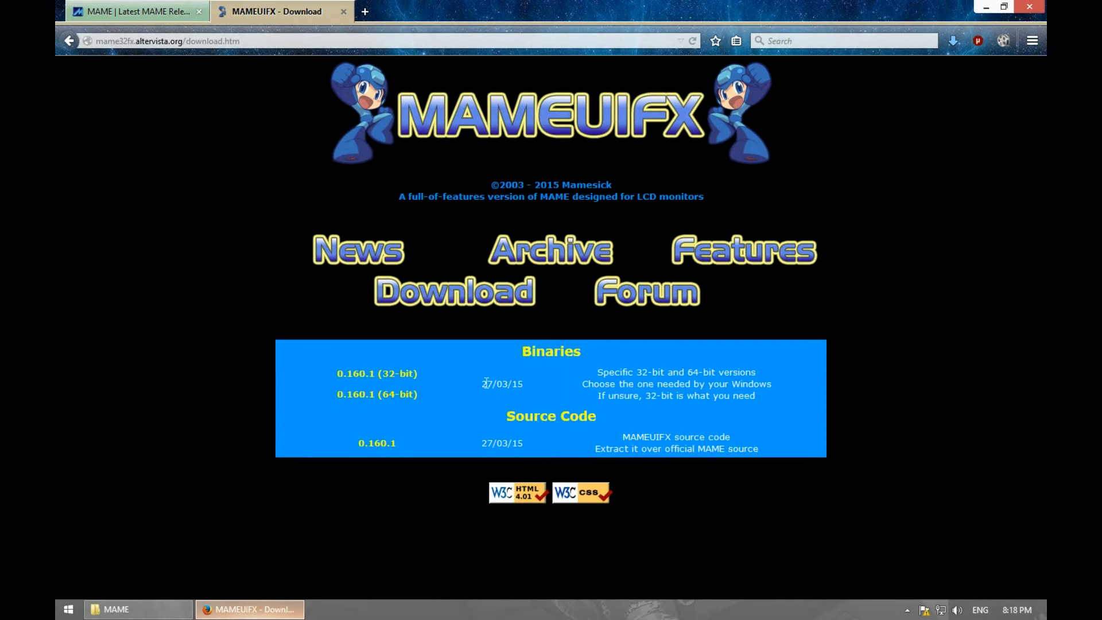
pyautogui.moveTo(551, 224)
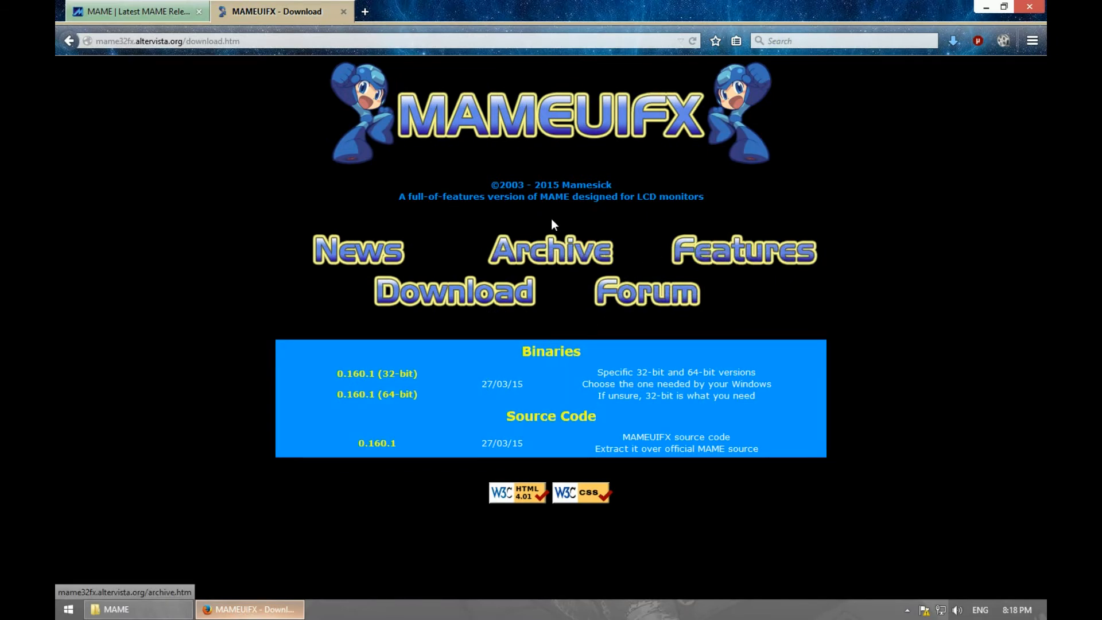
pyautogui.moveTo(376, 373)
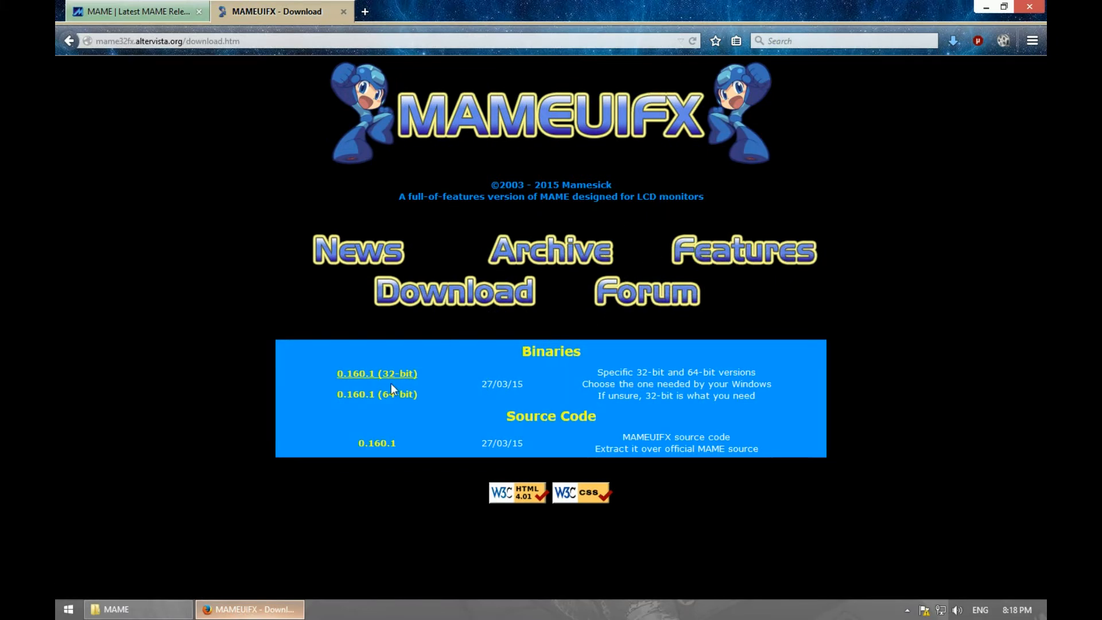
pyautogui.click(377, 393)
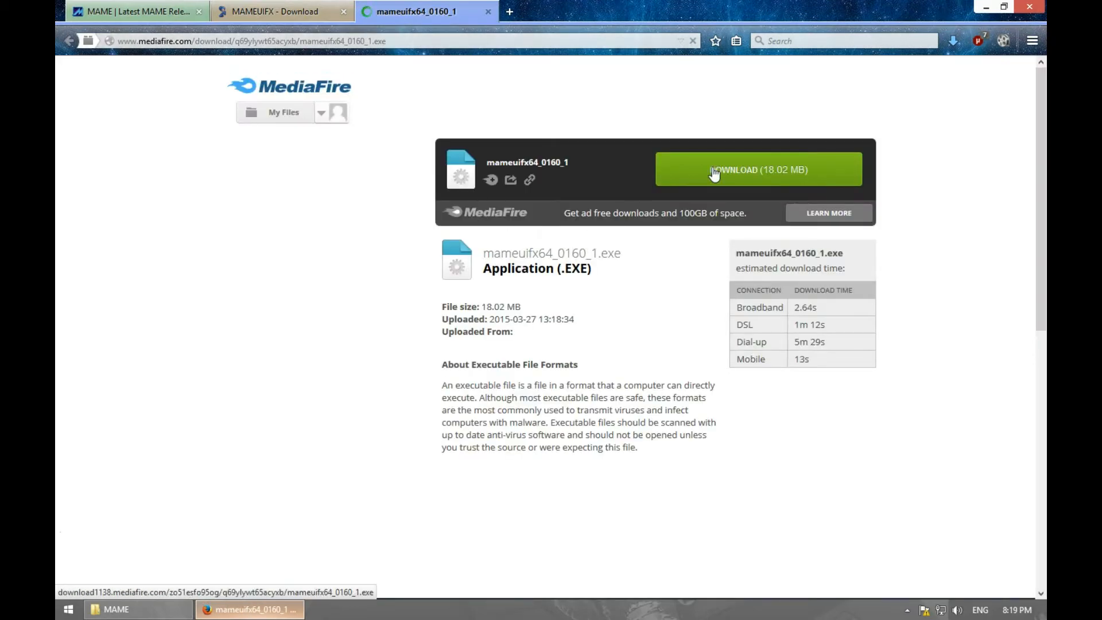
# - Save mameuifx64_0160_1.exe to the Desktop
pyautogui.click(757, 170)
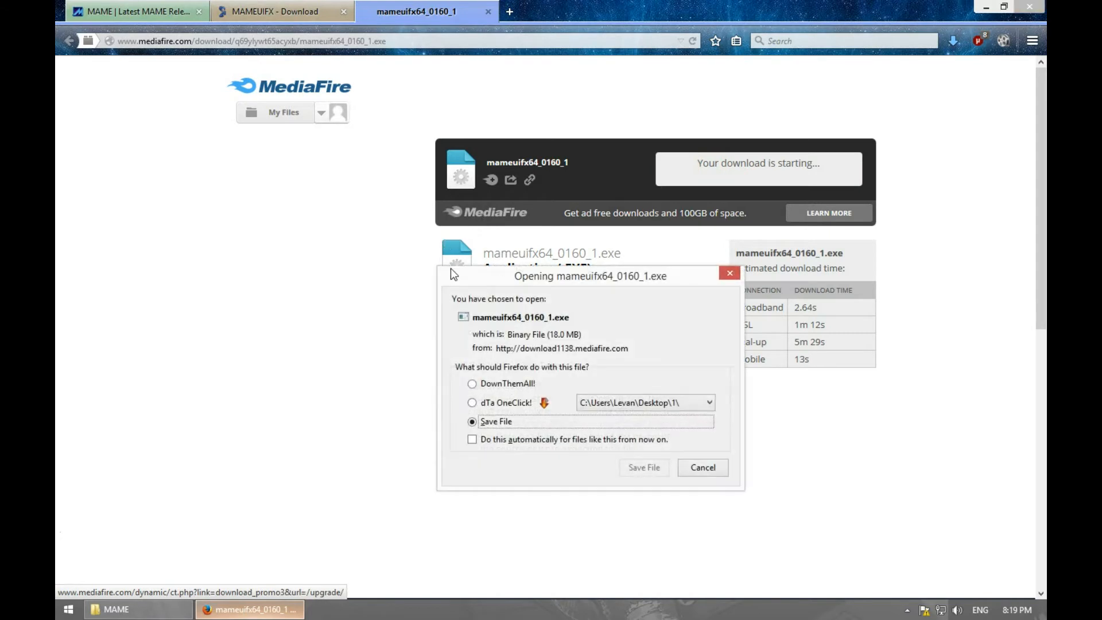
pyautogui.click(643, 467)
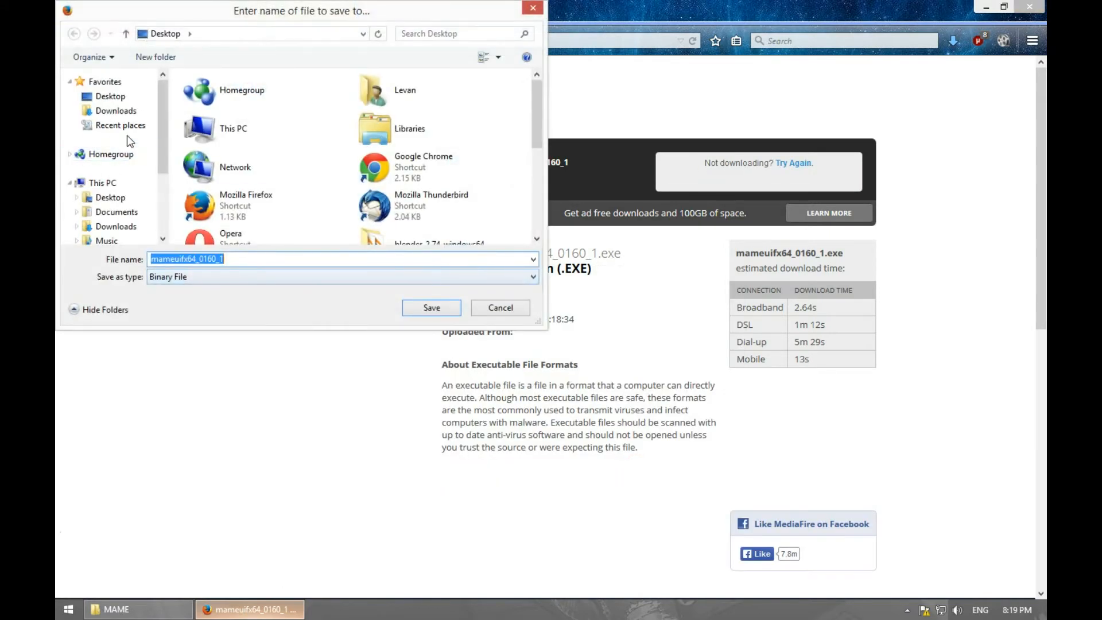
pyautogui.click(431, 308)
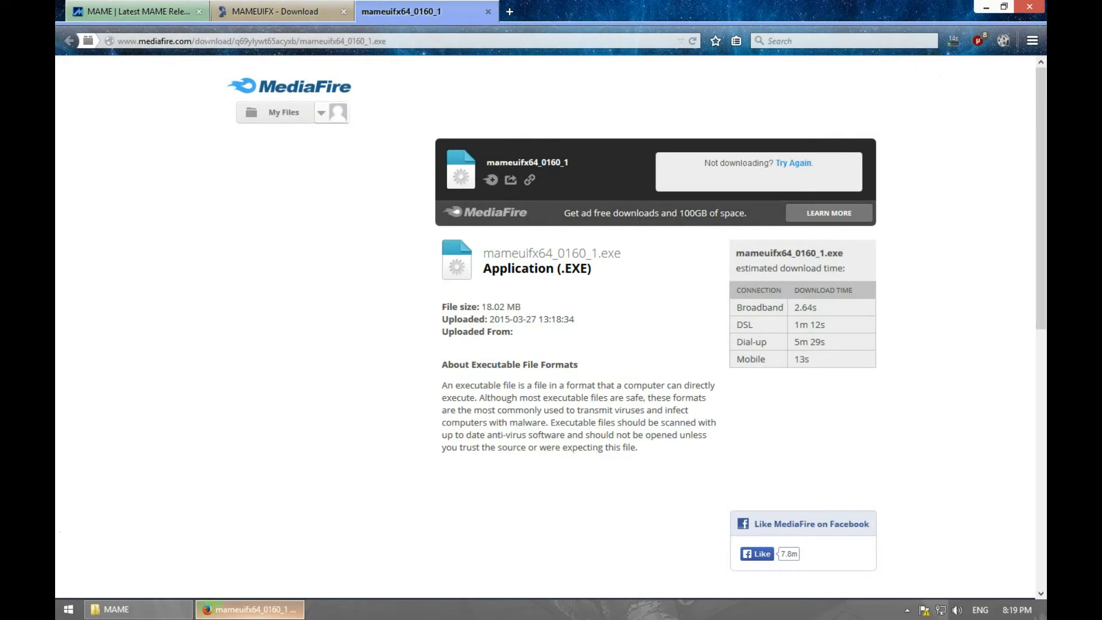
# - Check mame64 and mewui32-mame in the MAME folder, then return to the 64-bit installer
pyautogui.click(276, 12)
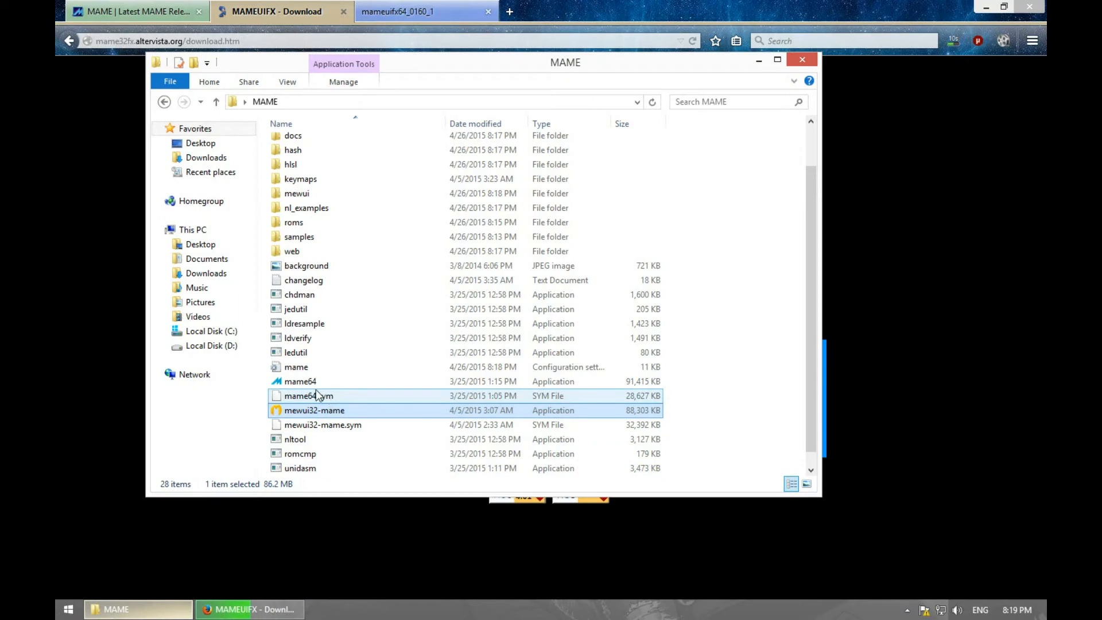
pyautogui.click(296, 381)
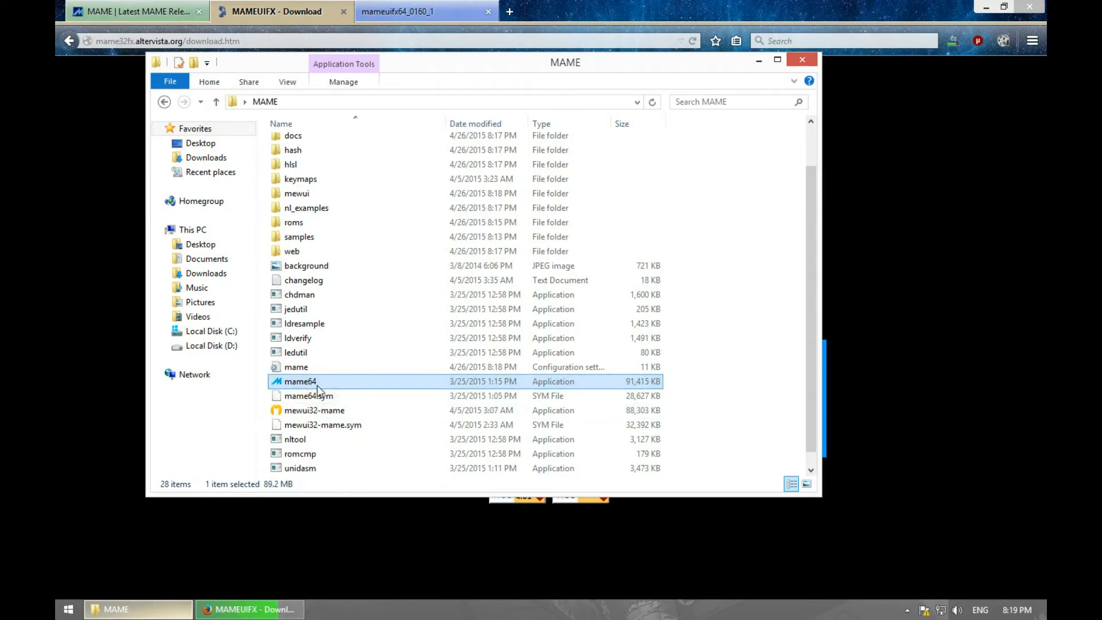
pyautogui.click(314, 410)
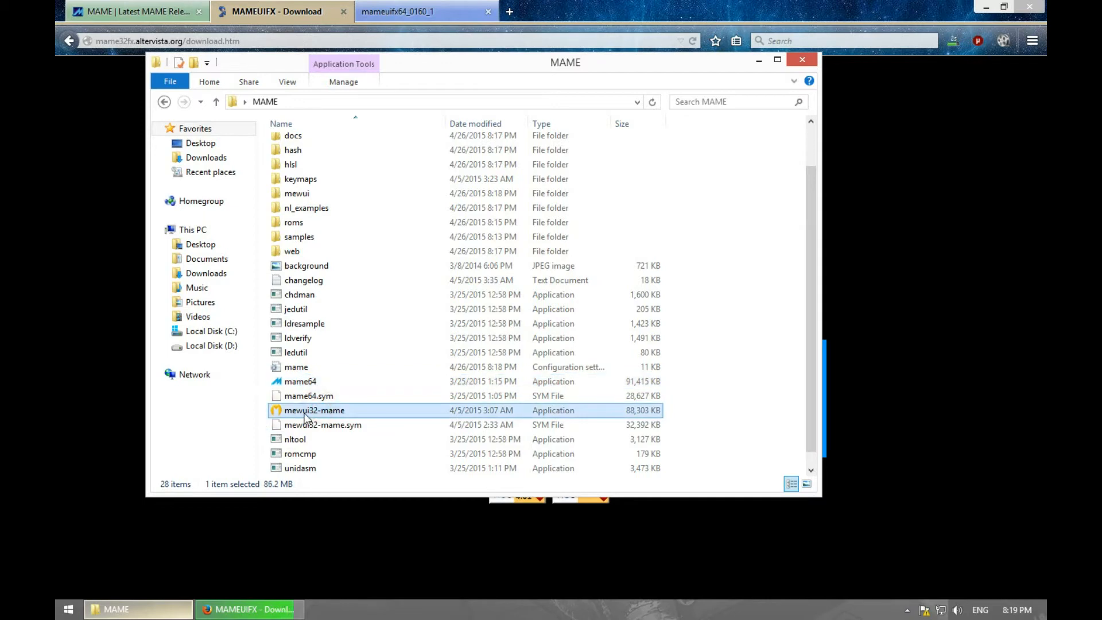
pyautogui.moveTo(314, 410)
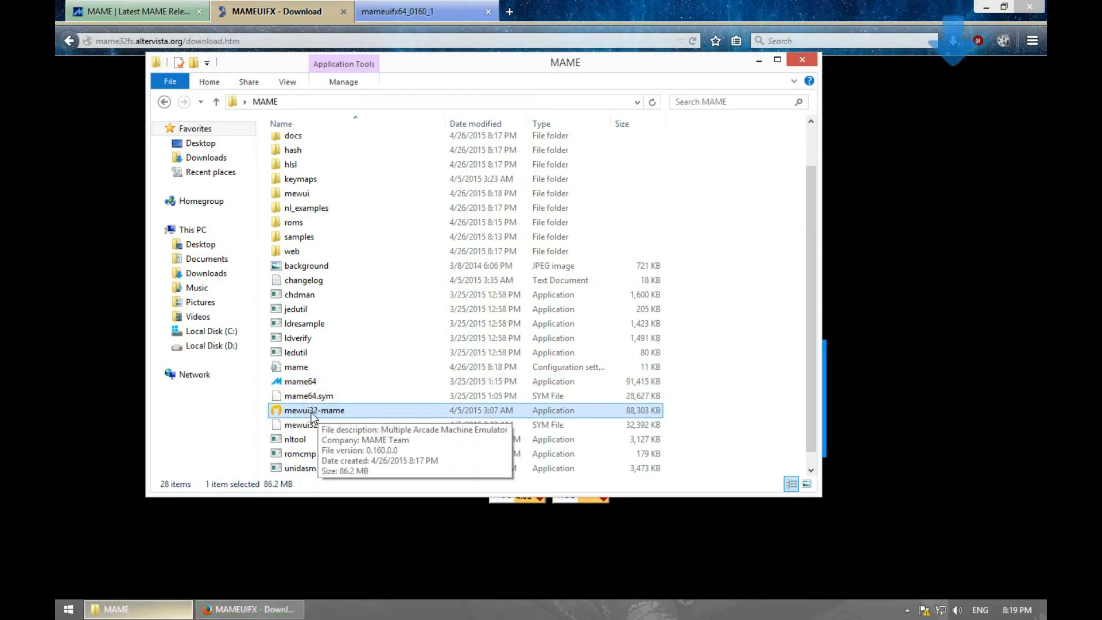
pyautogui.moveTo(204, 408)
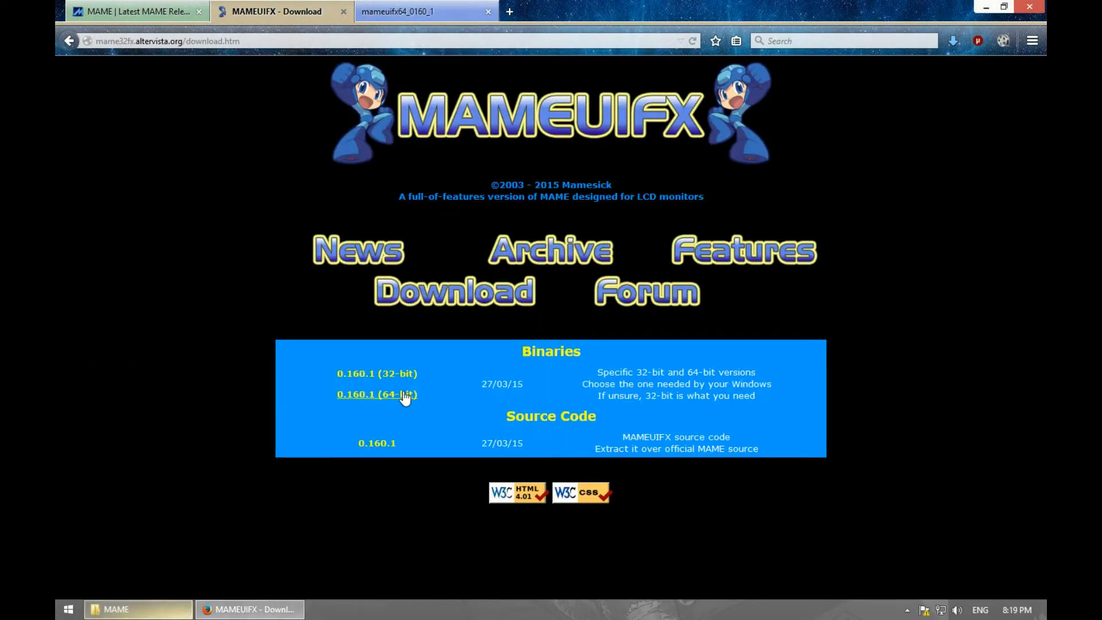
pyautogui.click(488, 12)
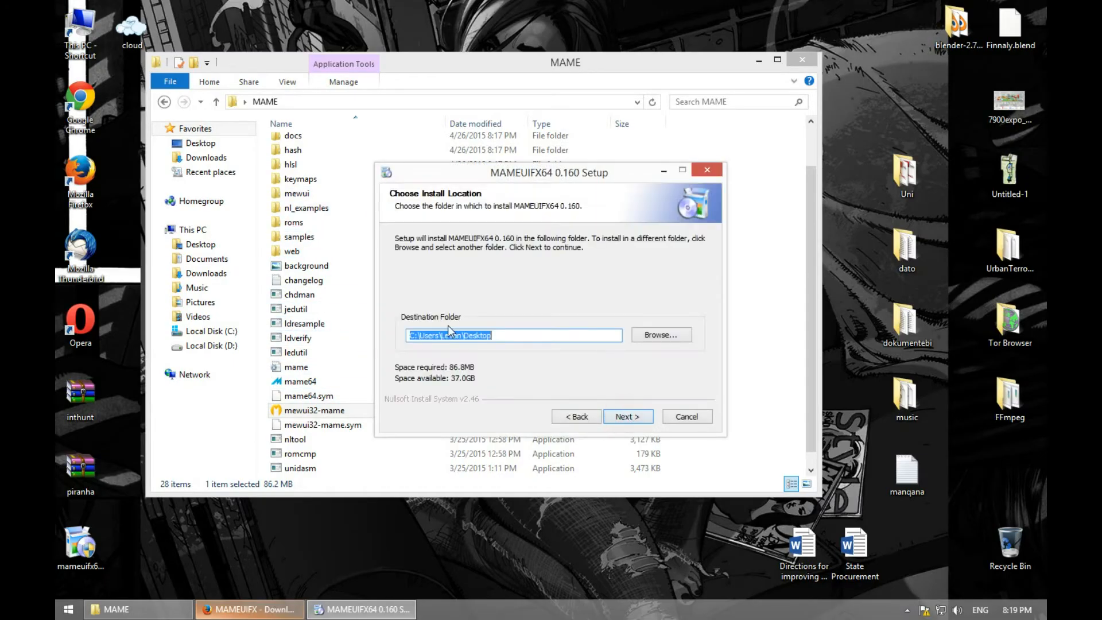
# - Set the install destination to the MAME folder and skip the Start Menu folder
pyautogui.click(660, 334)
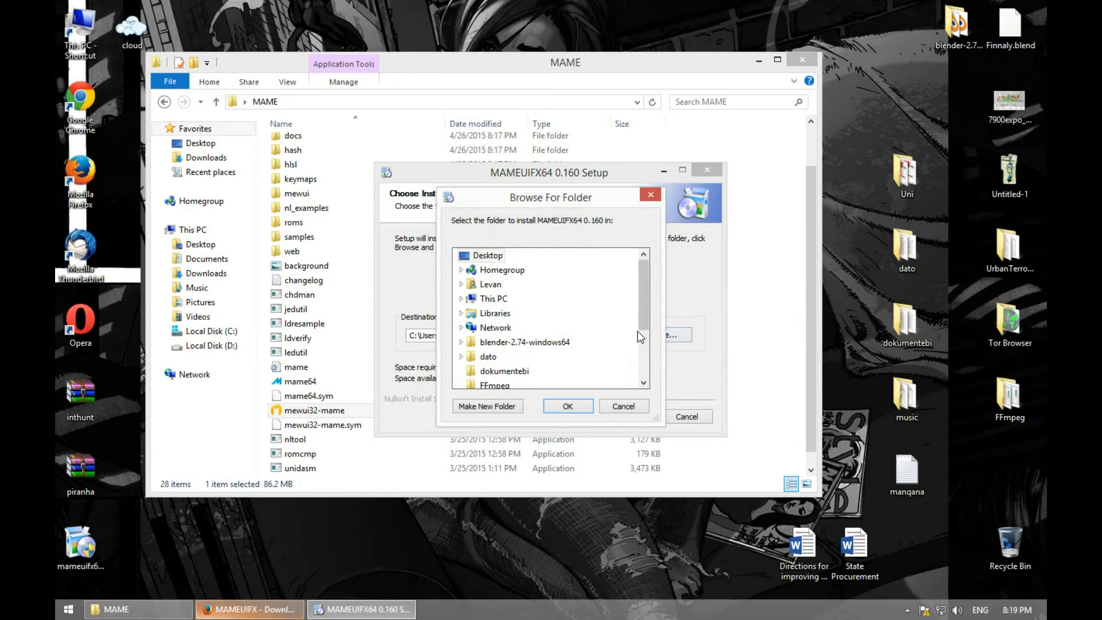
pyautogui.scroll(-3)
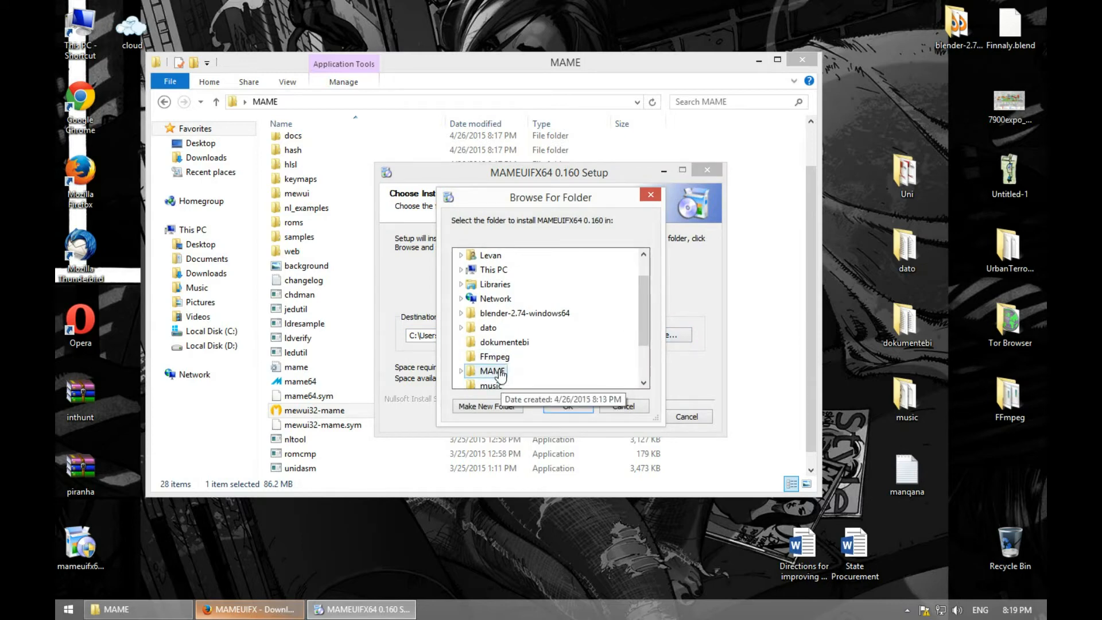
pyautogui.click(567, 406)
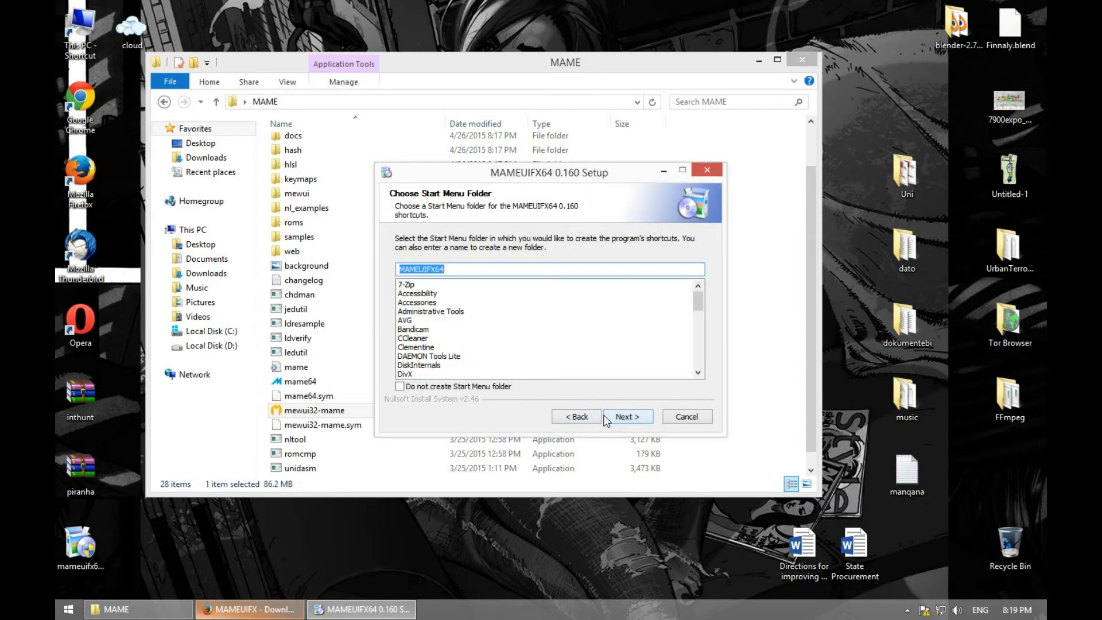
pyautogui.click(400, 386)
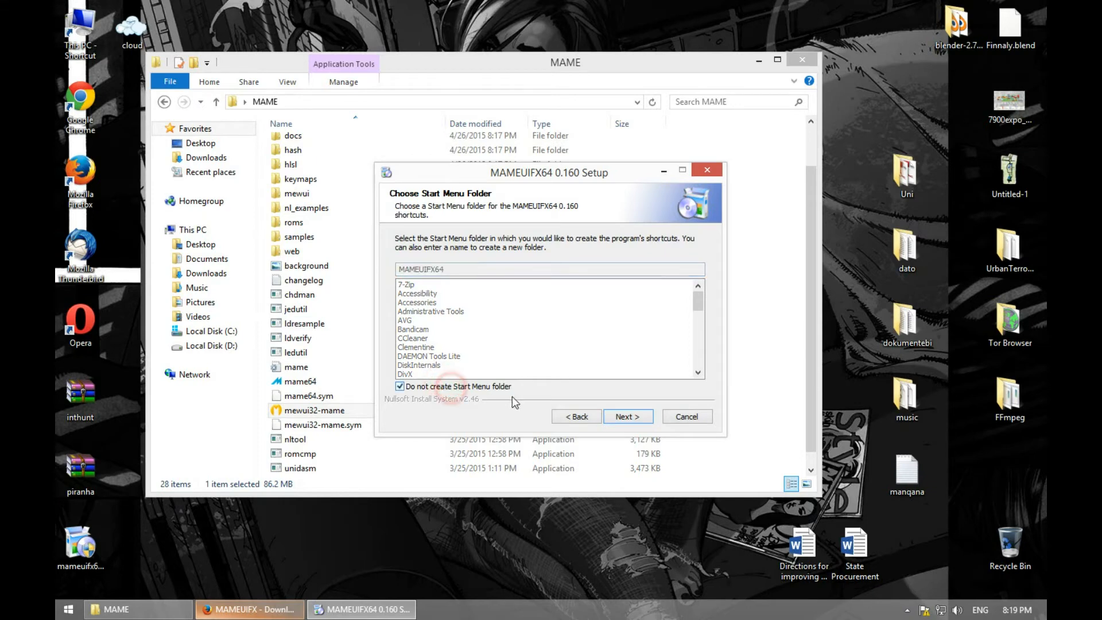
pyautogui.click(626, 416)
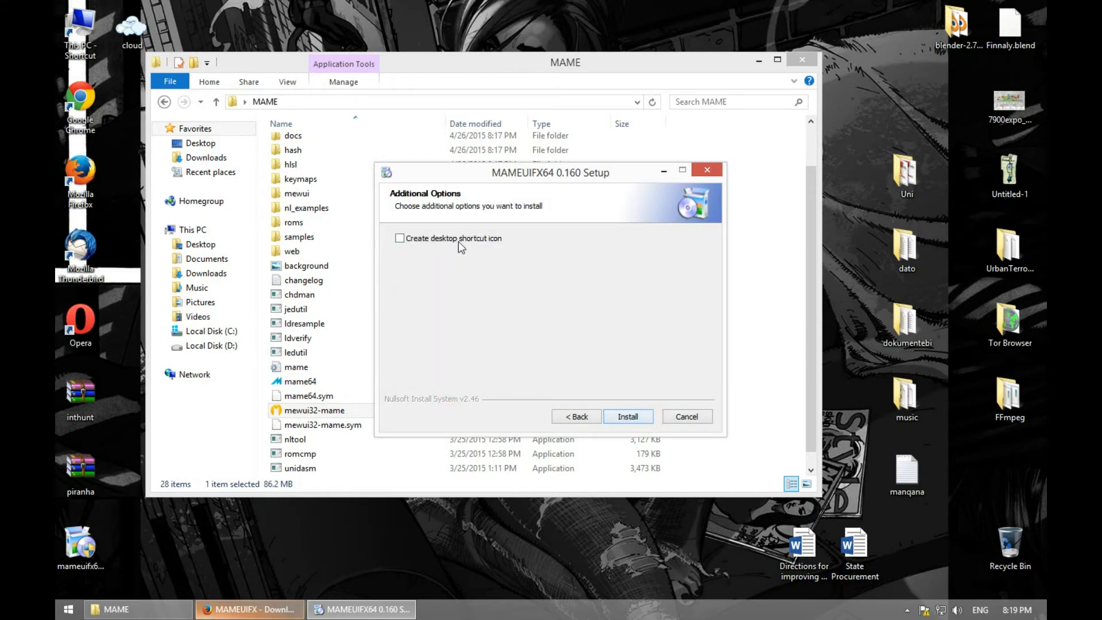
# - Install MAMEUIFX64 0.160 without a desktop shortcut and close the finished wizard
pyautogui.click(627, 416)
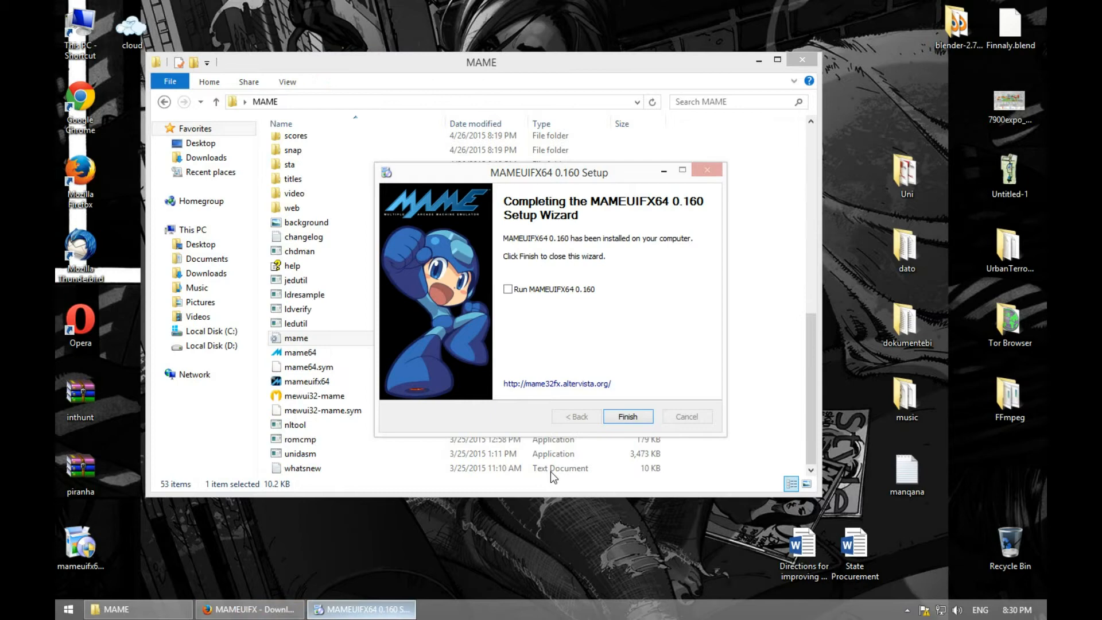
pyautogui.click(302, 467)
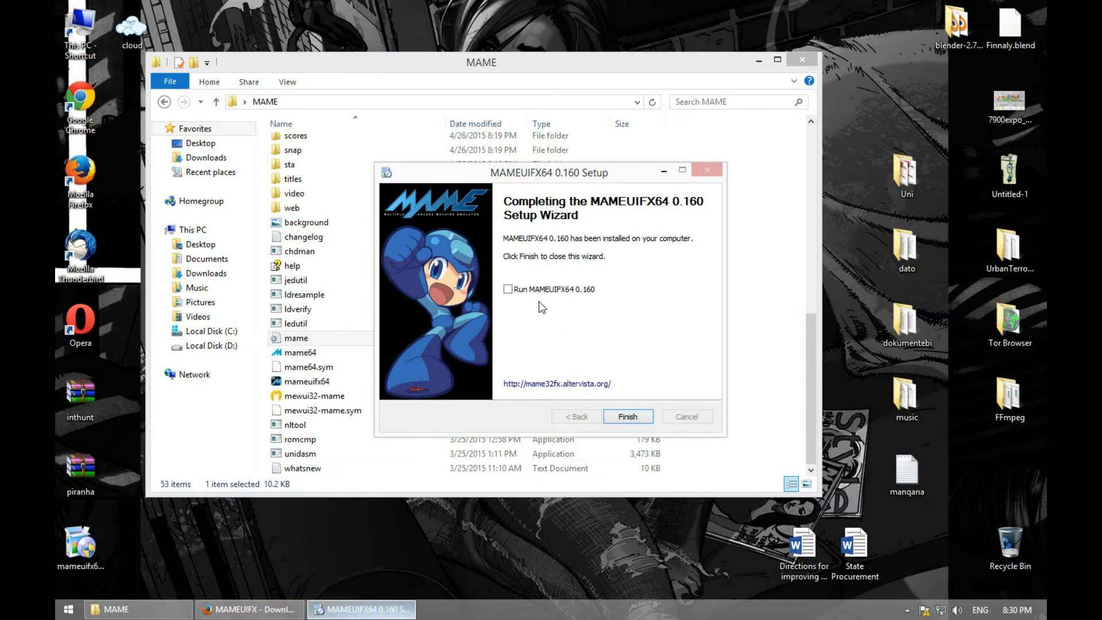
pyautogui.click(626, 416)
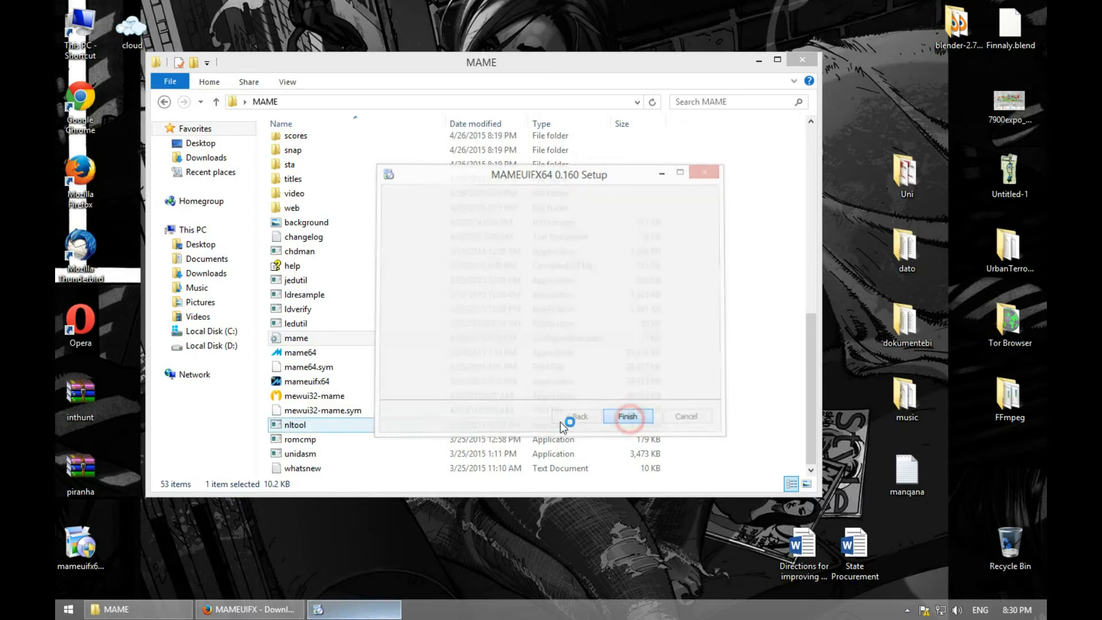
pyautogui.click(627, 415)
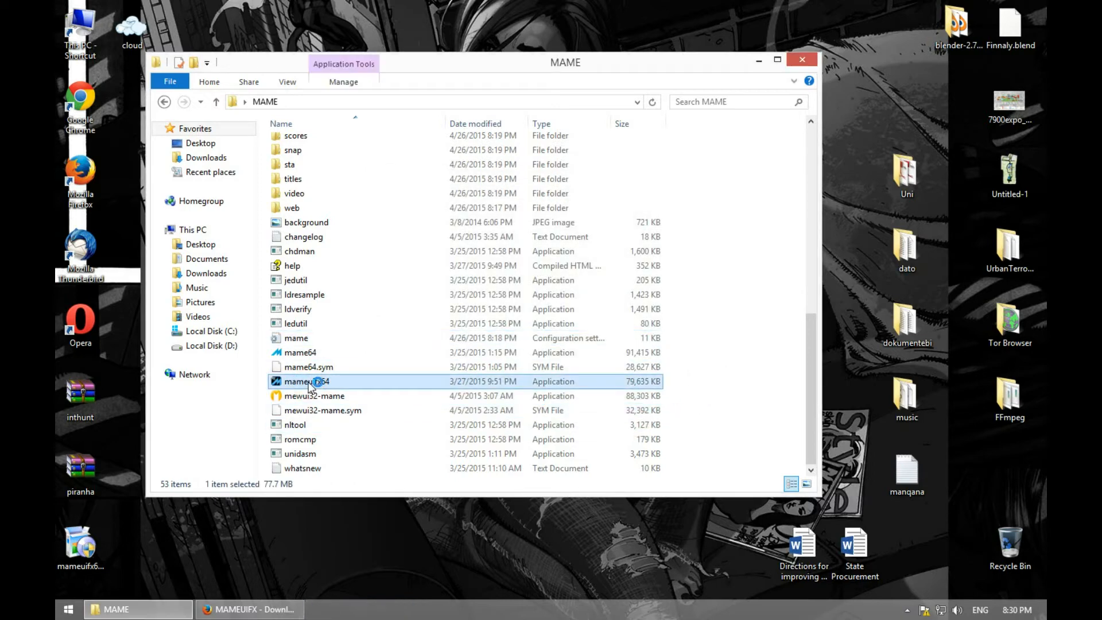
# - Launch mameuifx64 and list Available games, selecting Pong (Rev E) and In The Hunt (World)
pyautogui.doubleClick(305, 381)
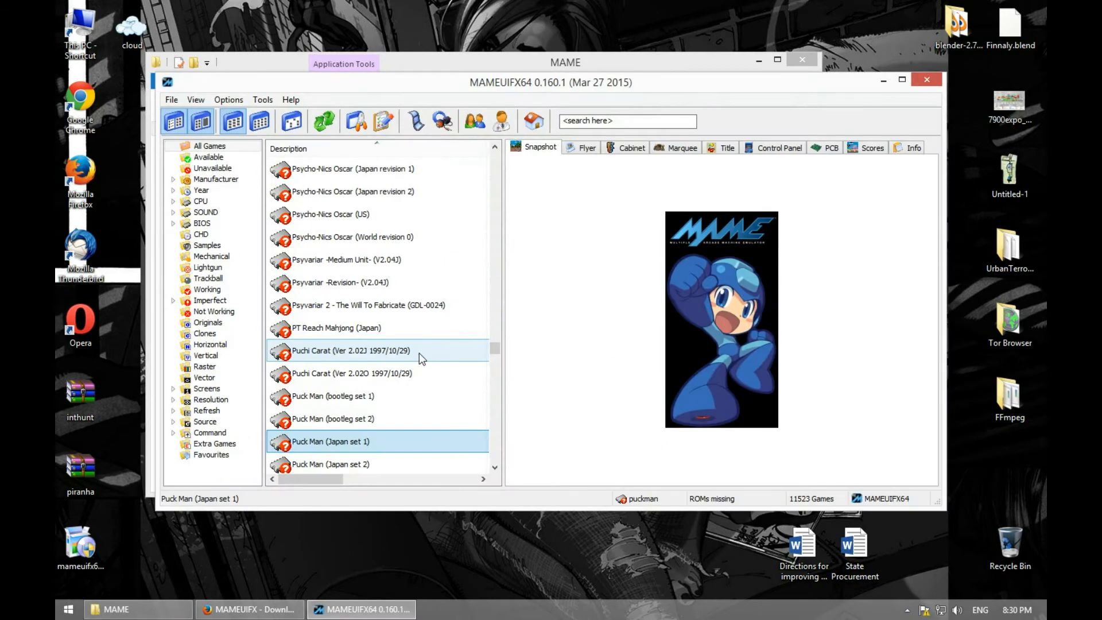
pyautogui.click(209, 157)
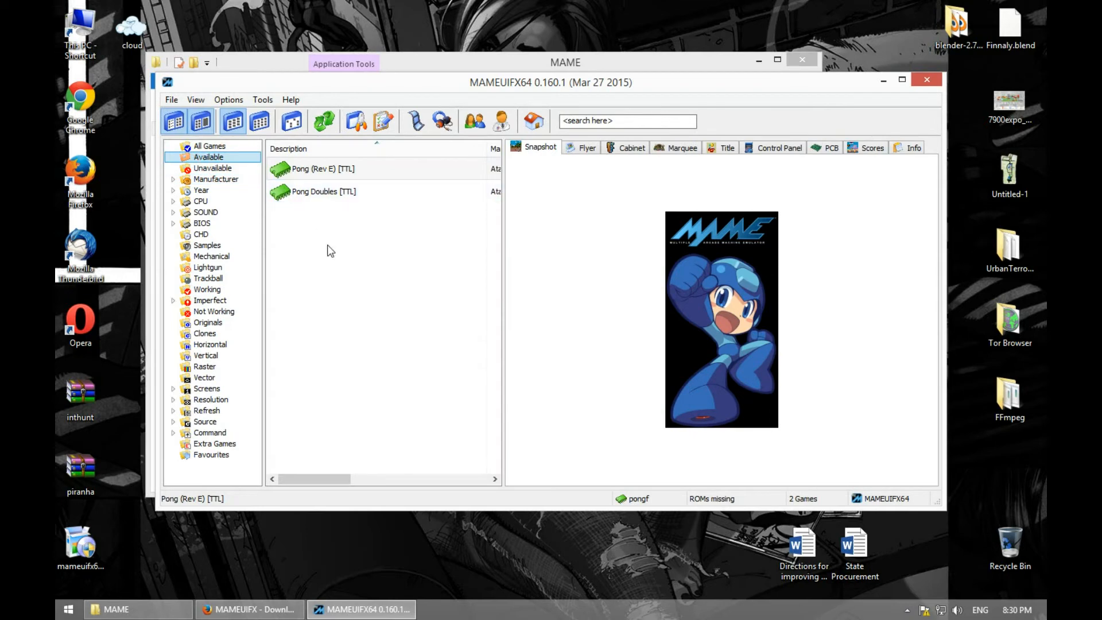
pyautogui.click(322, 169)
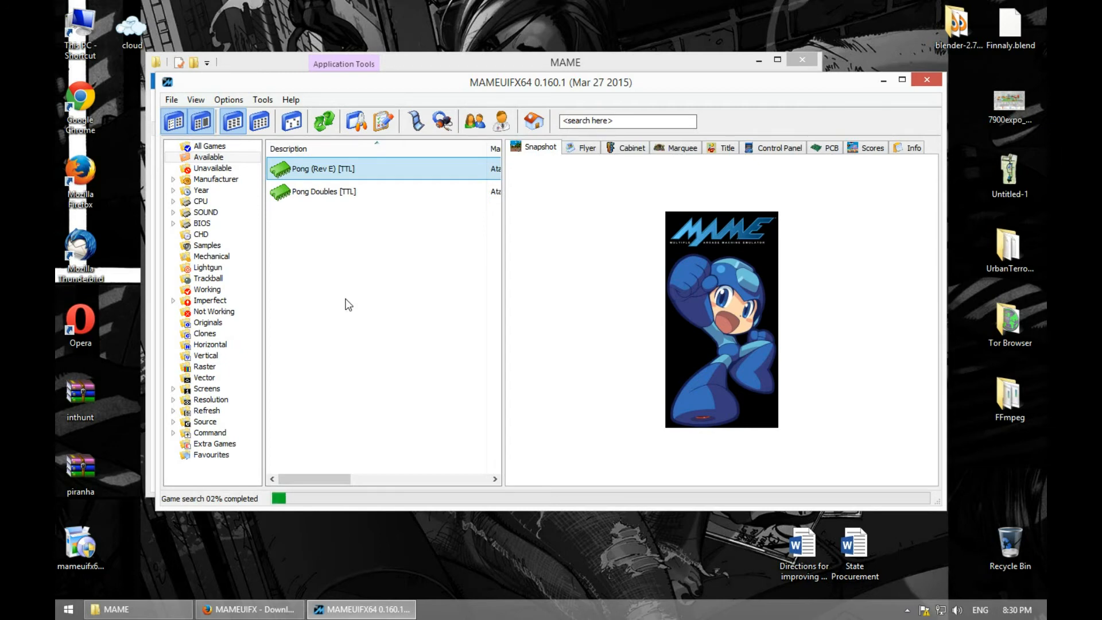
pyautogui.click(351, 191)
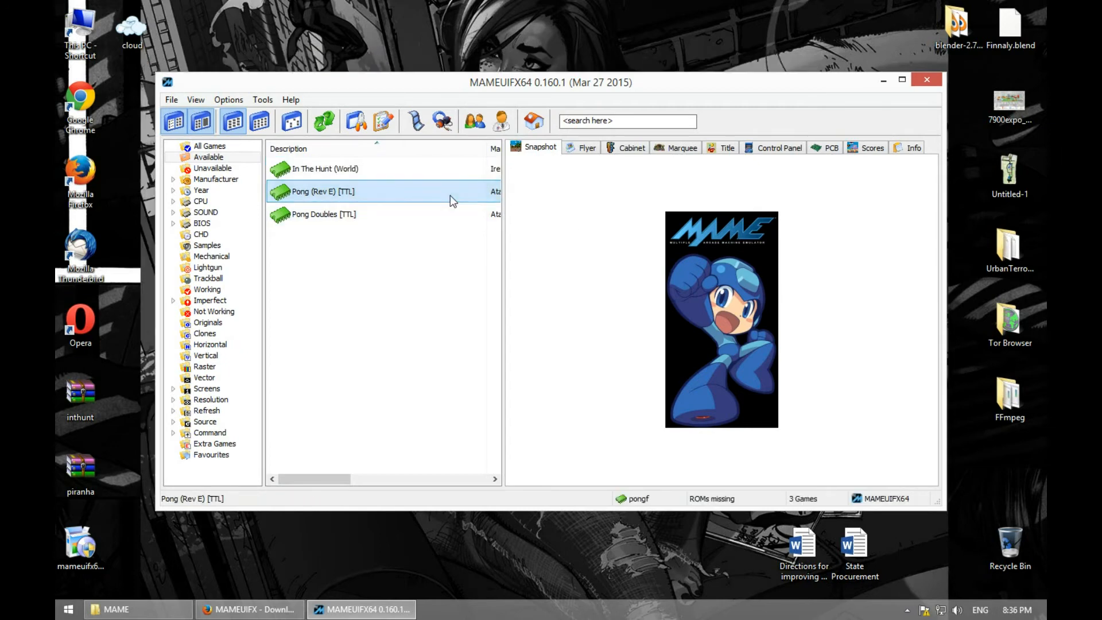
pyautogui.click(324, 169)
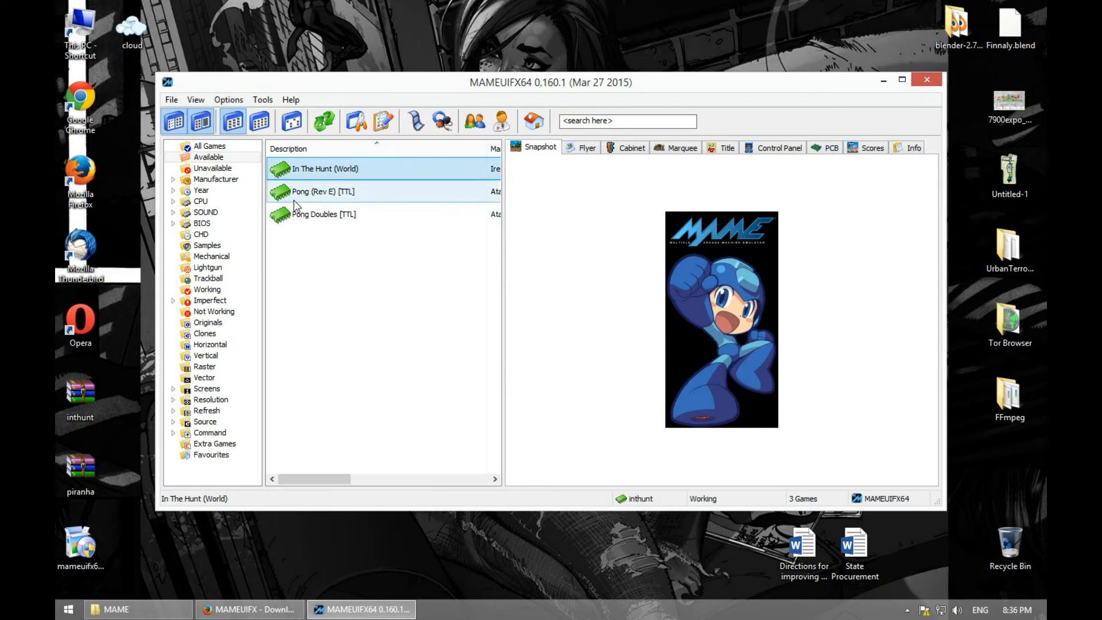
# - Open the Unavailable folder and search the list for 'piran'
pyautogui.click(209, 157)
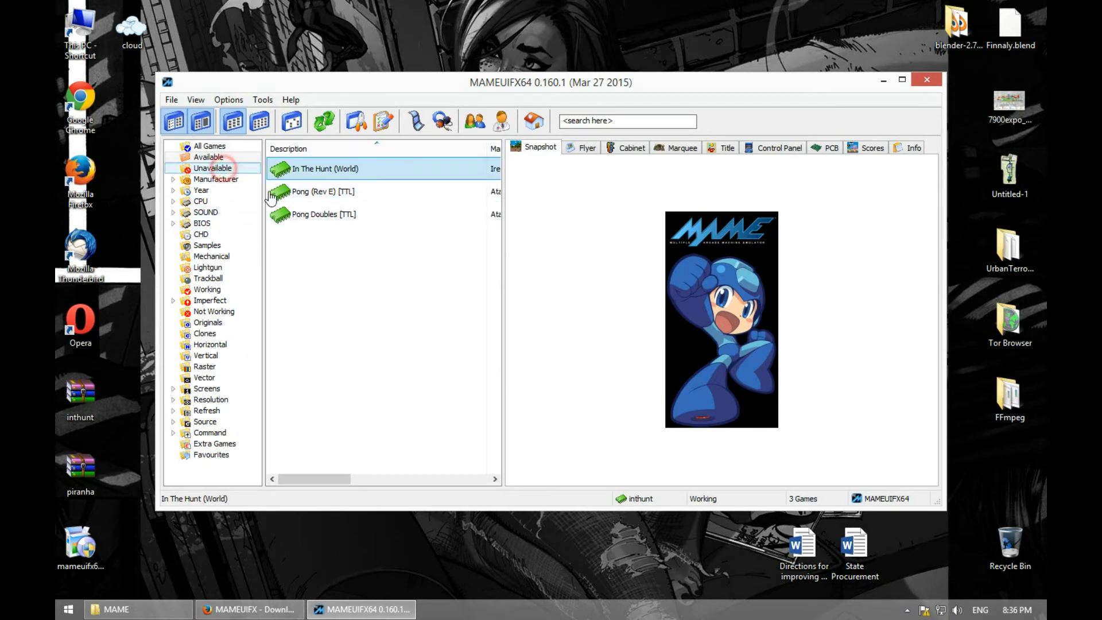
pyautogui.click(212, 168)
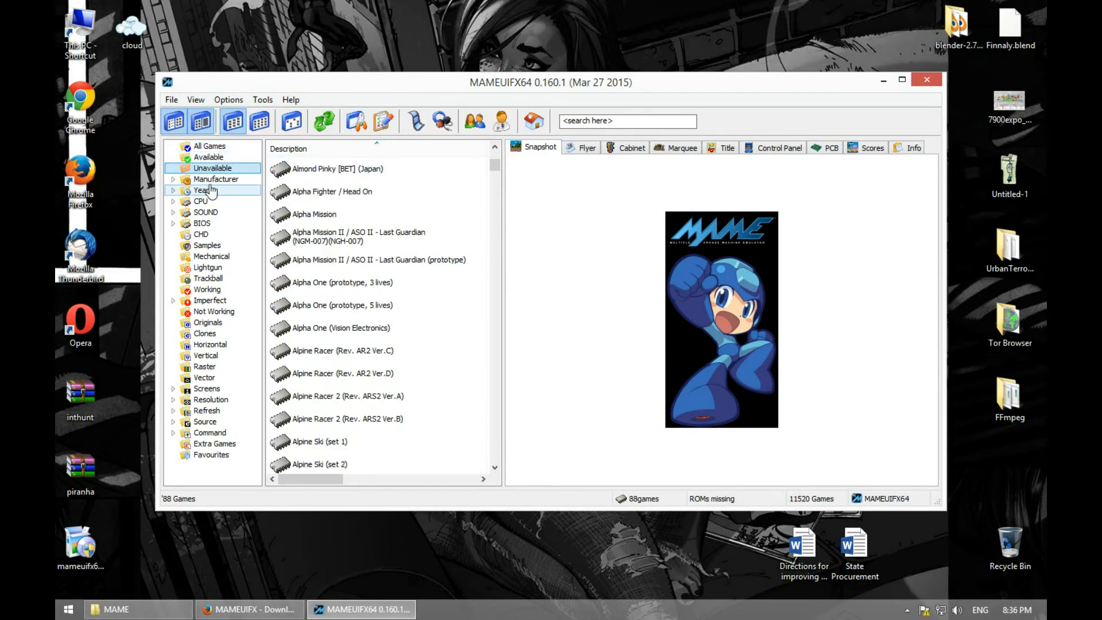
pyautogui.click(332, 191)
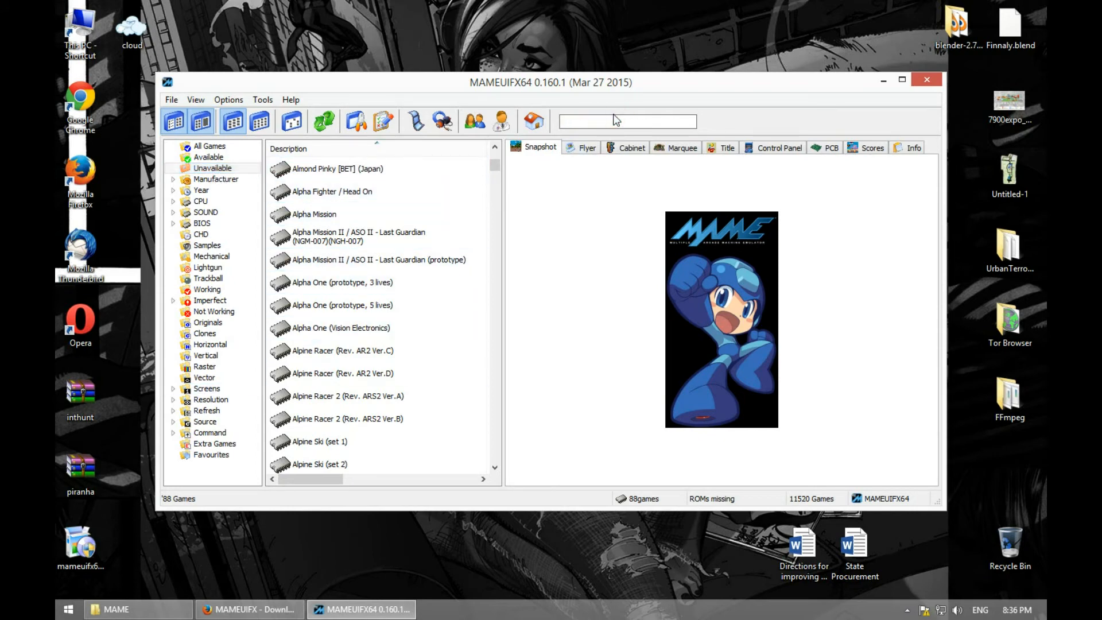
pyautogui.write('pira')
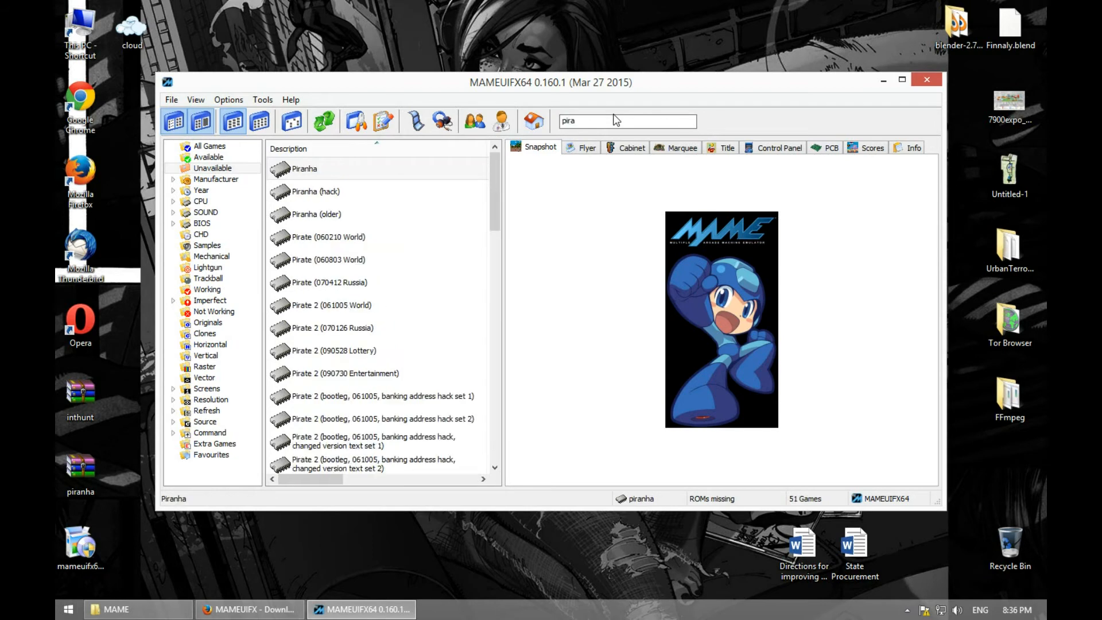
pyautogui.write('nha')
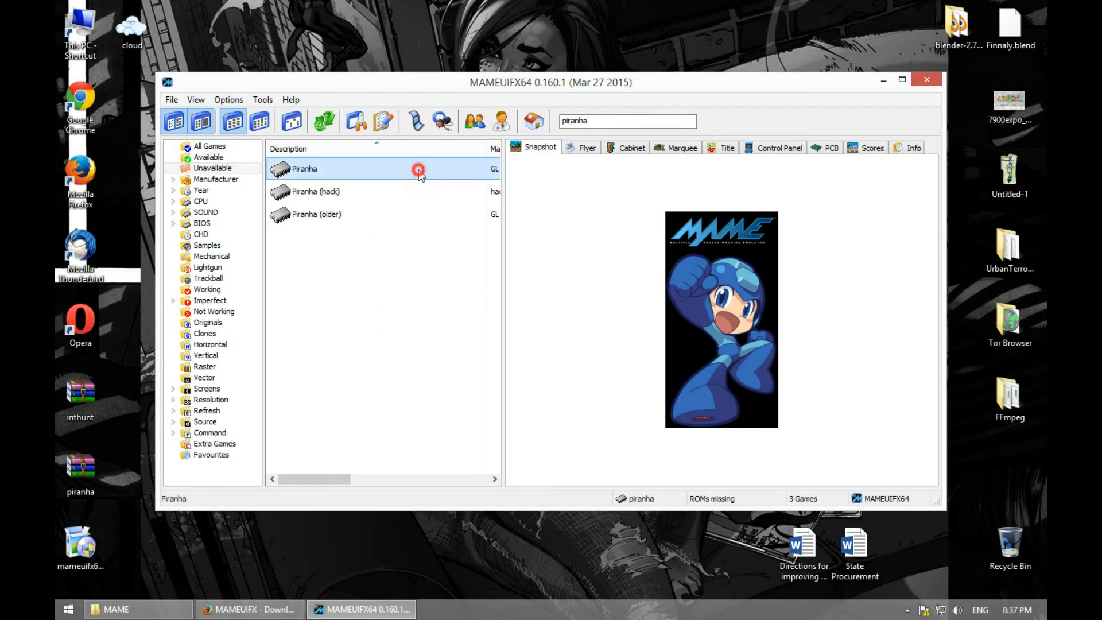
pyautogui.doubleClick(304, 168)
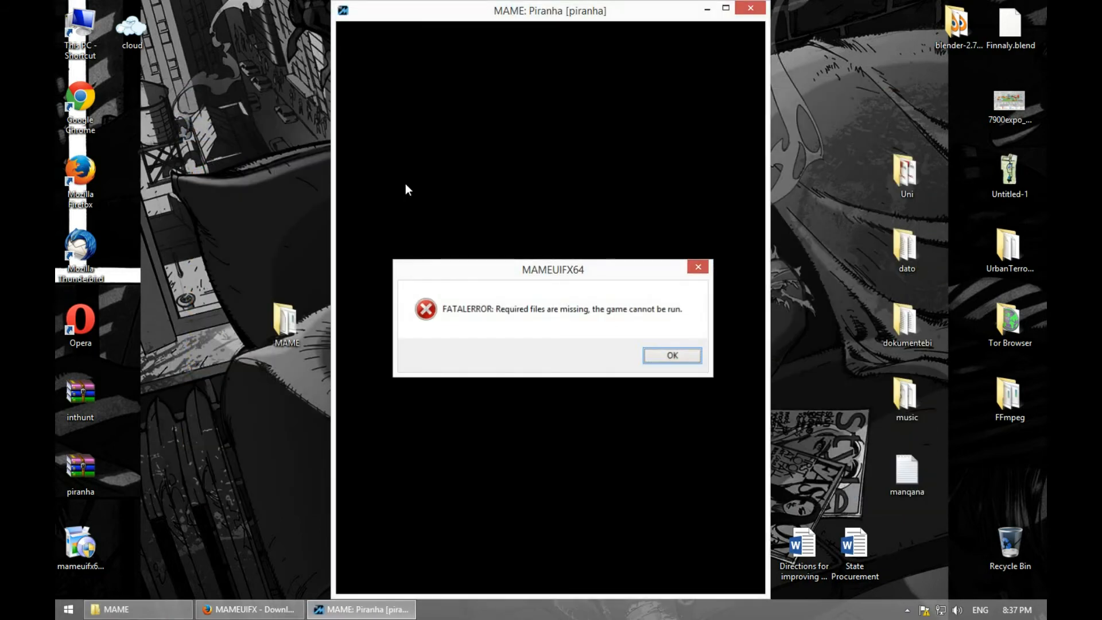
pyautogui.click(670, 355)
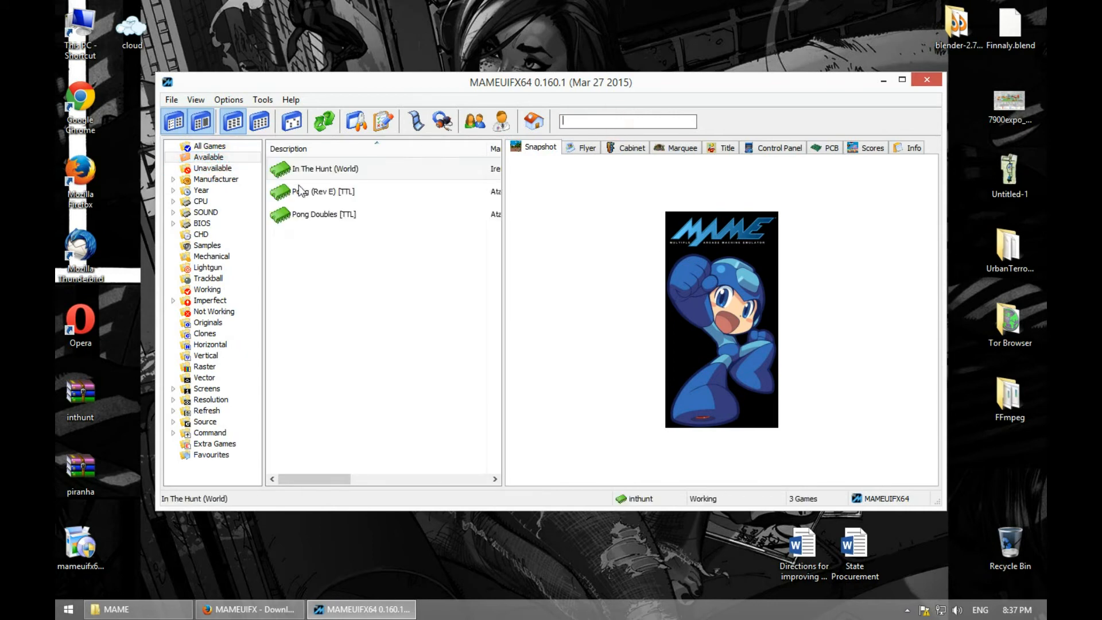
pyautogui.click(323, 191)
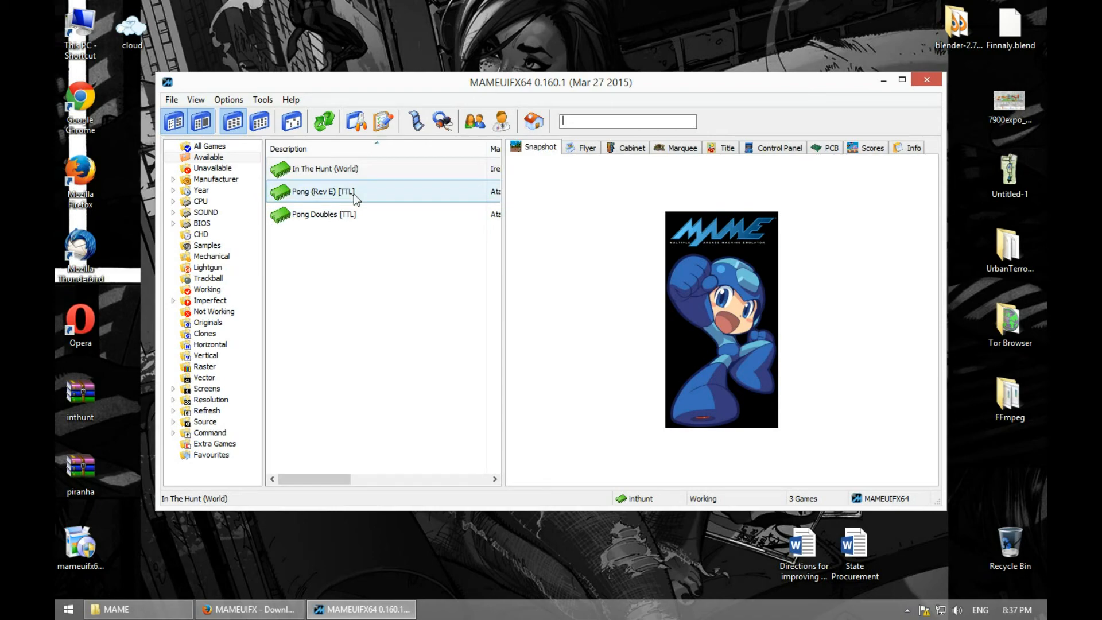
# - In Firefox, switch to the 'How To : MAMEUI' tab and scroll to Default Game Options
pyautogui.click(250, 610)
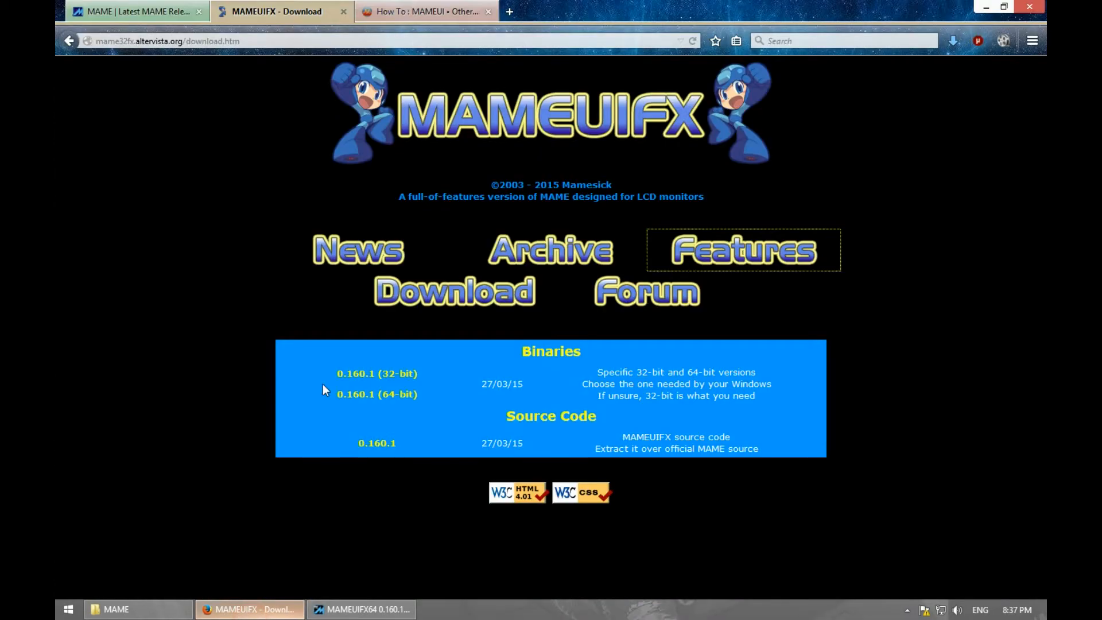
pyautogui.click(422, 11)
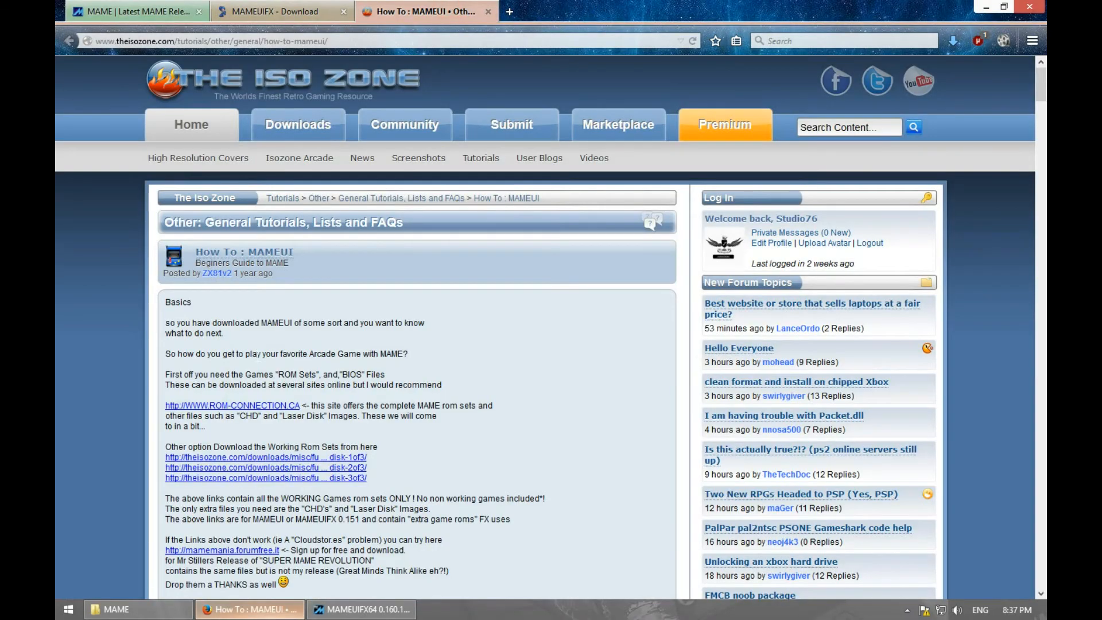
pyautogui.scroll(-3)
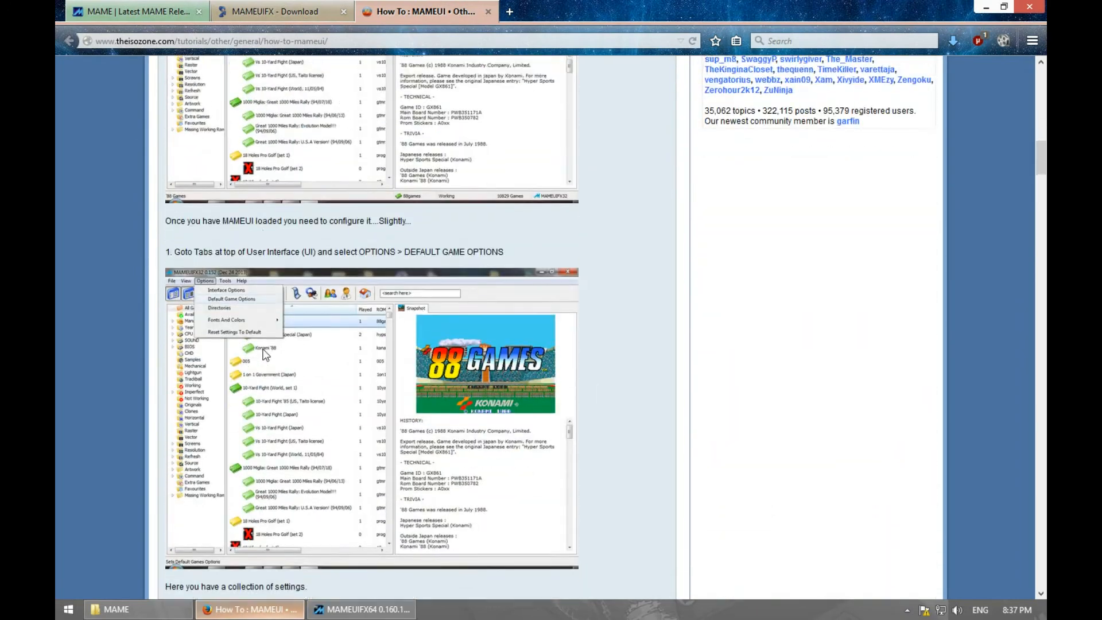
pyautogui.scroll(3)
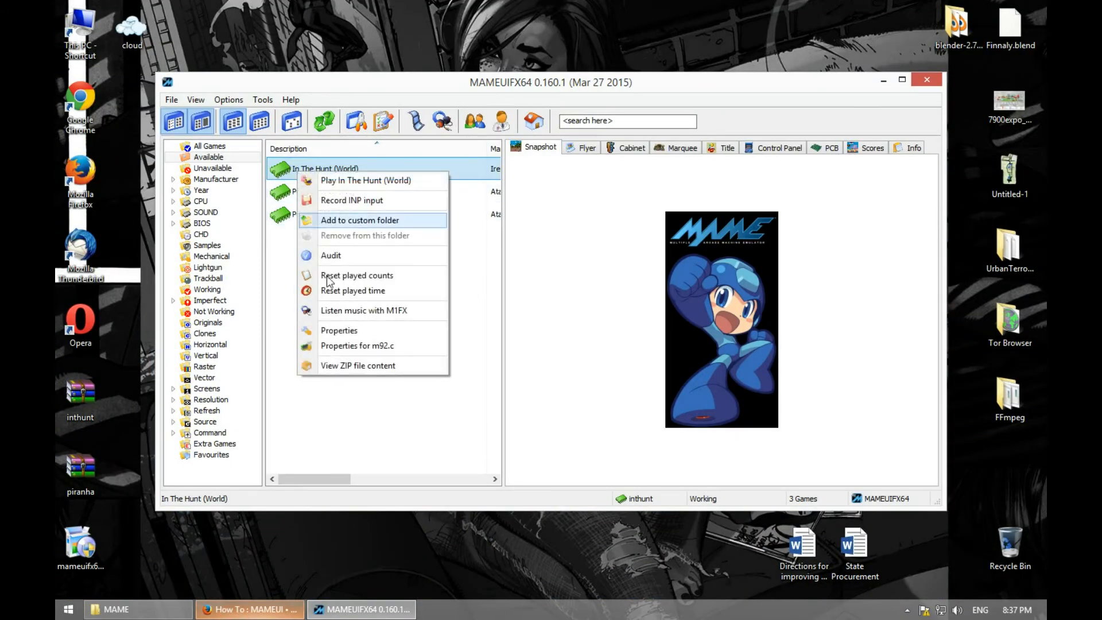
pyautogui.click(339, 330)
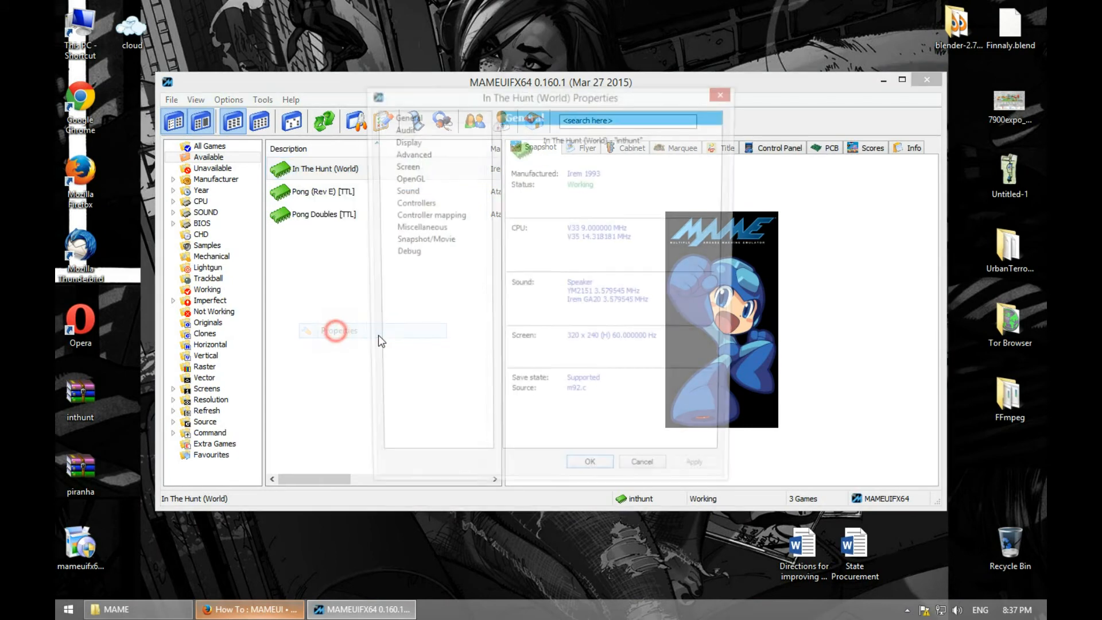
pyautogui.click(410, 153)
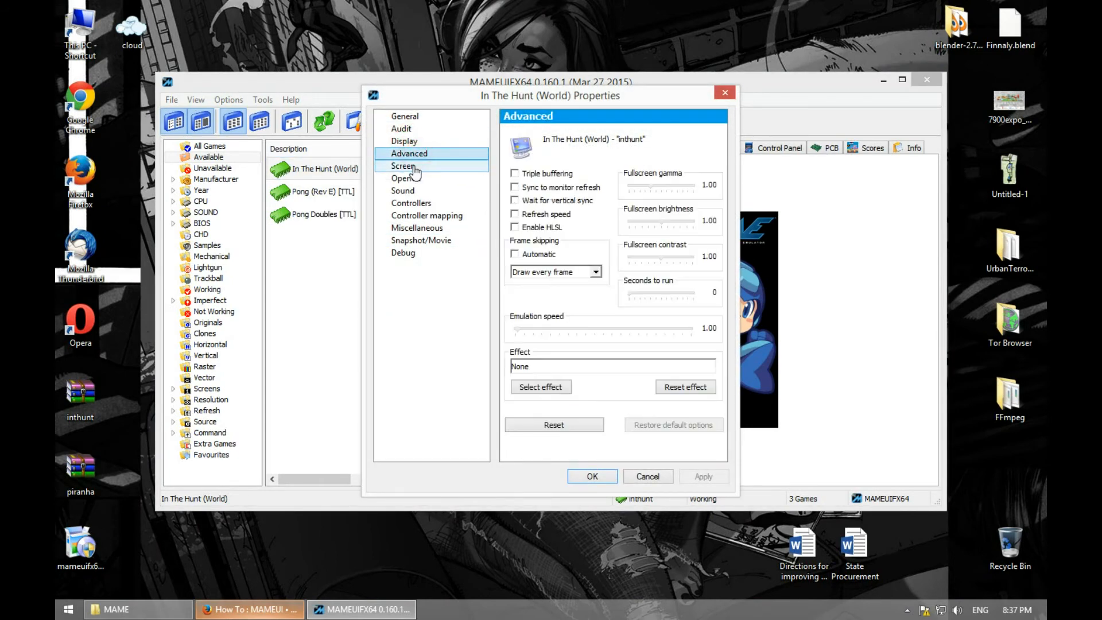
pyautogui.click(402, 165)
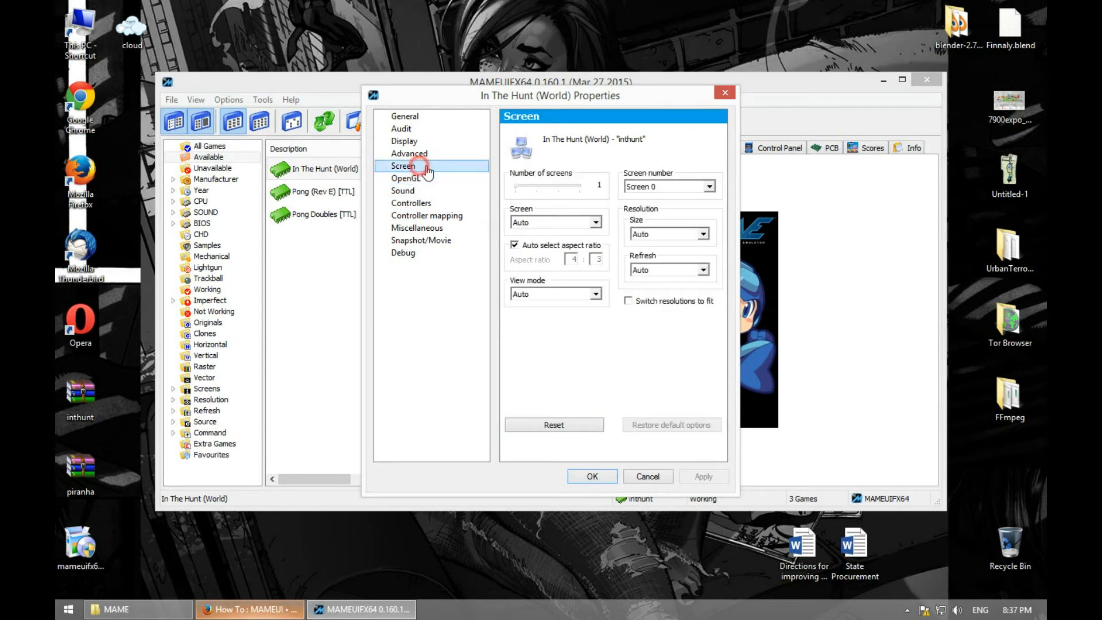
pyautogui.click(427, 215)
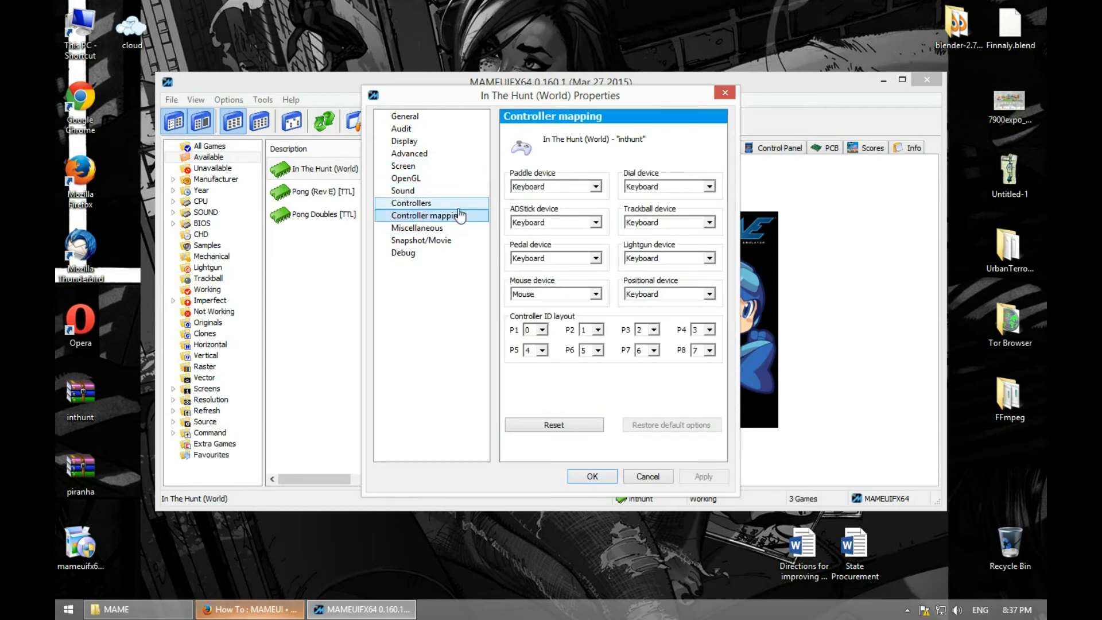
pyautogui.click(552, 186)
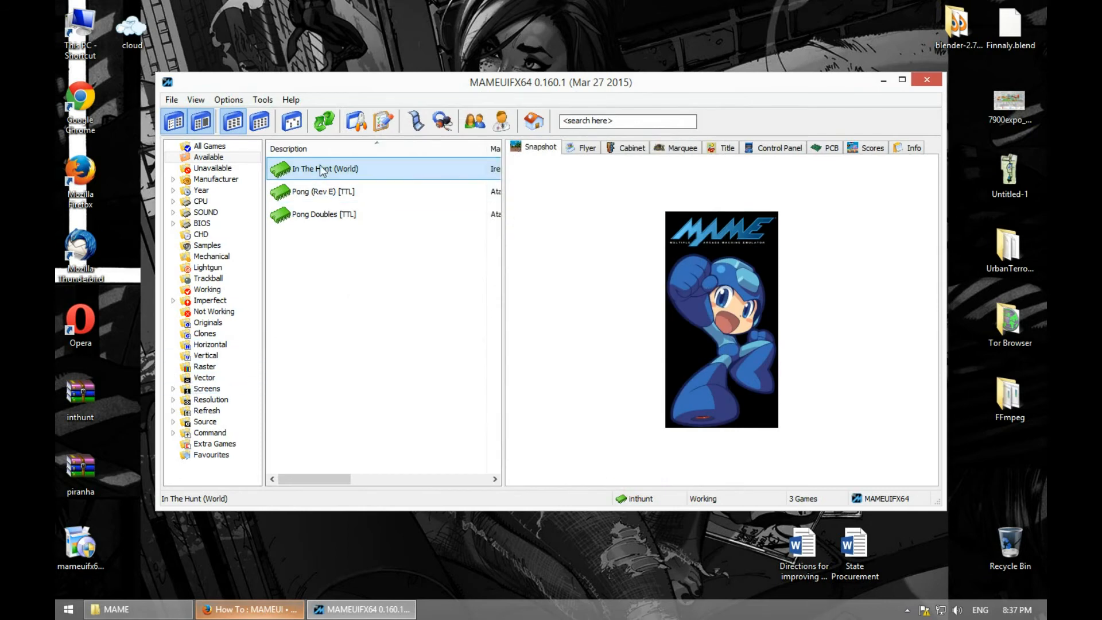
pyautogui.rightClick(324, 168)
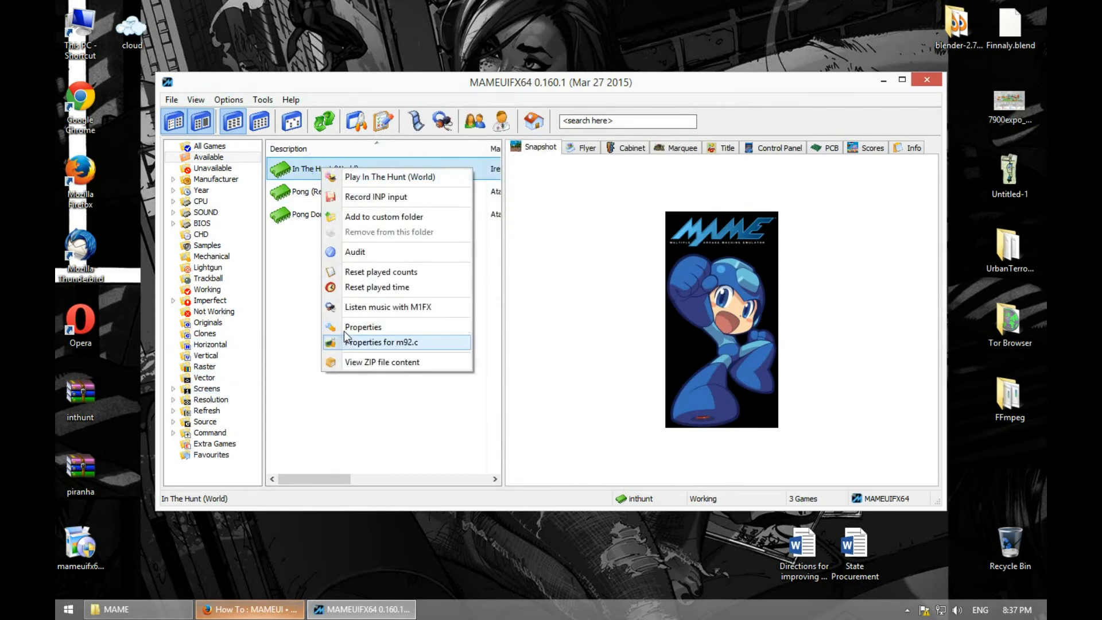
pyautogui.click(363, 326)
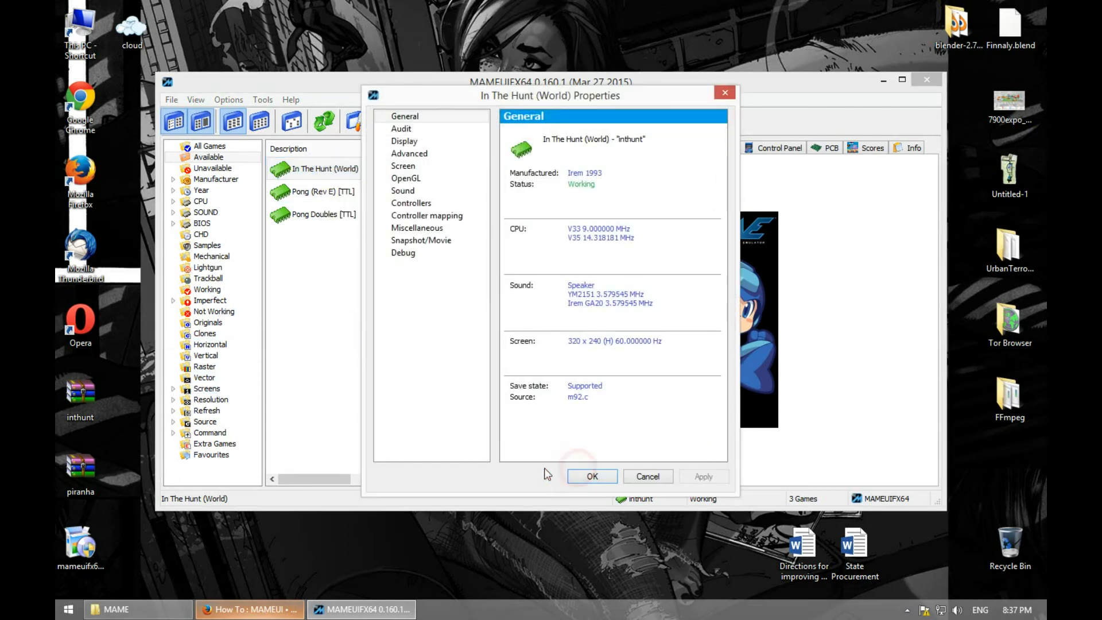
pyautogui.click(591, 476)
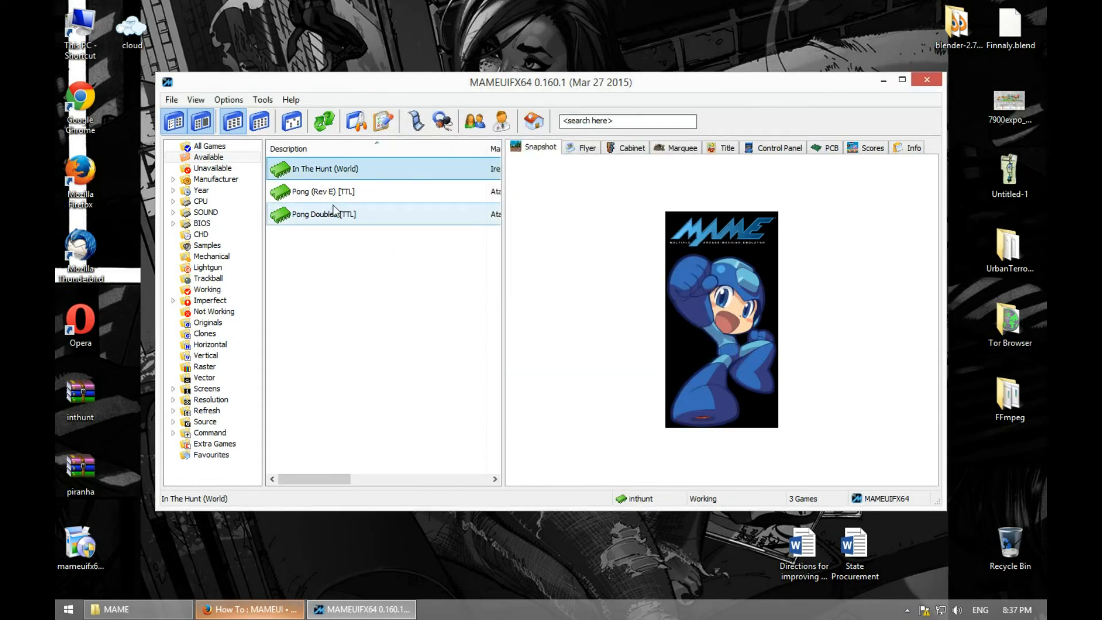
# - Scroll the Firefox tutorial through Chapter 4 and Chapter 5 - Control Bindings
pyautogui.click(250, 609)
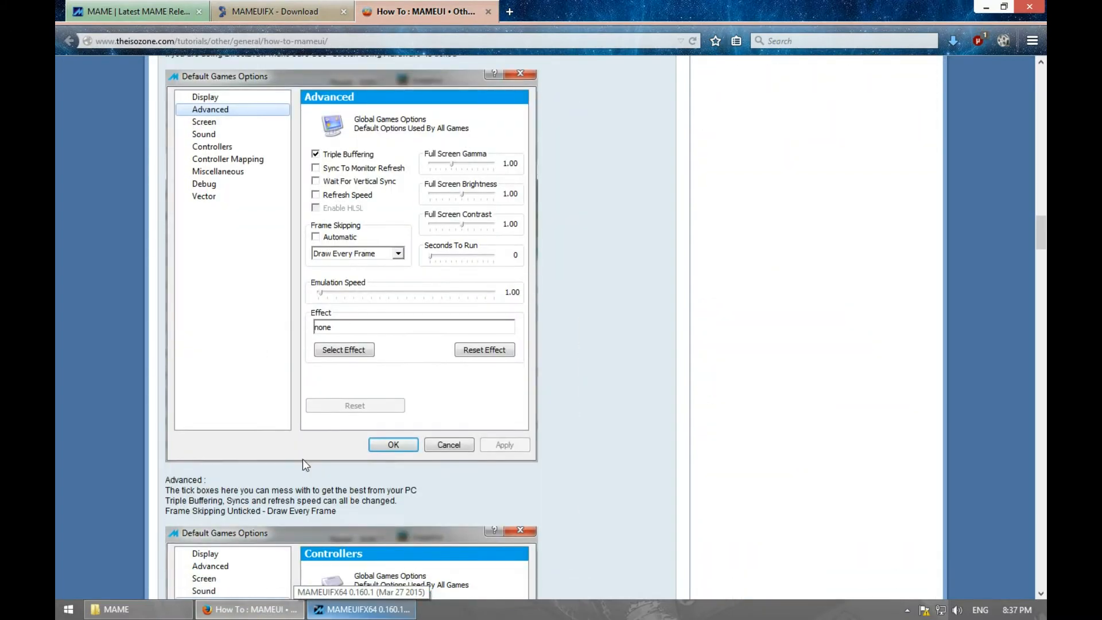
pyautogui.scroll(-3)
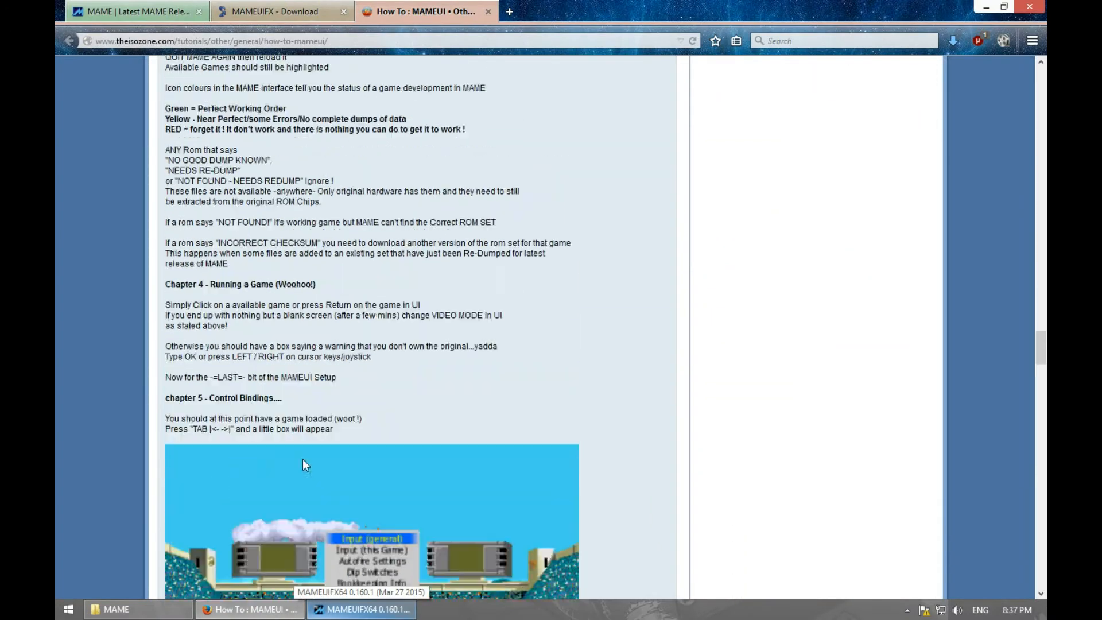
pyautogui.scroll(3)
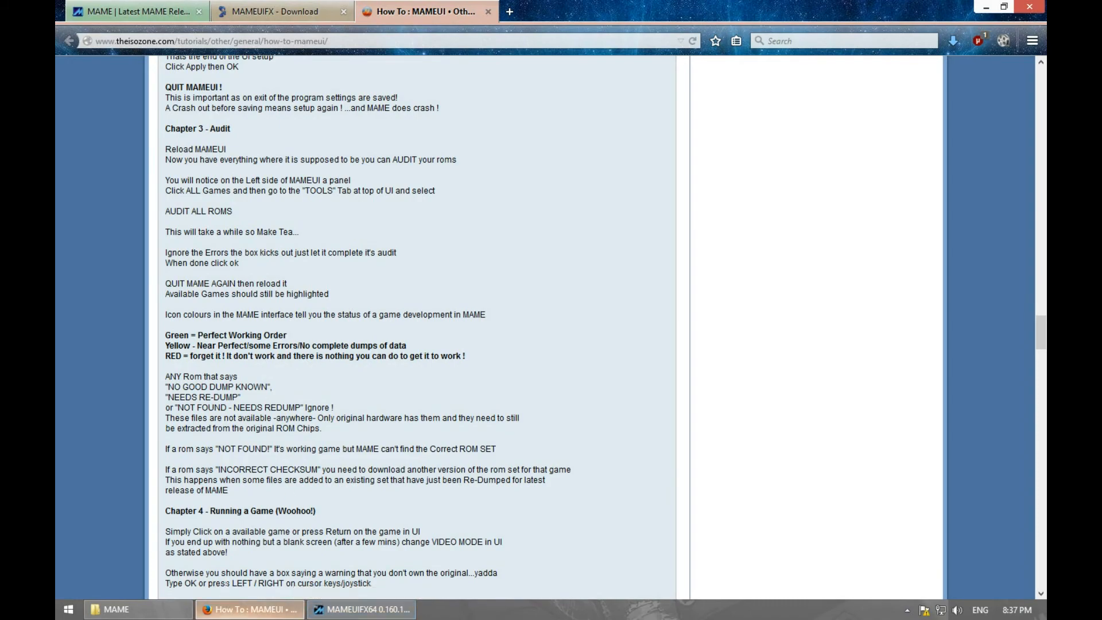
pyautogui.scroll(-3)
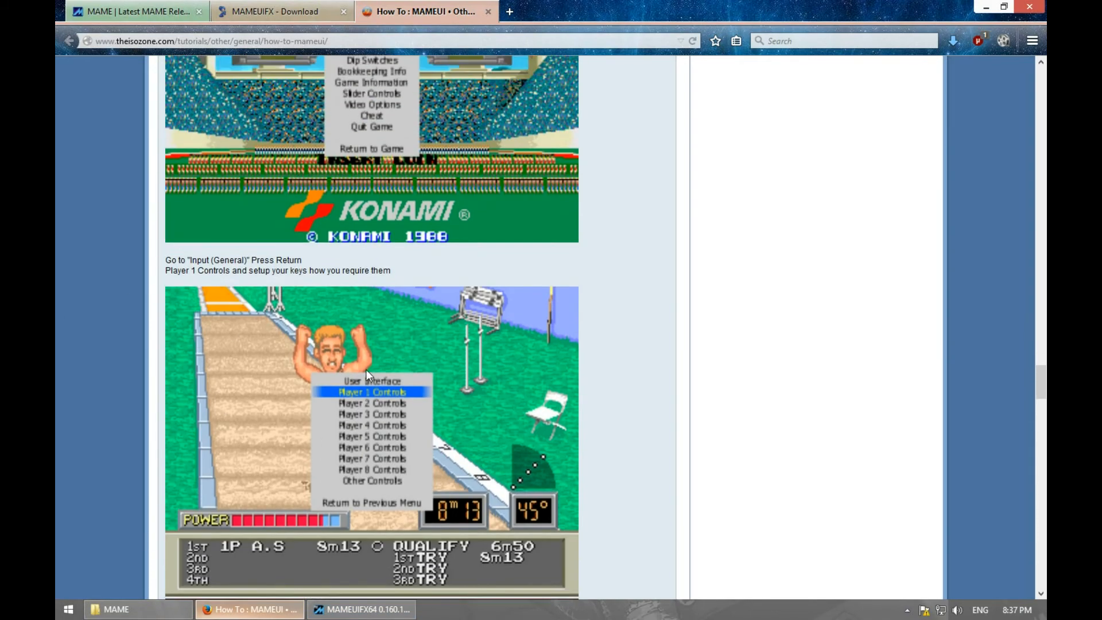
pyautogui.scroll(3)
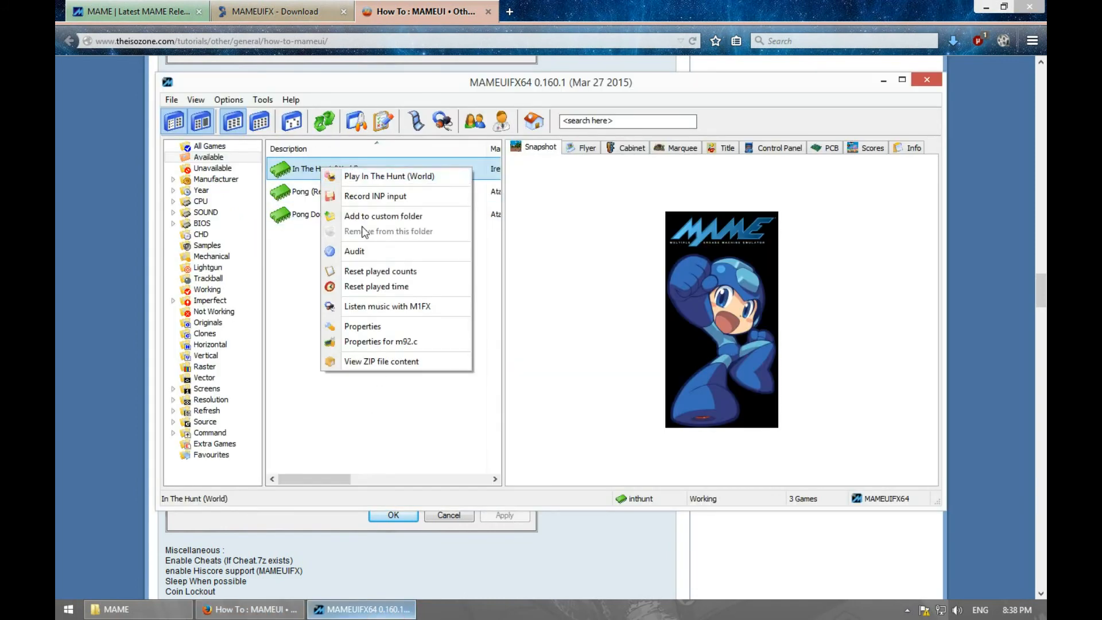
pyautogui.moveTo(376, 335)
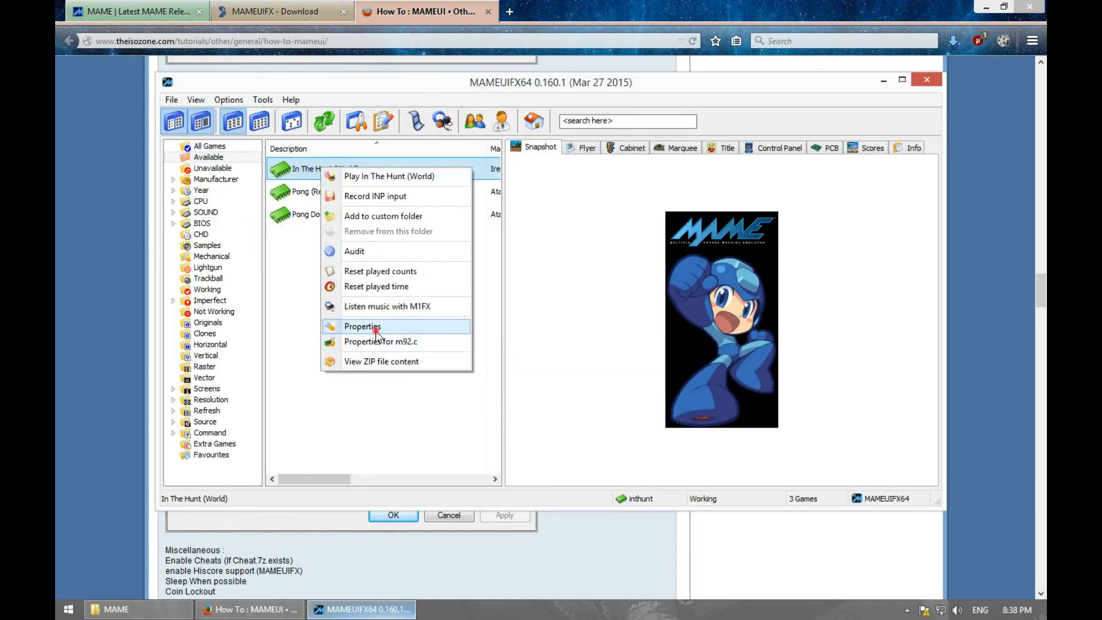
# - Enable 'Run in a window' on the Display page of In The Hunt's properties
pyautogui.click(363, 326)
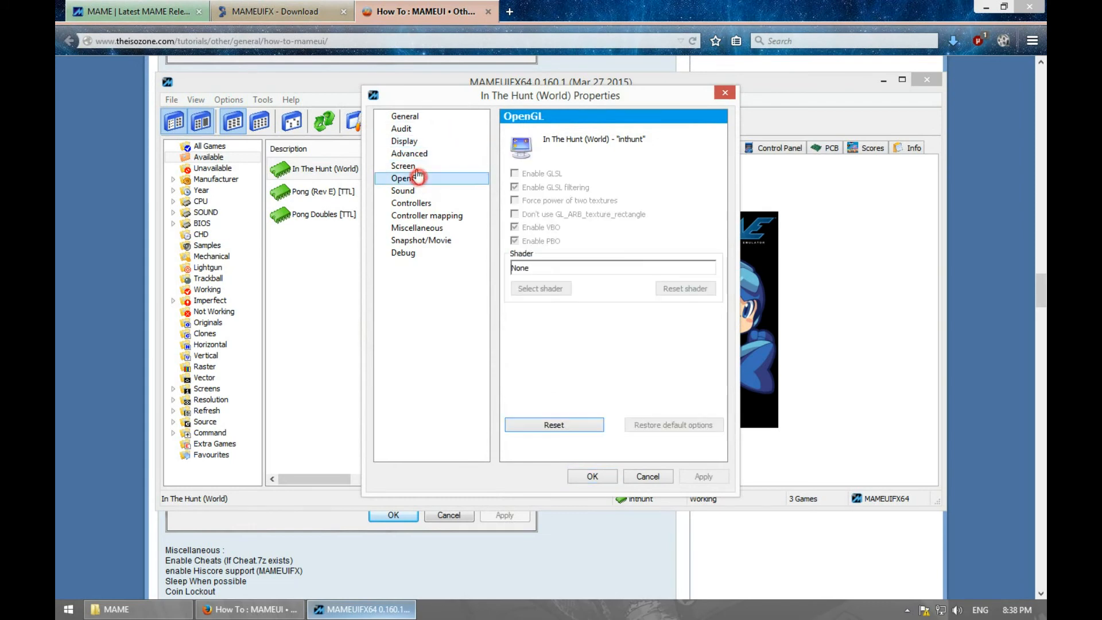
pyautogui.click(404, 141)
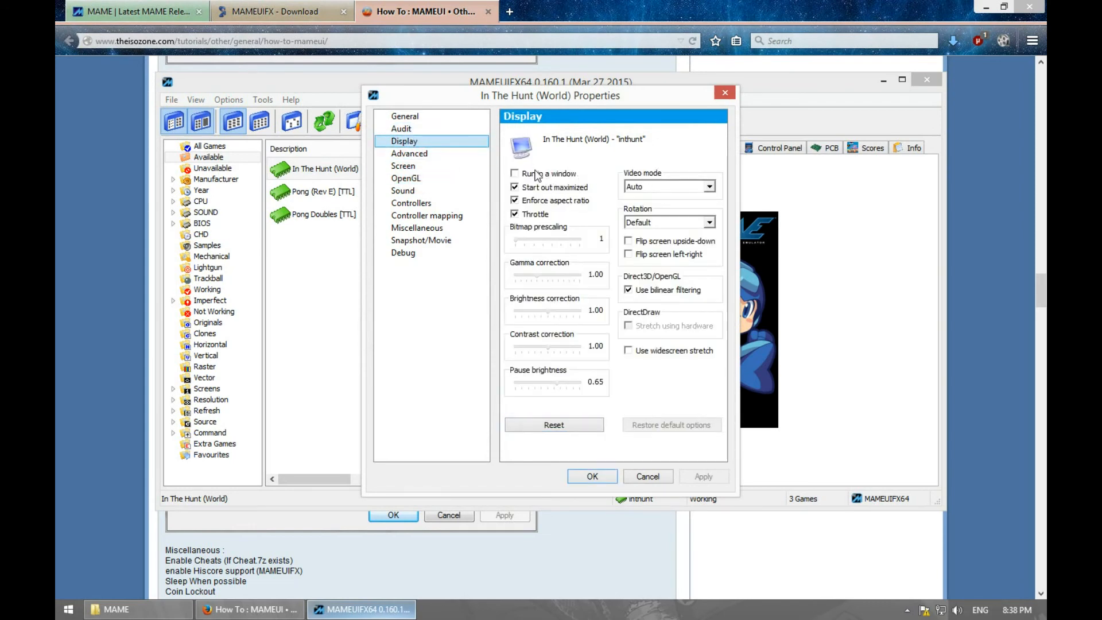
pyautogui.click(515, 173)
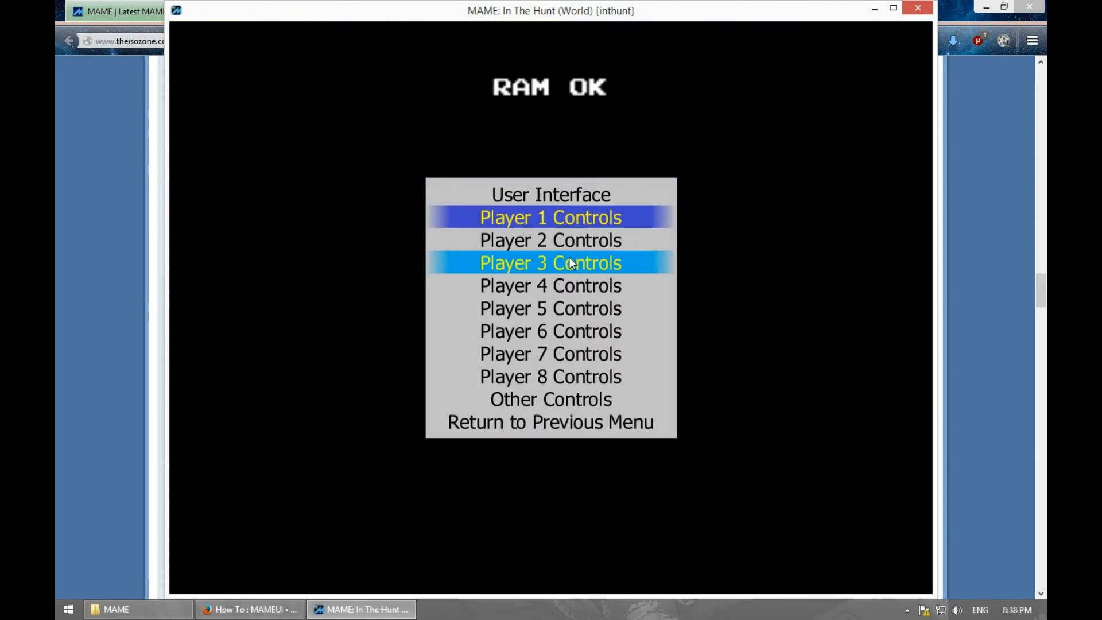
# - In Player 1 Controls, clear the keyboard keys from P1 Up and P1 Down, leaving Joy 1 directions
pyautogui.click(550, 217)
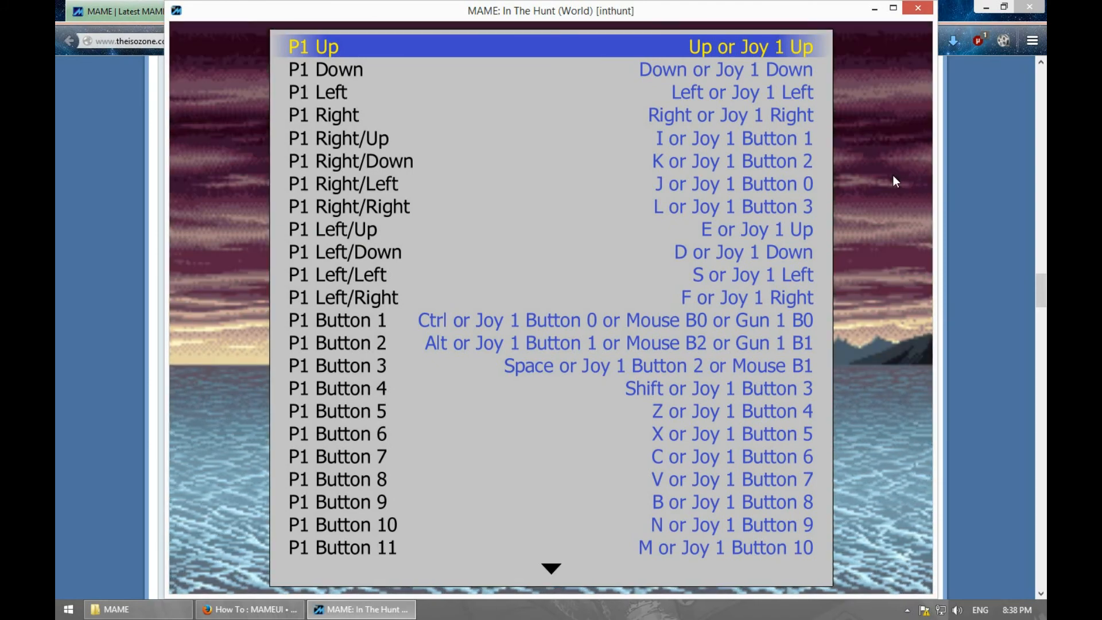
pyautogui.press('Down')
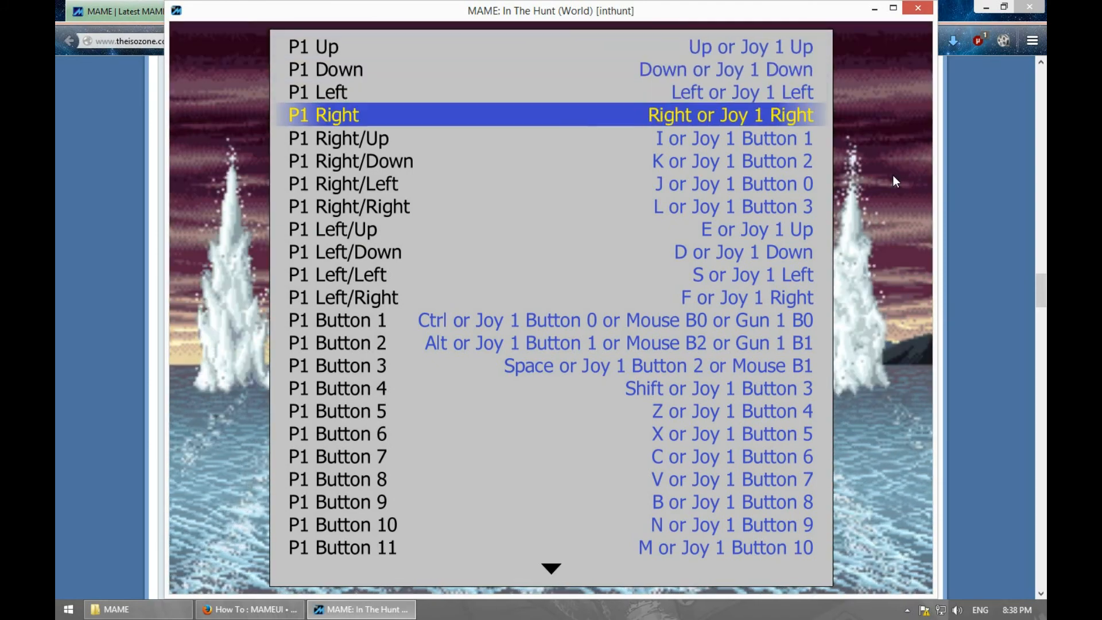
pyautogui.press('Up')
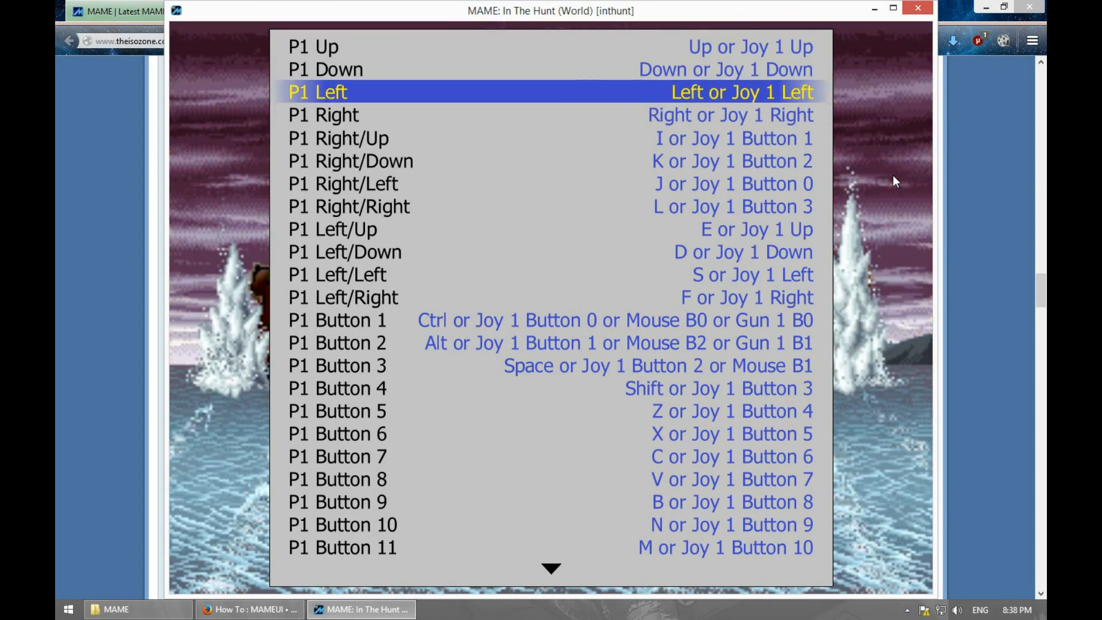
pyautogui.press('up')
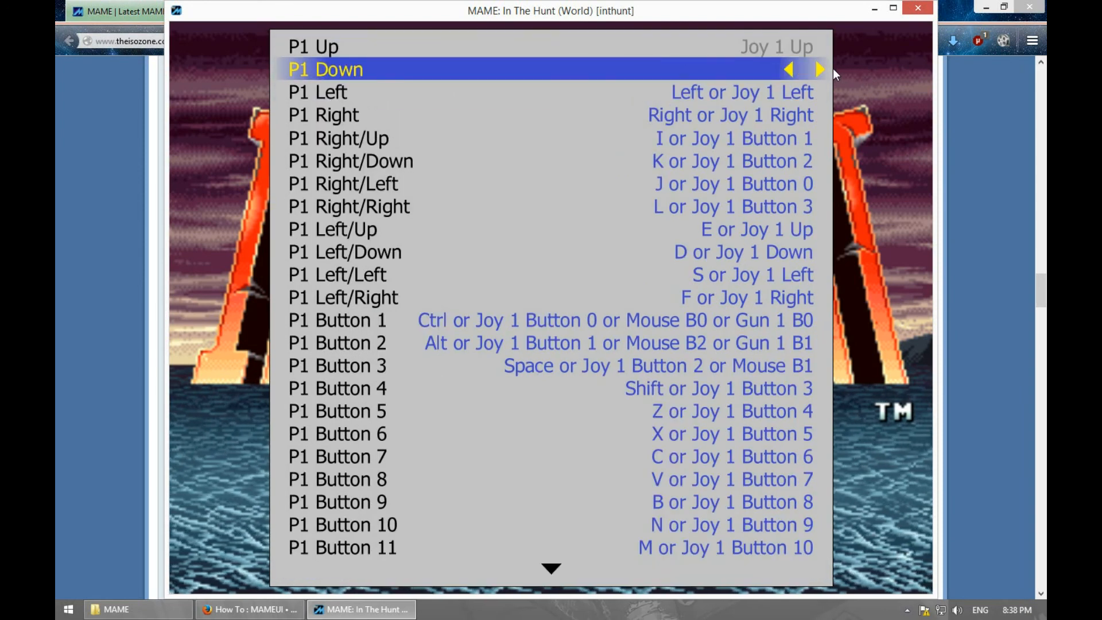
pyautogui.press('Down')
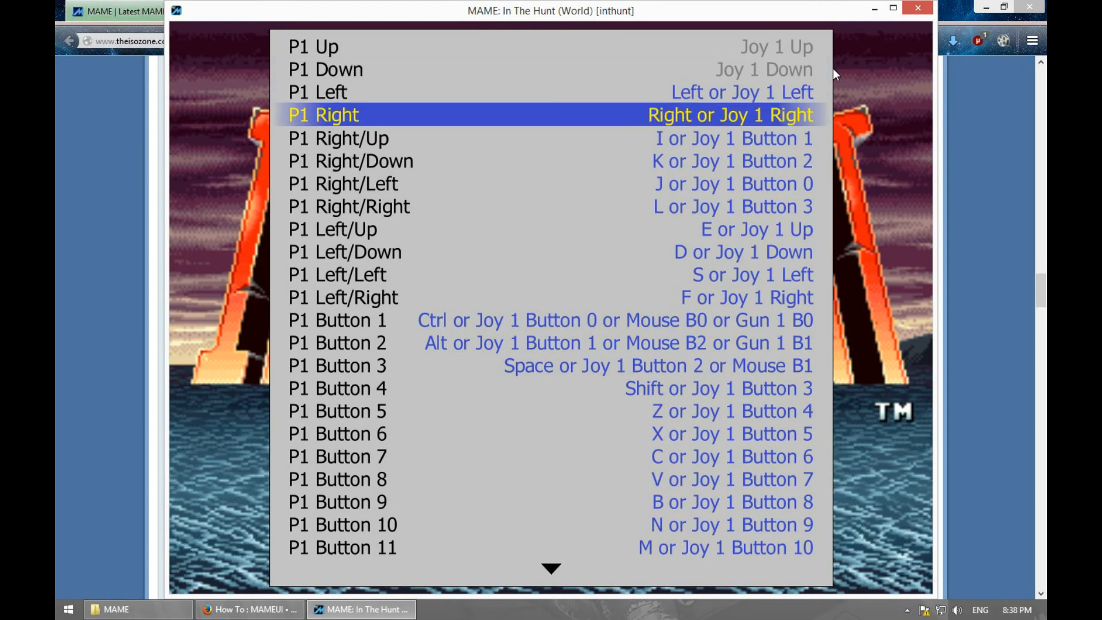